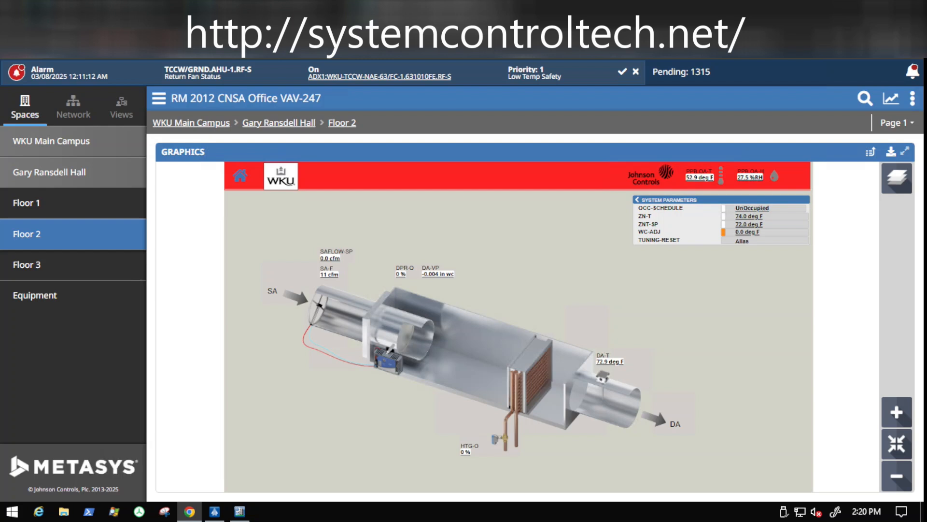
mouse_move(561, 443)
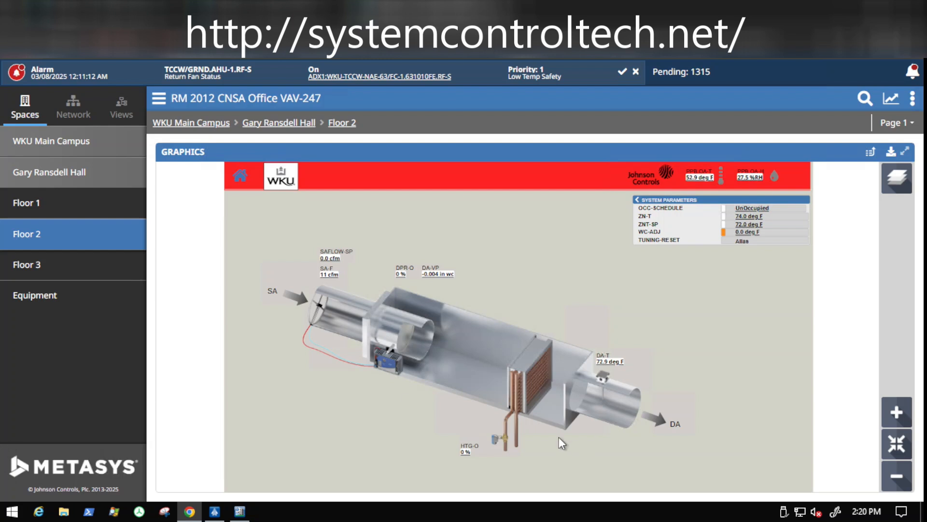
mouse_move(534, 273)
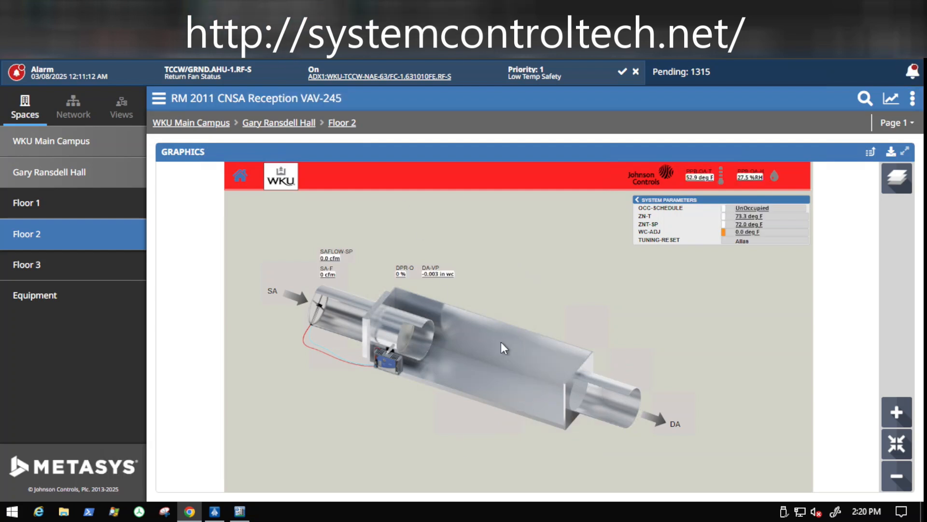
mouse_move(628, 430)
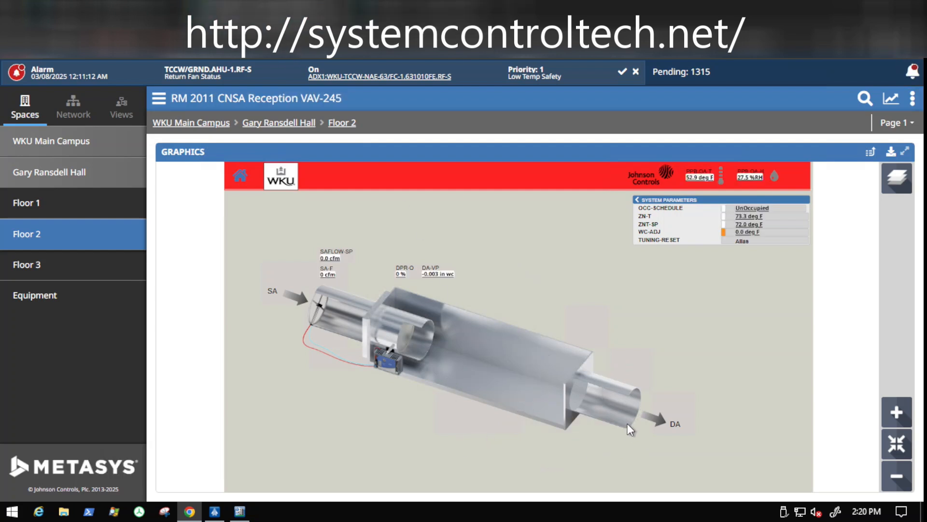
mouse_move(545, 317)
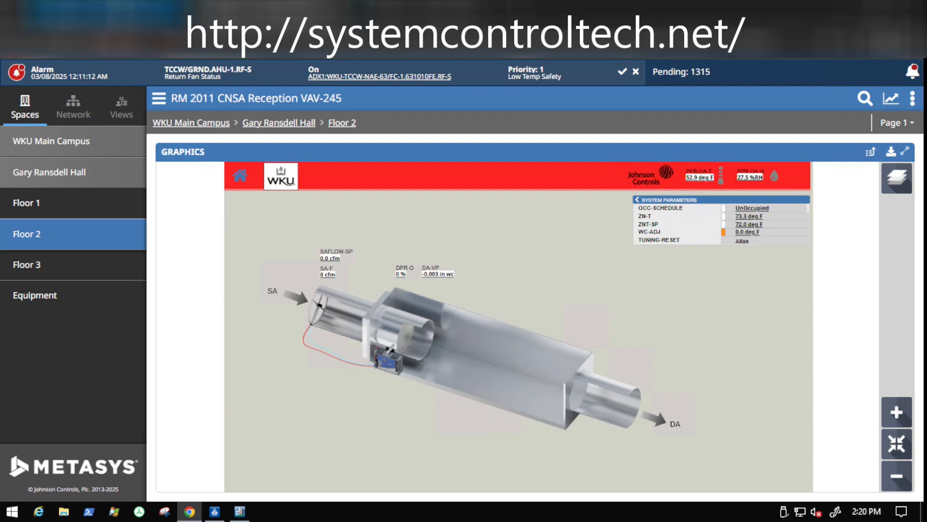
- Return to Floor 2 and scroll the GRH VAV summary down to VAV-243 on page one
click(341, 123)
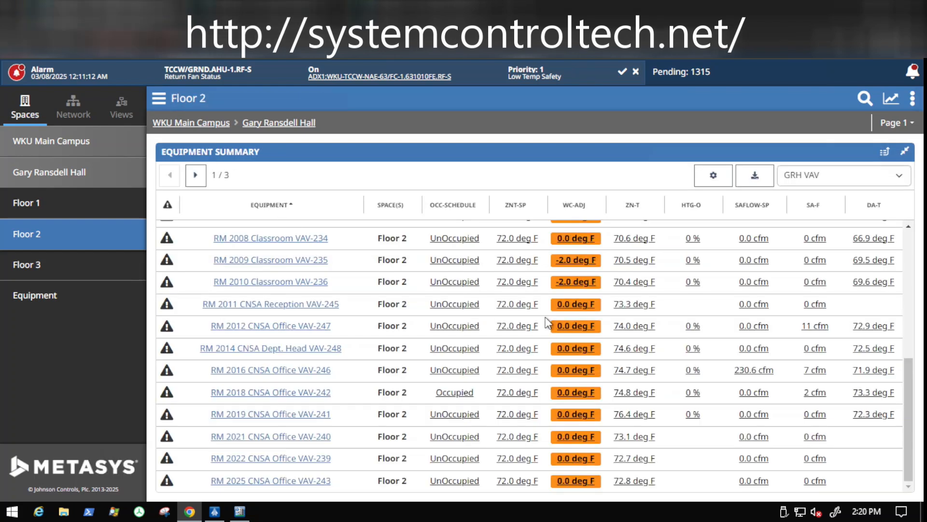
mouse_move(710, 275)
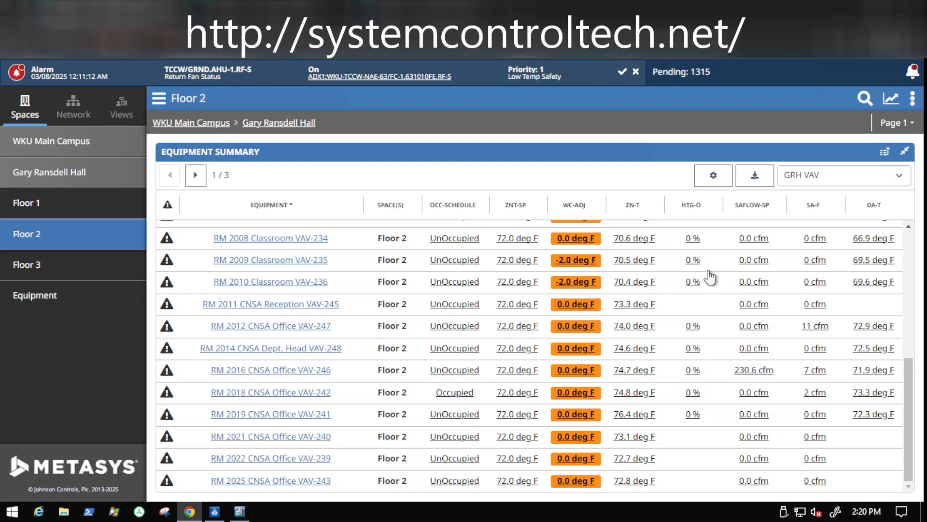
mouse_move(572, 296)
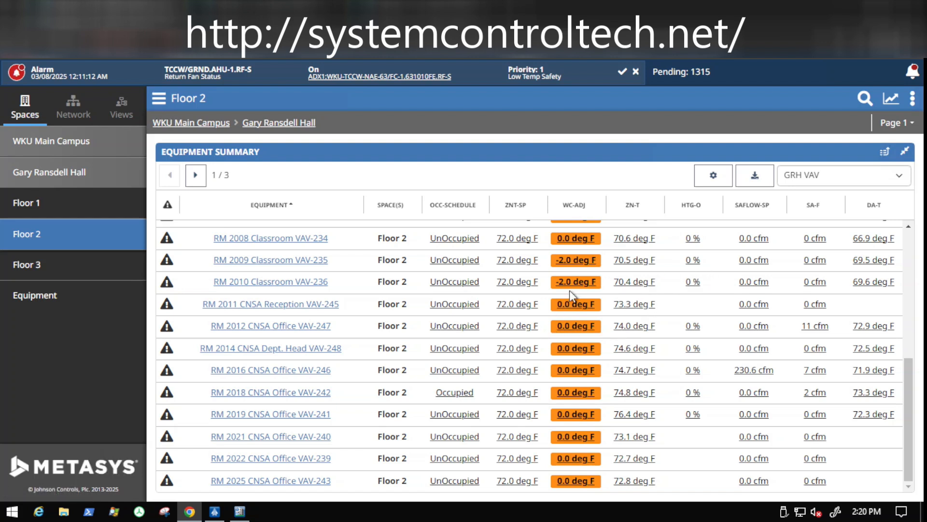
mouse_move(730, 307)
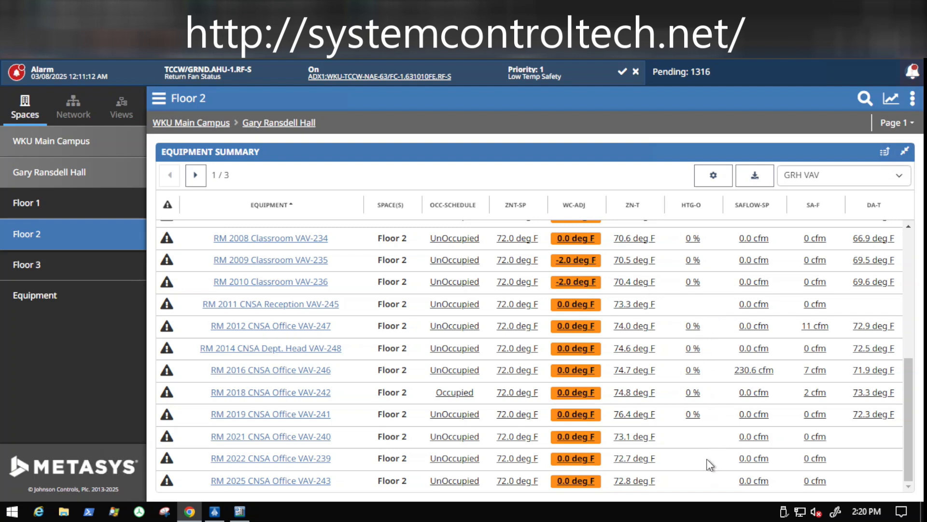
scroll(up, 3)
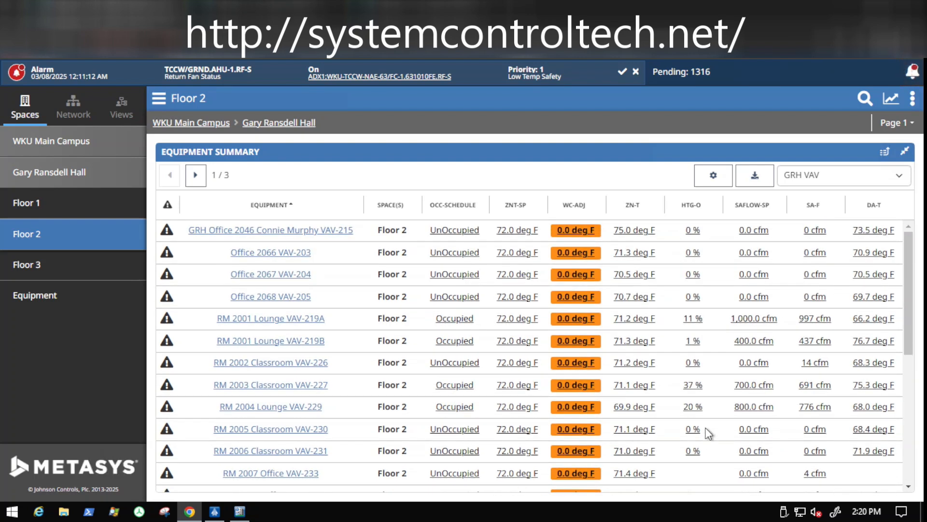
scroll(down, 3)
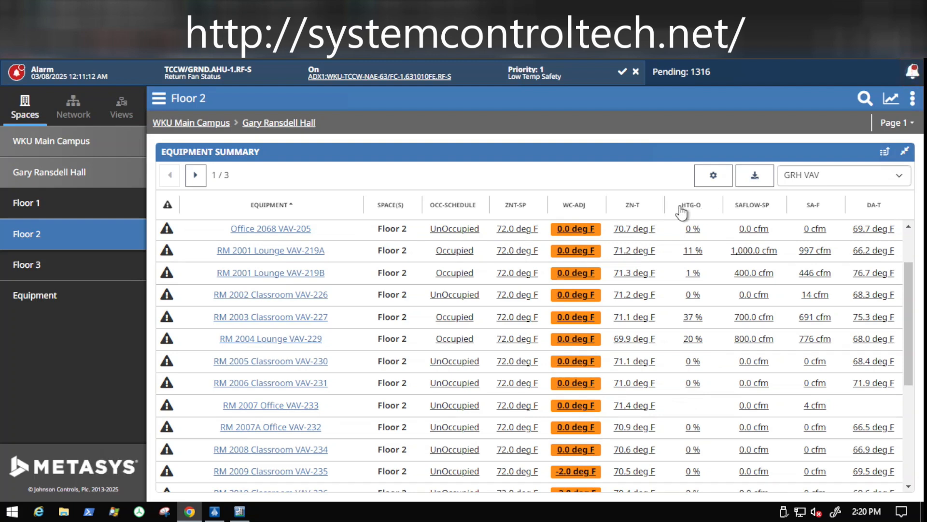
scroll(down, 3)
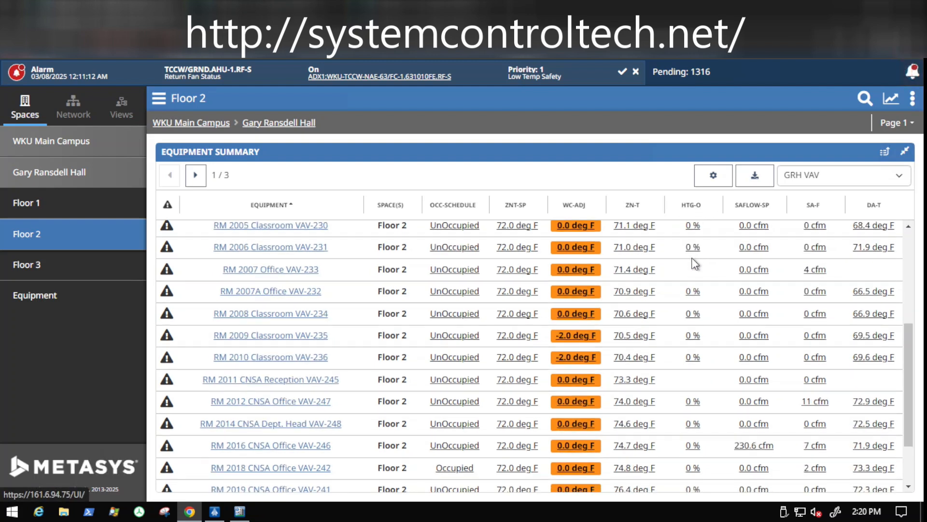
scroll(down, 3)
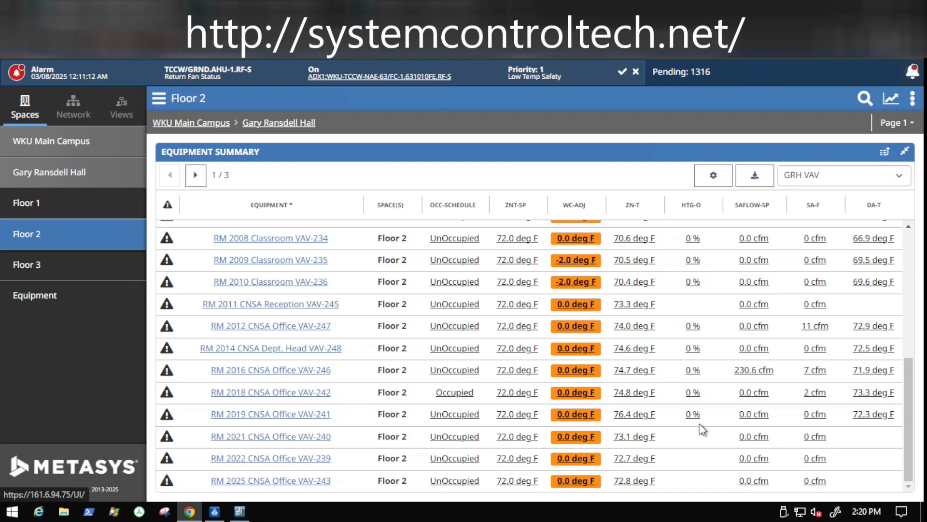
mouse_move(699, 312)
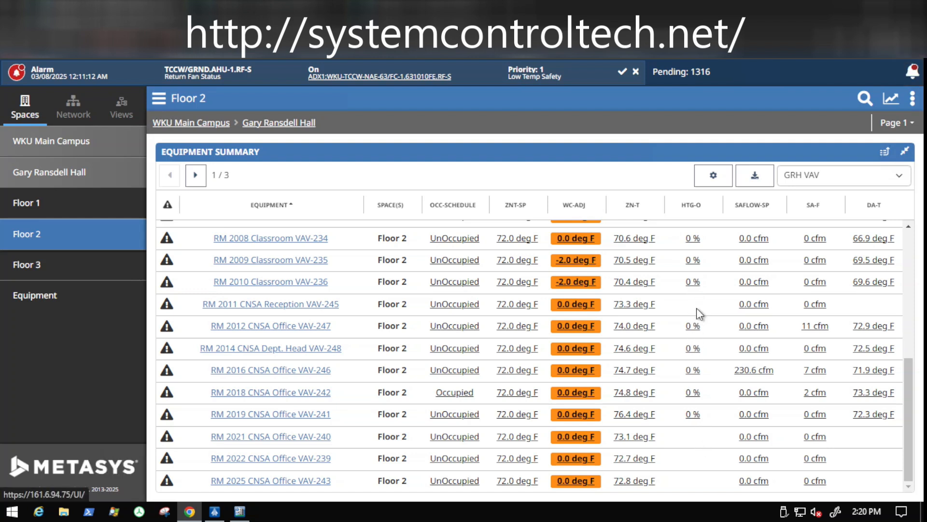
mouse_move(701, 438)
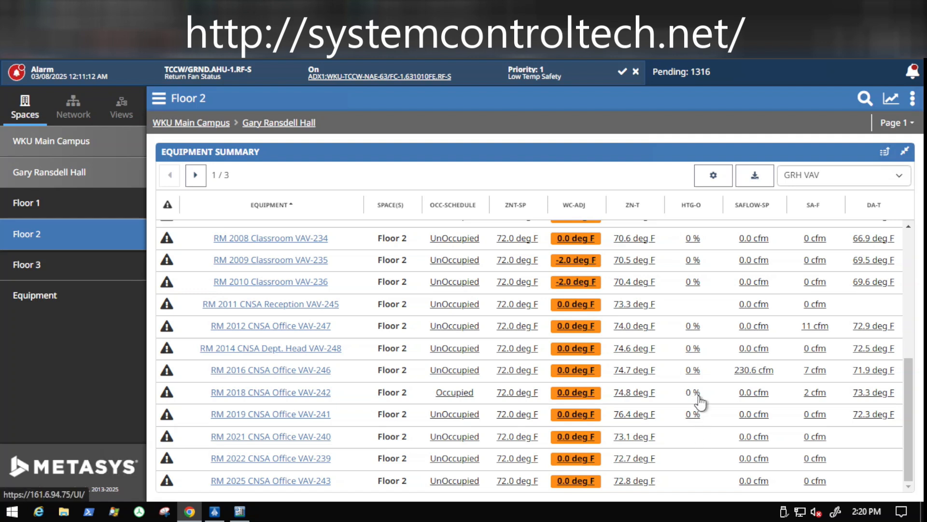
mouse_move(770, 246)
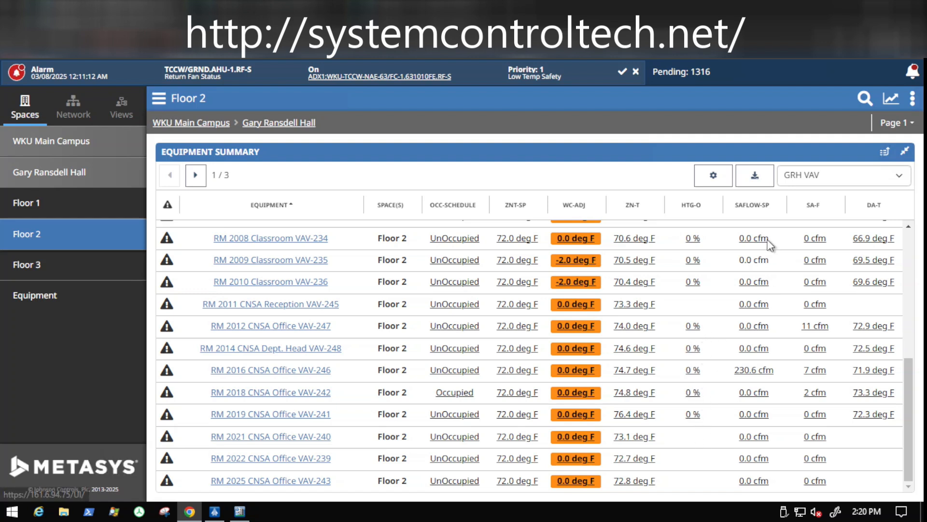
mouse_move(795, 186)
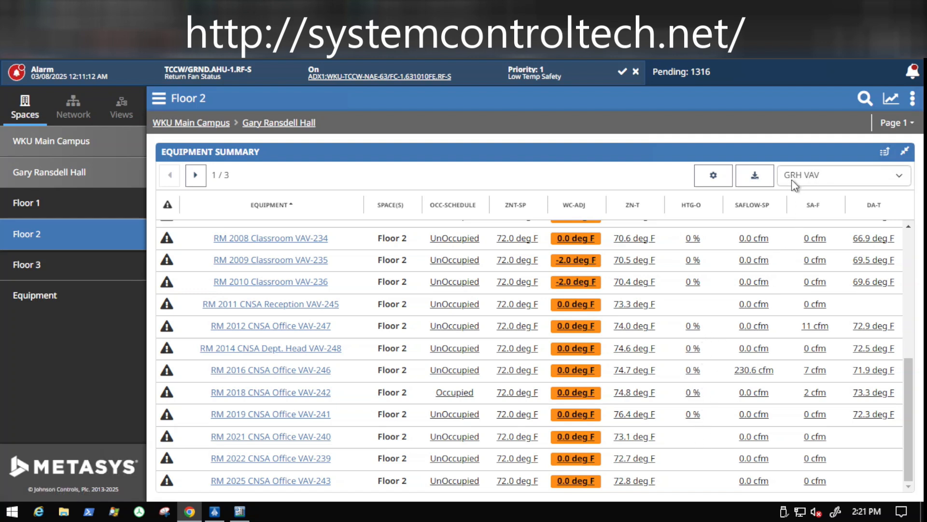
mouse_move(803, 188)
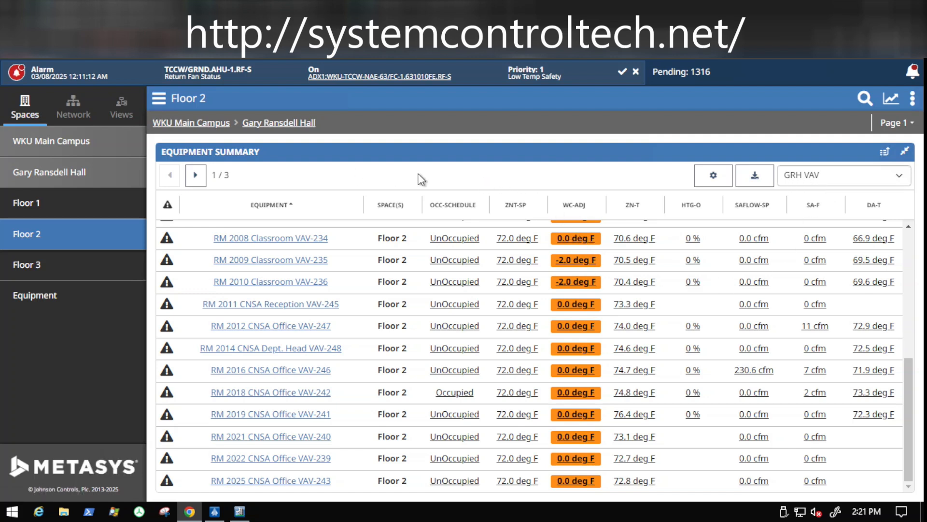
mouse_move(818, 191)
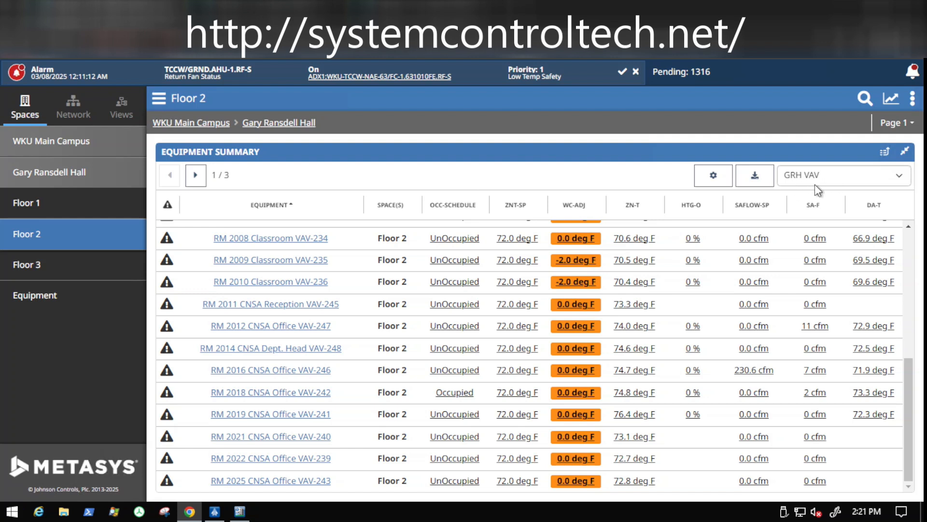
mouse_move(805, 189)
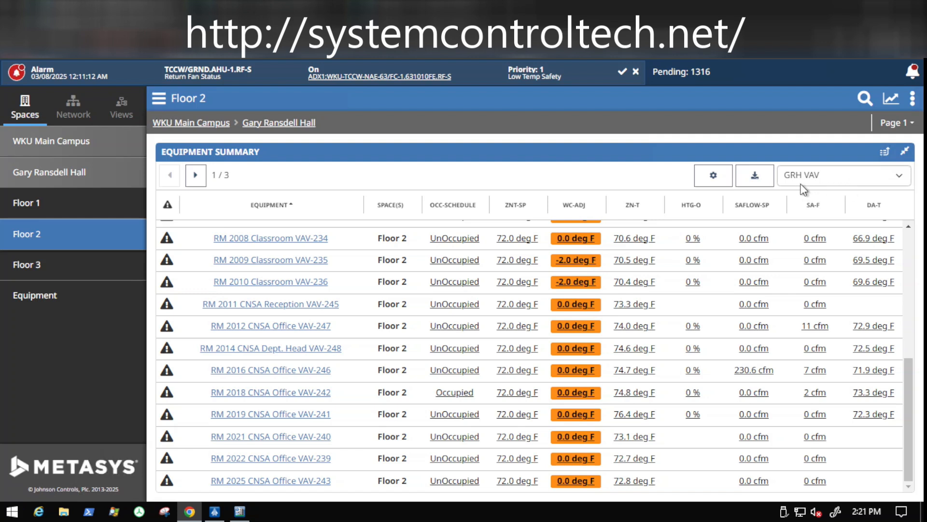
mouse_move(811, 191)
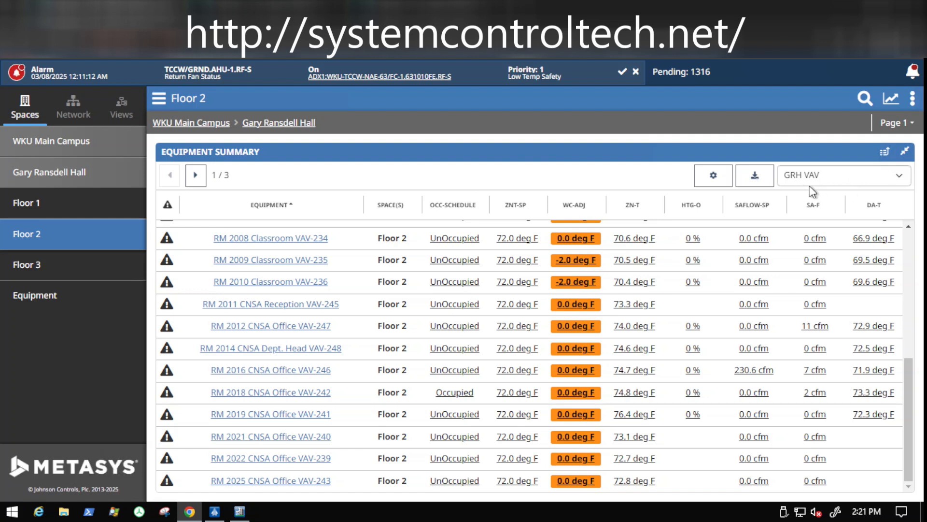
mouse_move(794, 242)
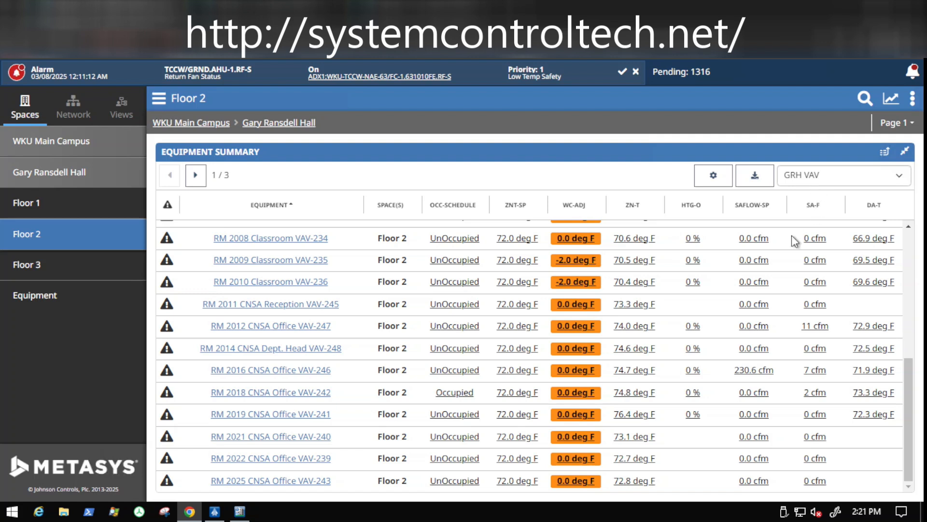
mouse_move(591, 240)
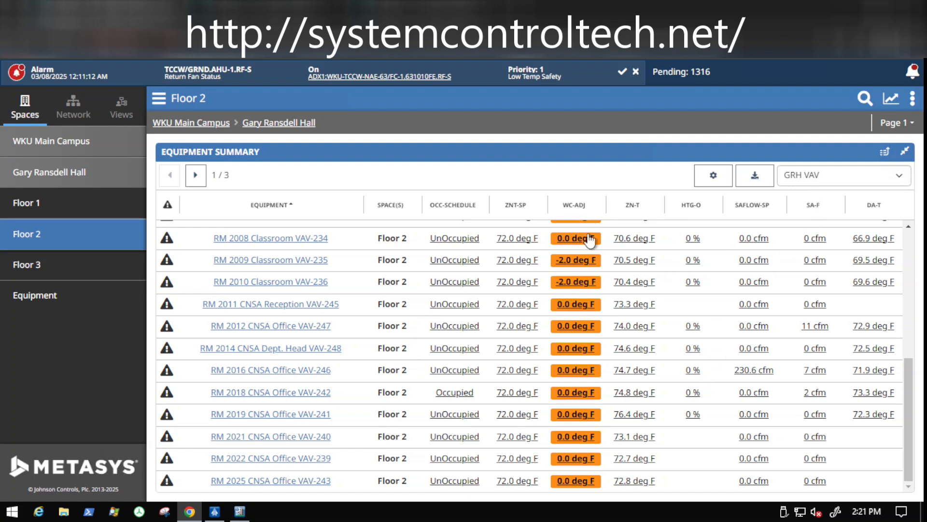
mouse_move(692, 351)
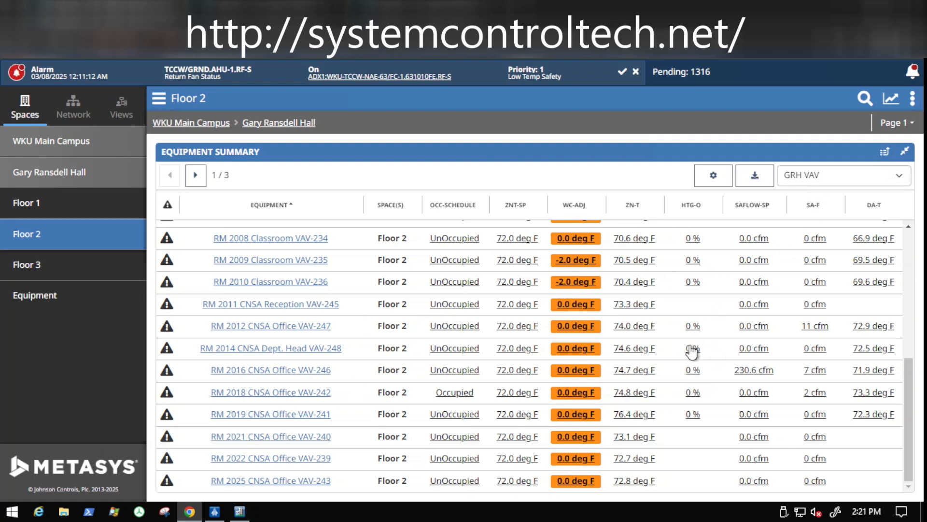
mouse_move(724, 304)
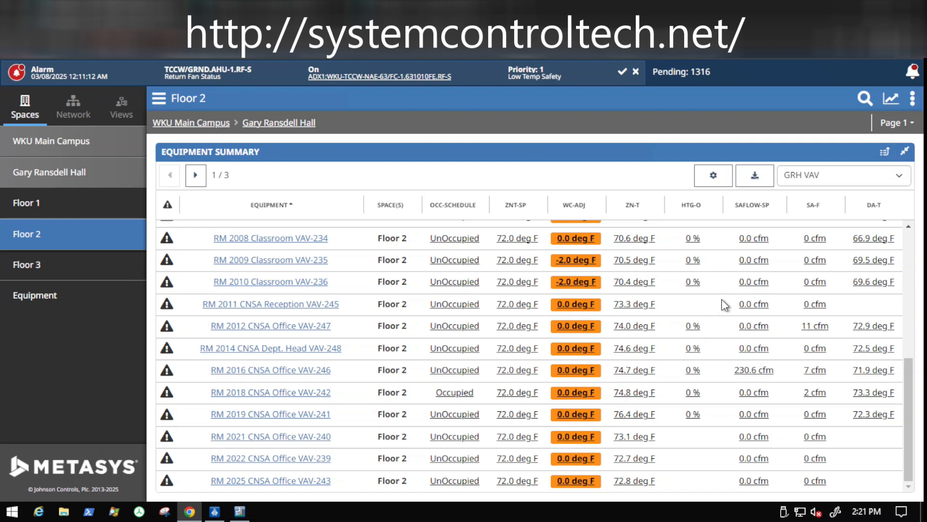
mouse_move(396, 358)
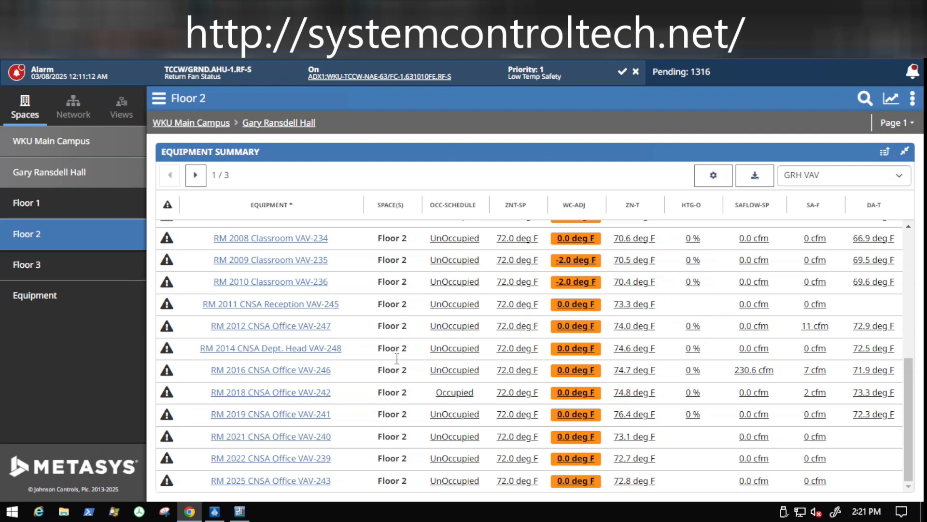
mouse_move(693, 479)
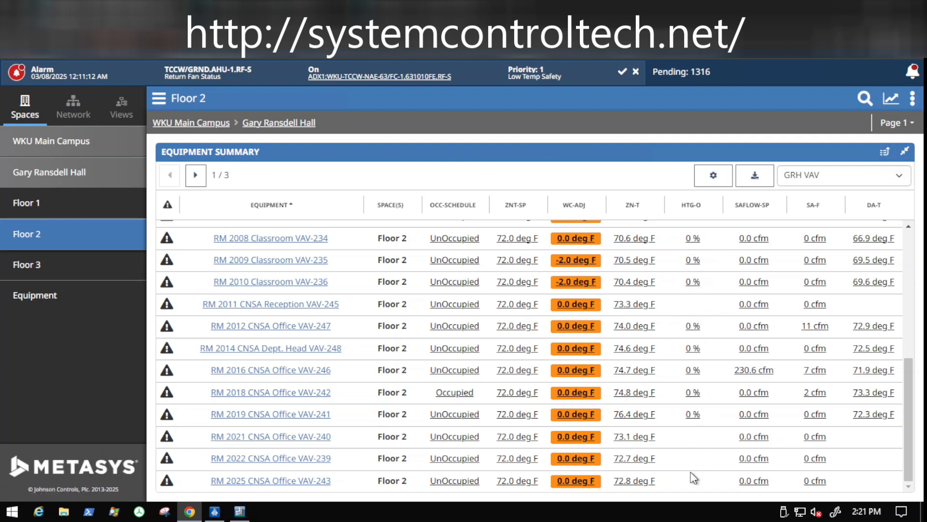
mouse_move(824, 188)
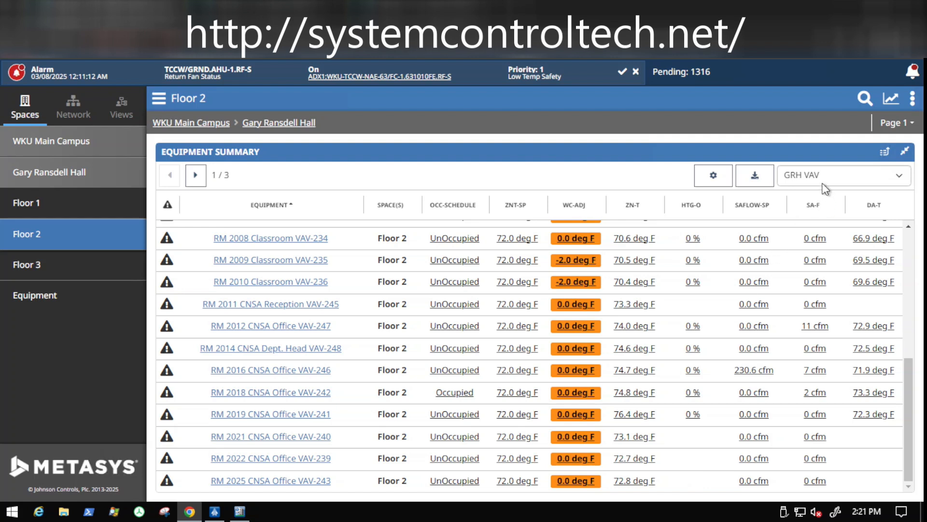
mouse_move(819, 189)
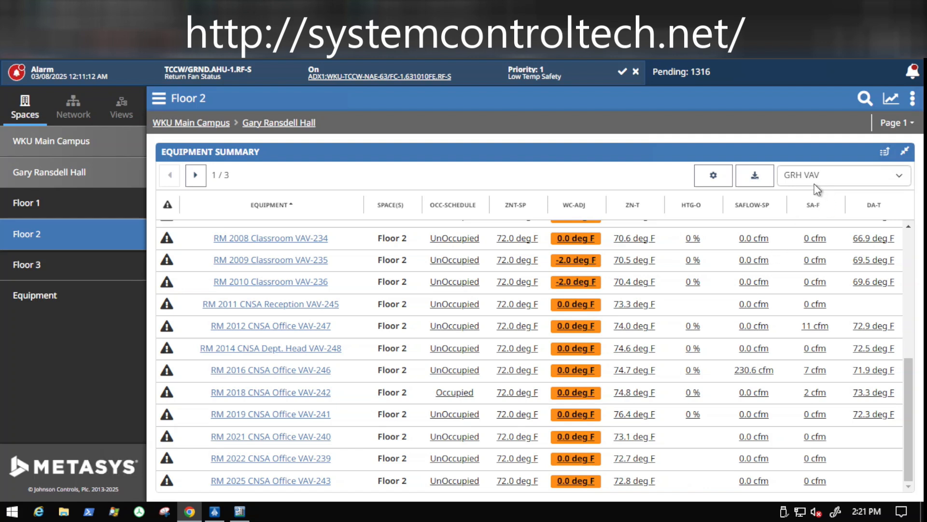
mouse_move(697, 309)
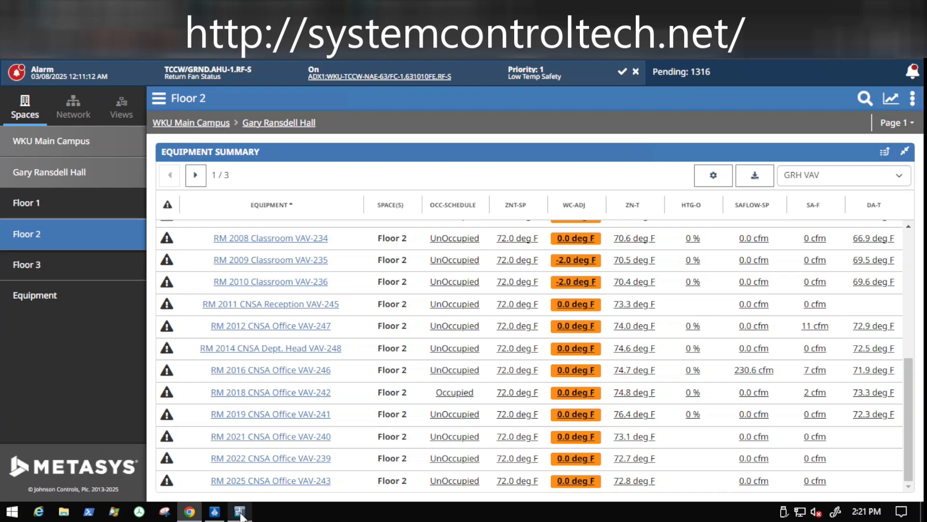
- In SCT, expand ADX1's Equipment Definitions and scroll the building folders toward GRH
click(238, 511)
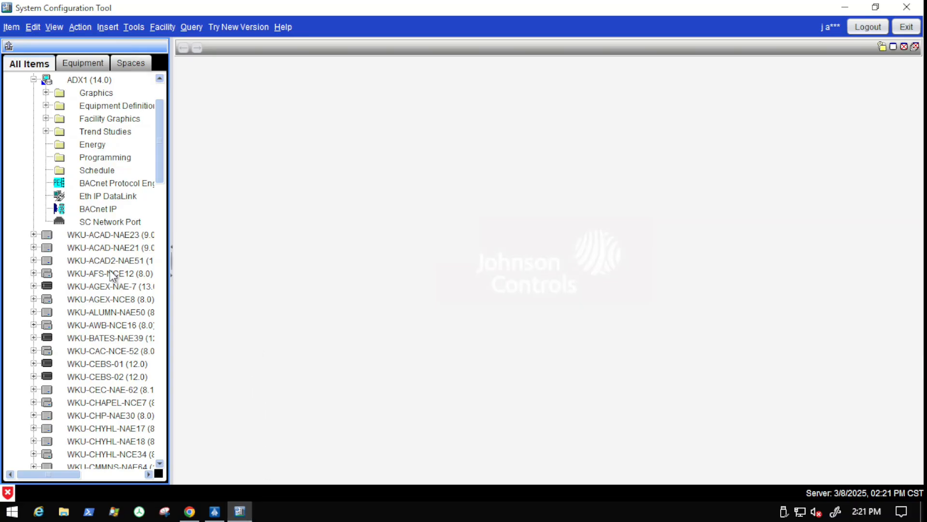
mouse_move(77, 184)
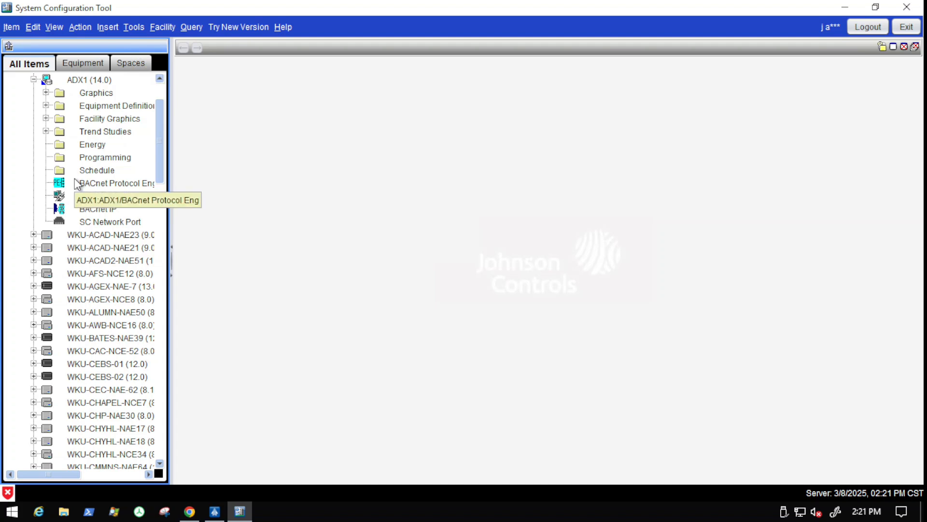
mouse_move(231, 145)
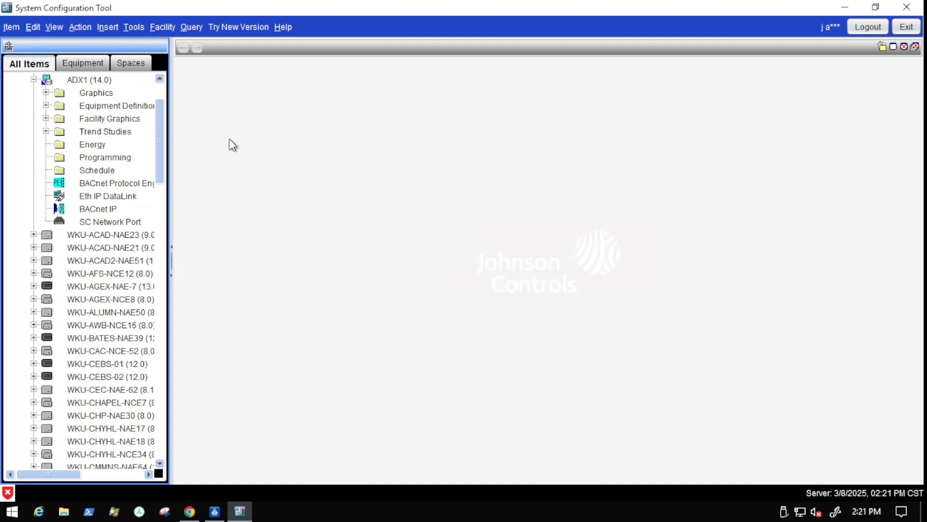
mouse_move(41, 110)
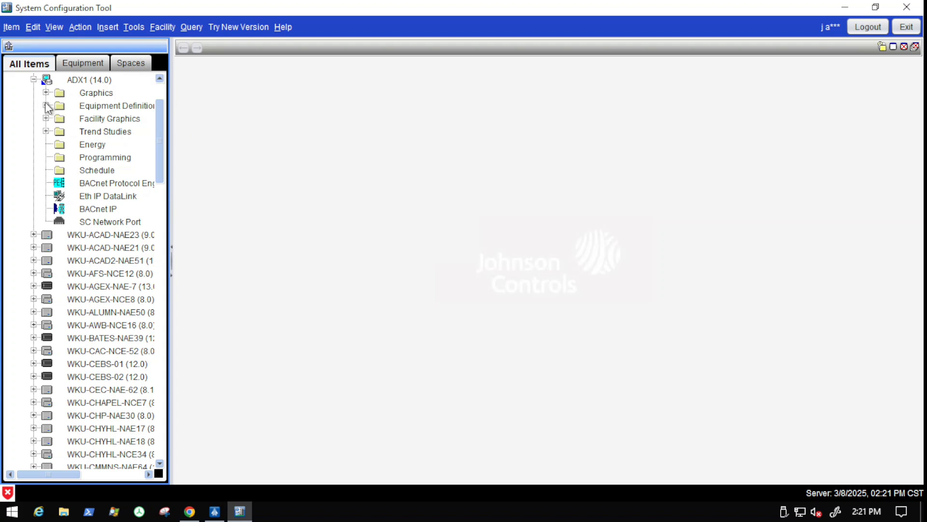
click(46, 105)
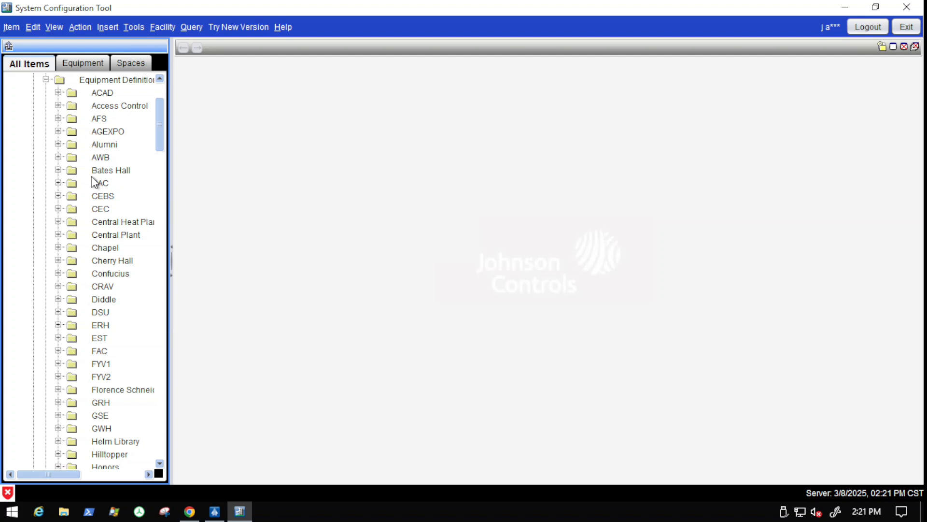
mouse_move(101, 282)
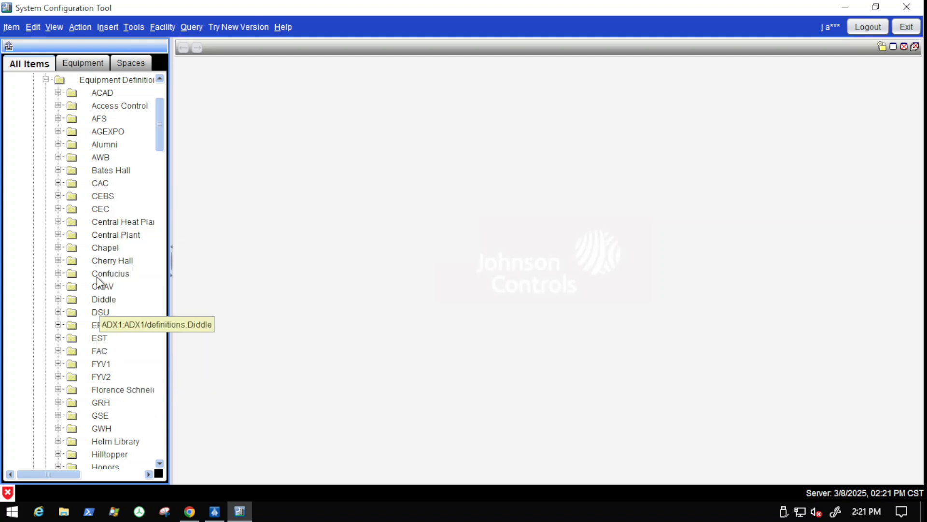
scroll(down, 3)
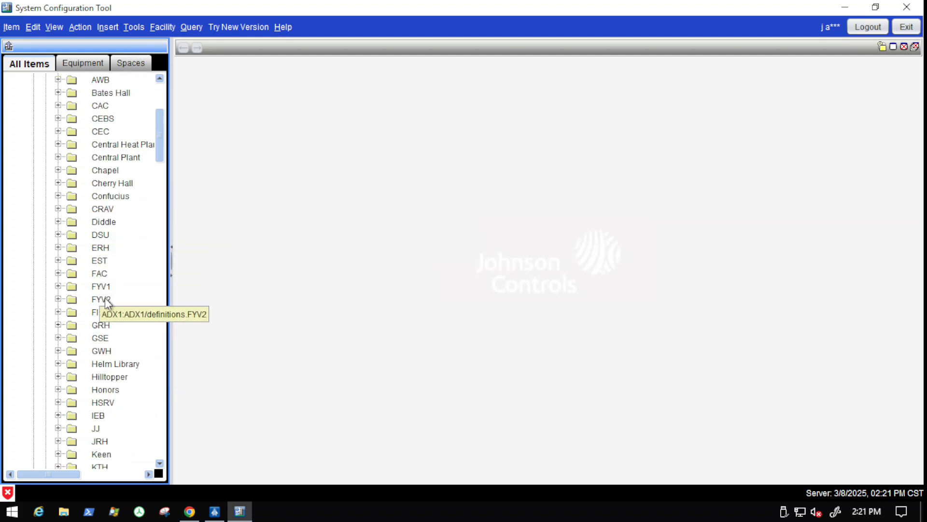
scroll(down, 3)
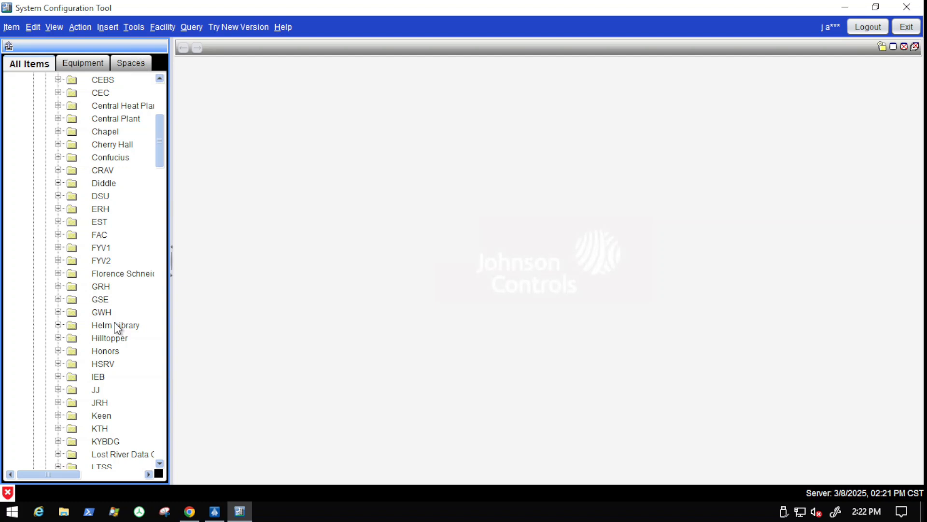
mouse_move(59, 291)
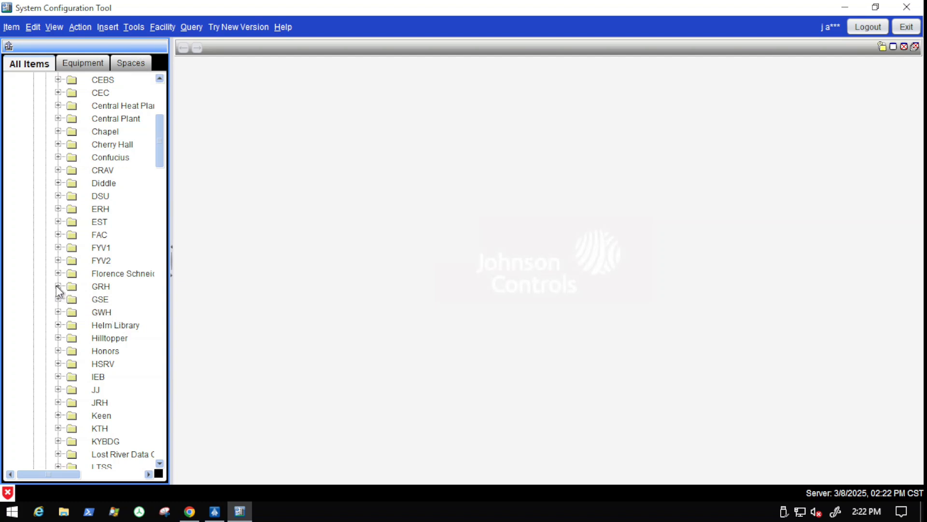
- Expand the GRH folder and select its GRH VAV equipment definition
click(58, 286)
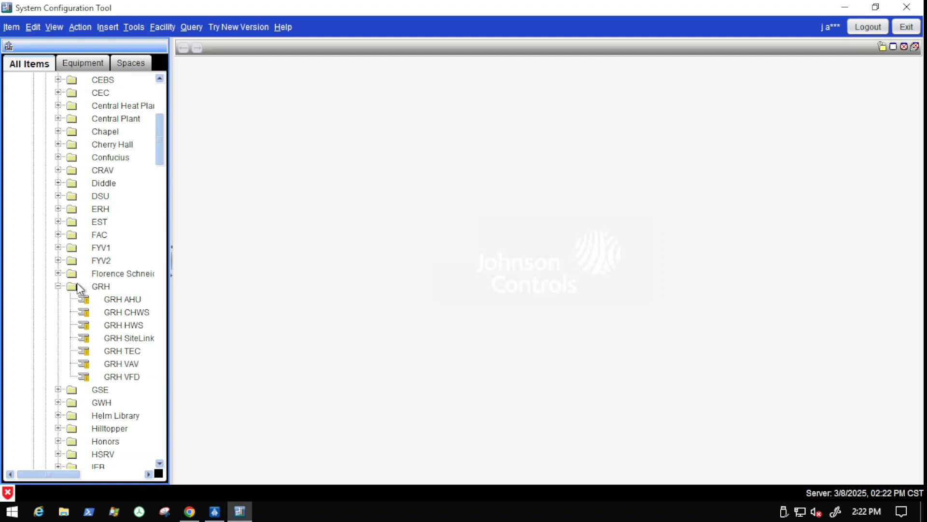
mouse_move(93, 293)
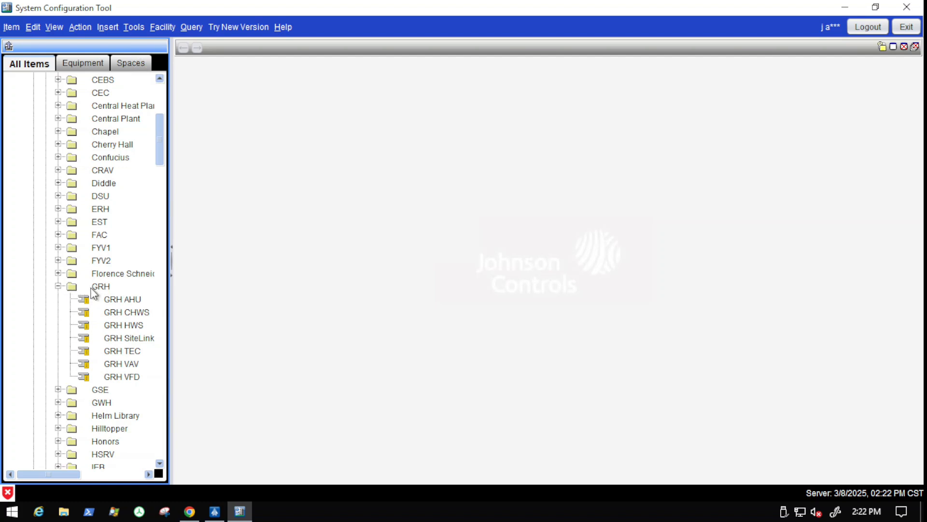
mouse_move(178, 313)
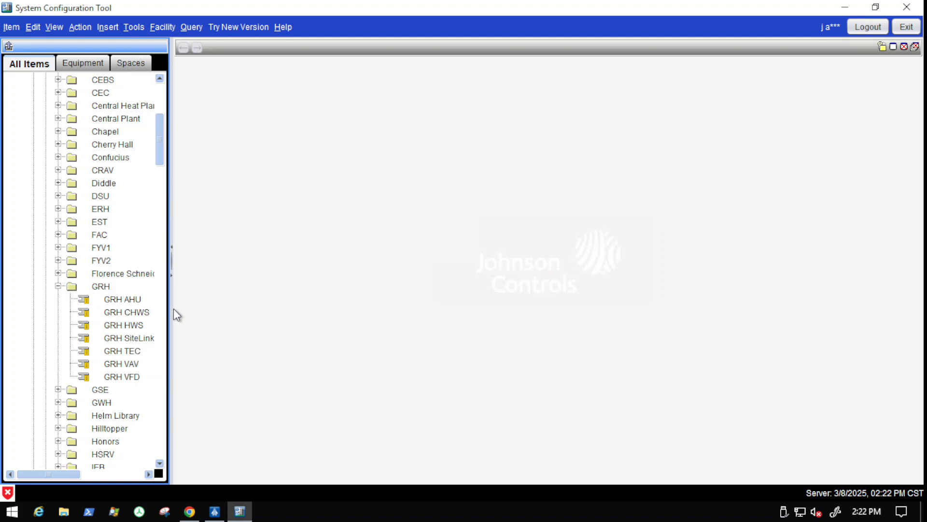
mouse_move(170, 343)
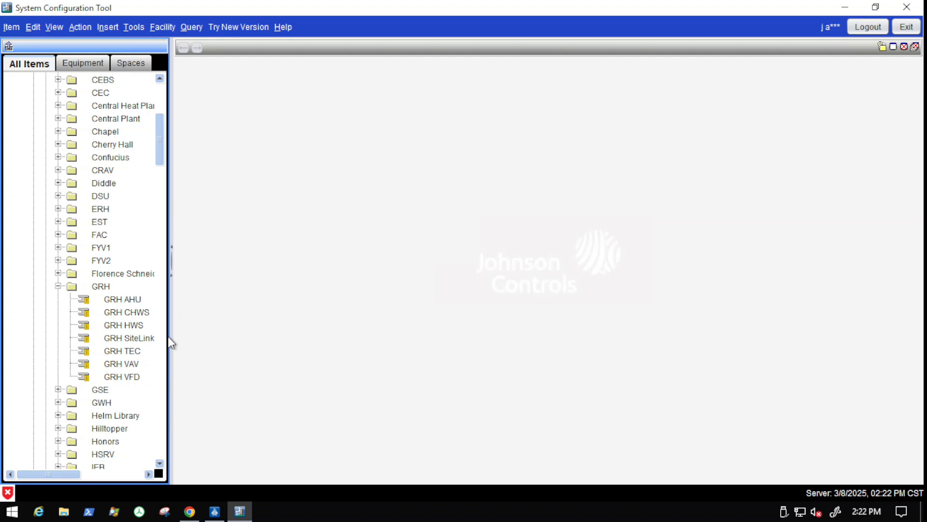
mouse_move(129, 367)
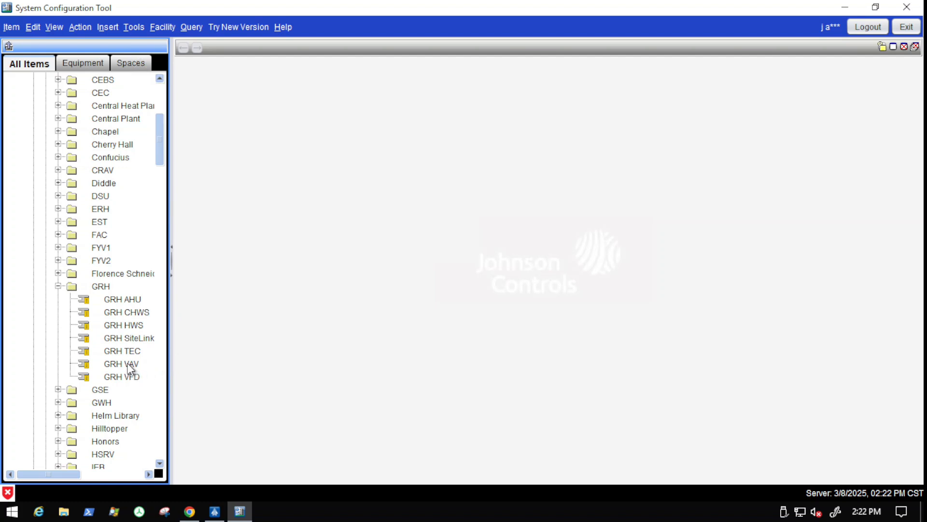
click(120, 363)
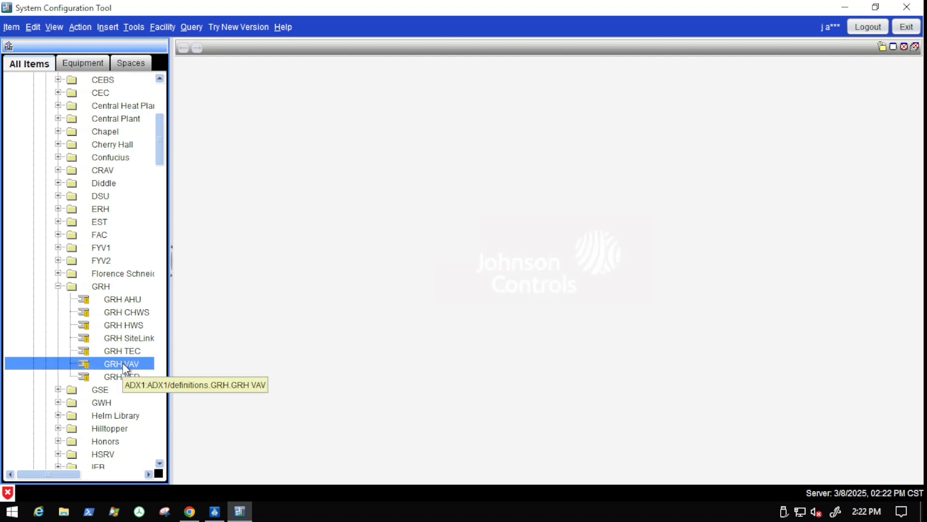
mouse_move(168, 363)
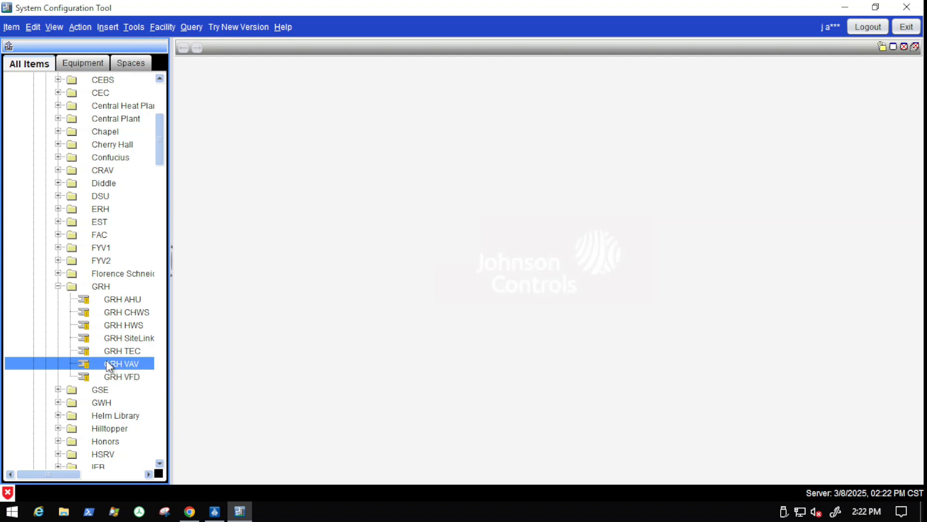
click(122, 365)
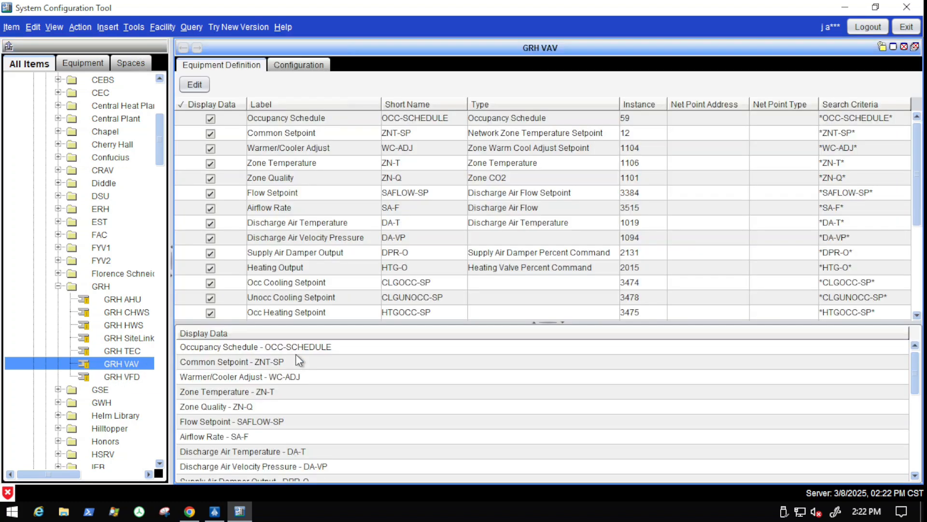
mouse_move(521, 145)
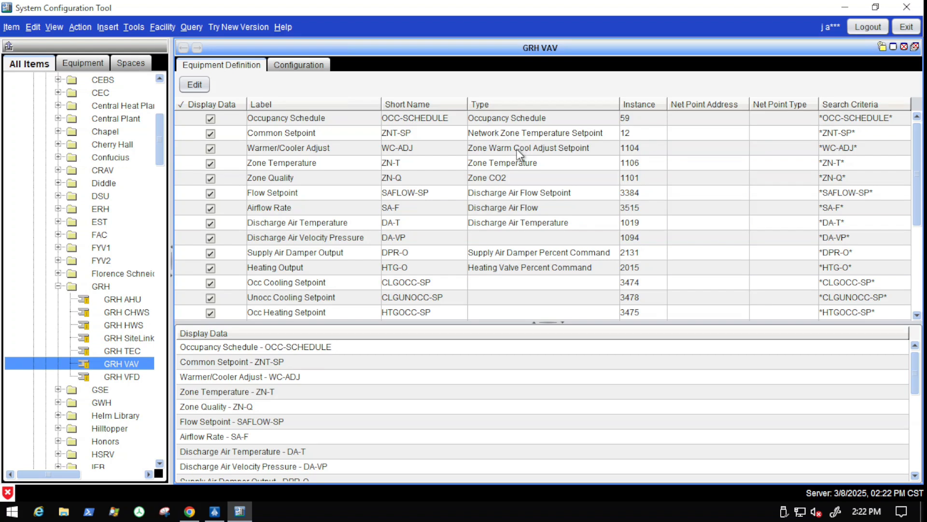
mouse_move(501, 175)
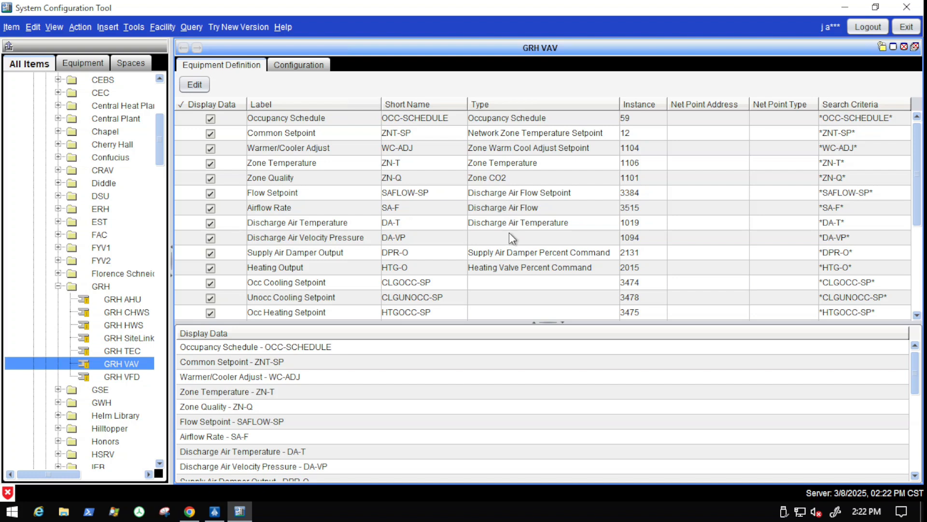
mouse_move(510, 248)
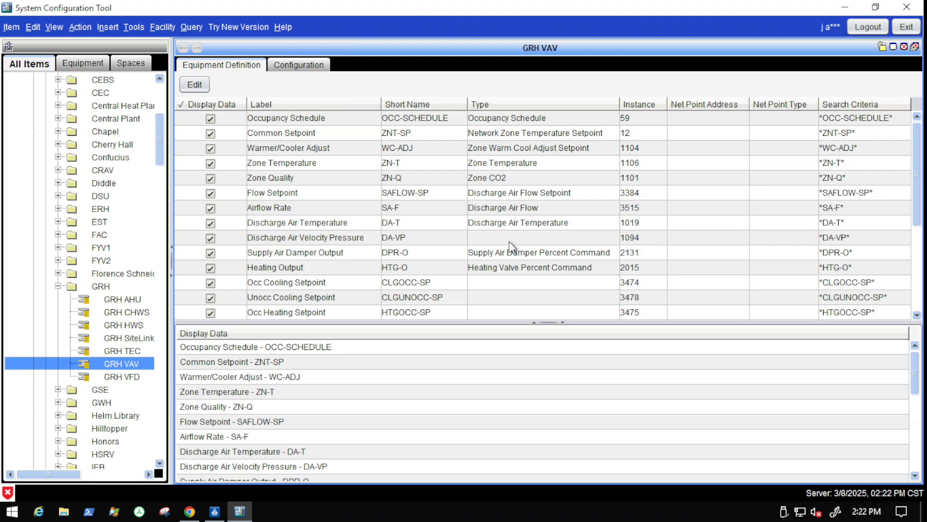
mouse_move(526, 236)
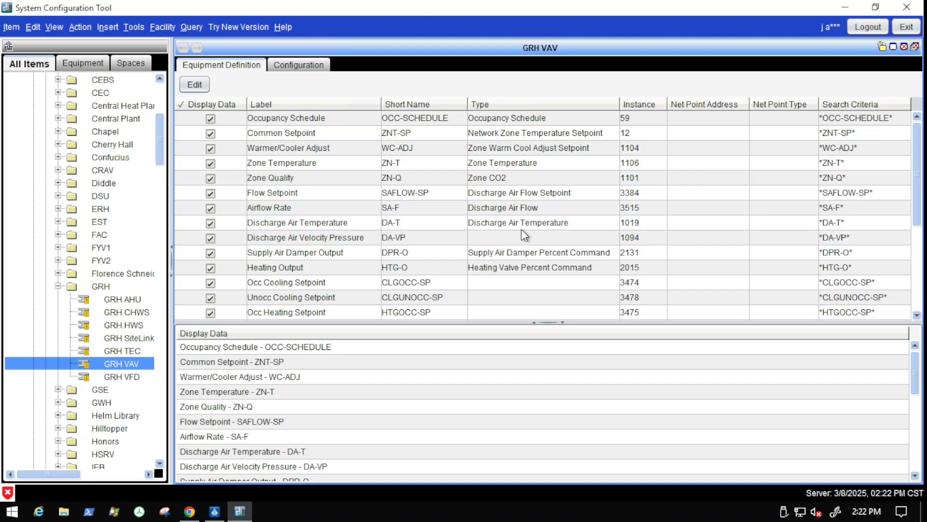
mouse_move(368, 276)
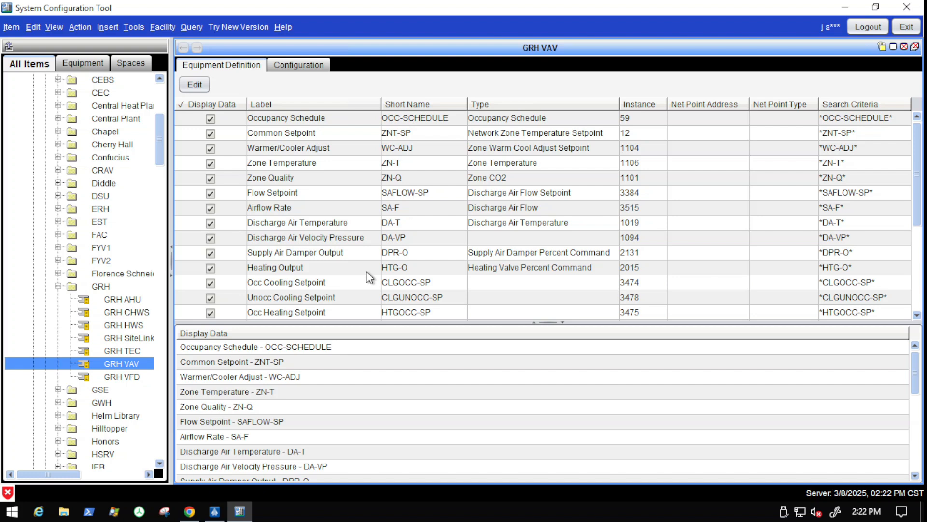
mouse_move(418, 272)
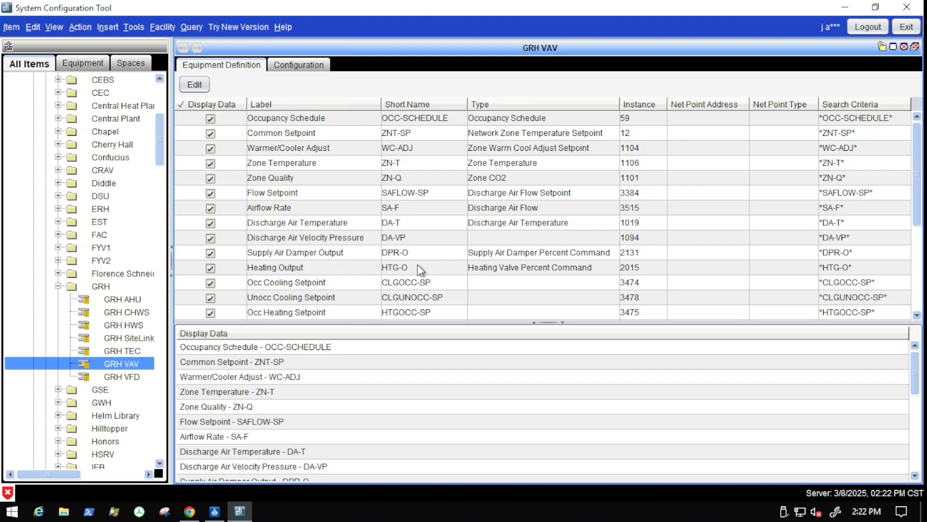
mouse_move(366, 272)
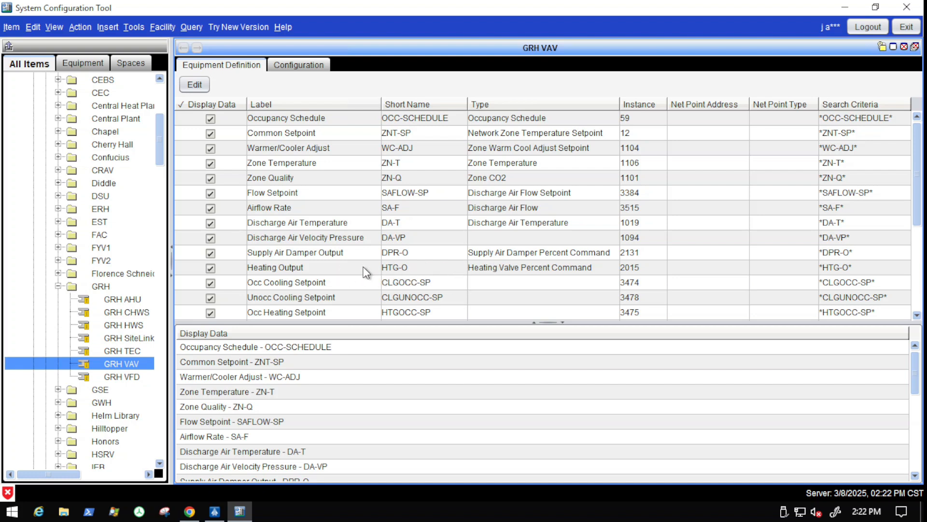
mouse_move(335, 290)
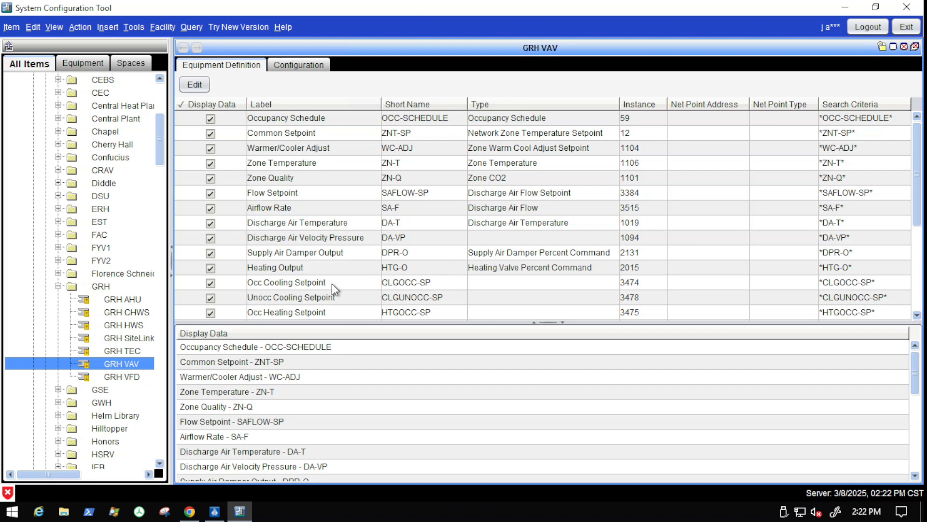
mouse_move(407, 273)
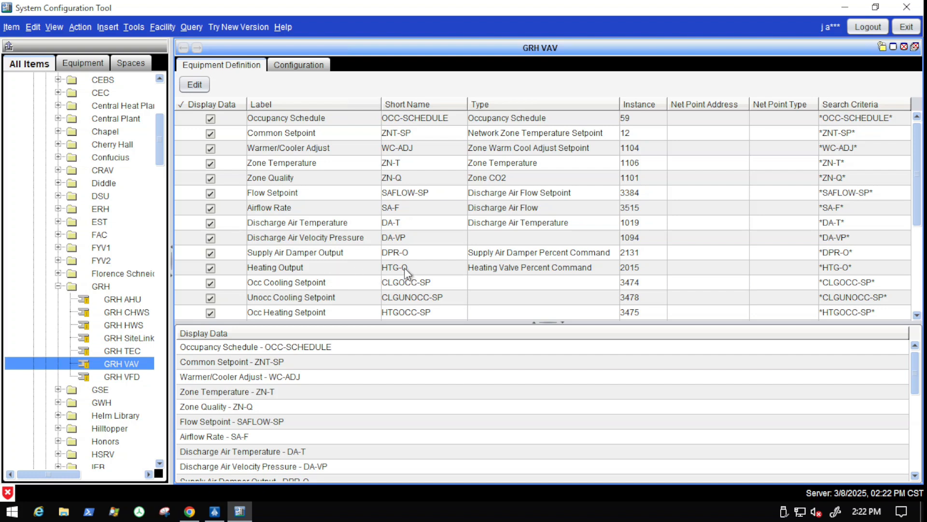
mouse_move(378, 270)
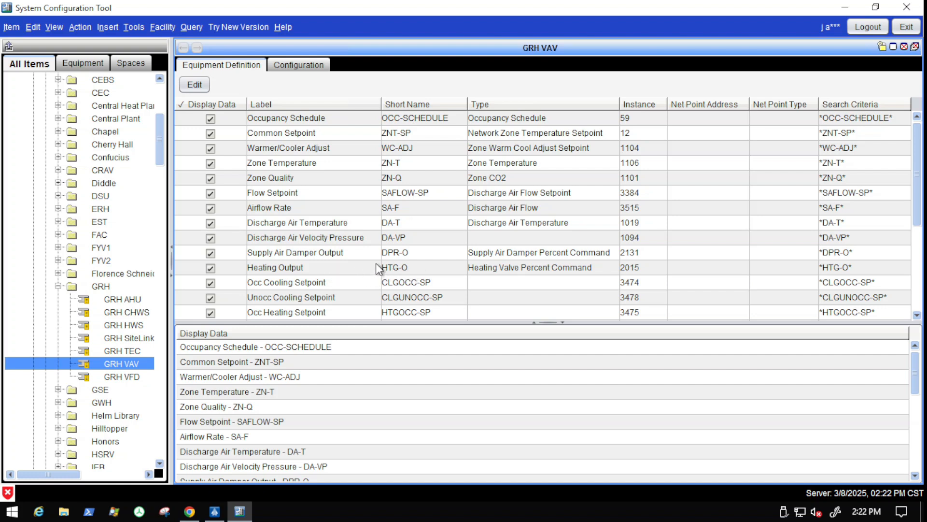
mouse_move(352, 277)
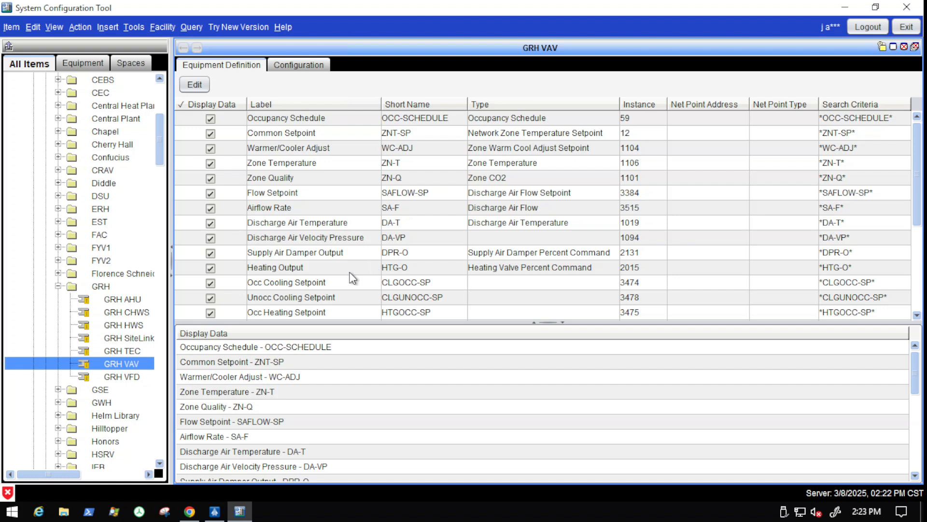
mouse_move(371, 278)
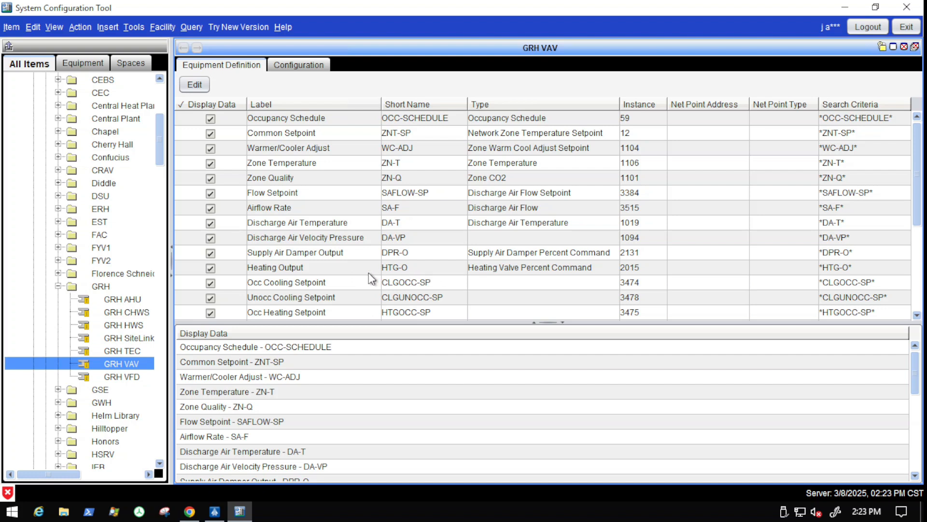
mouse_move(335, 269)
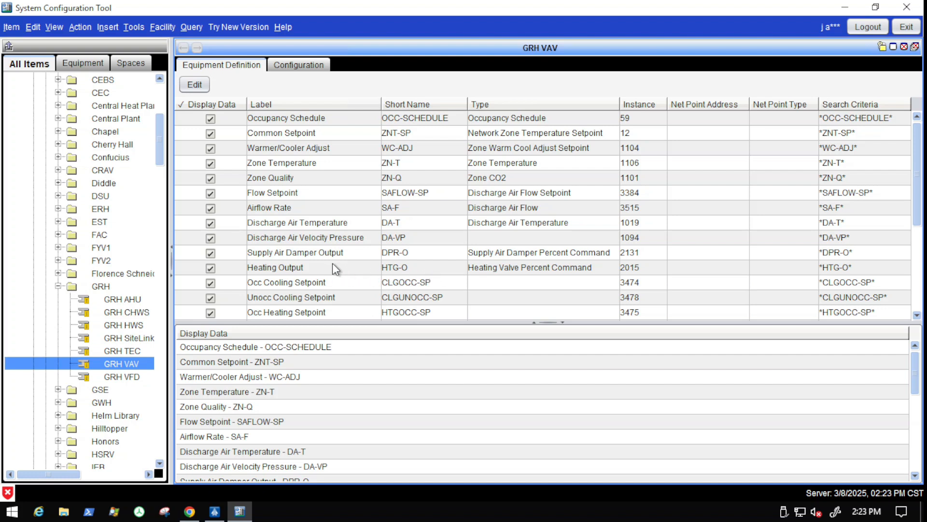
mouse_move(393, 276)
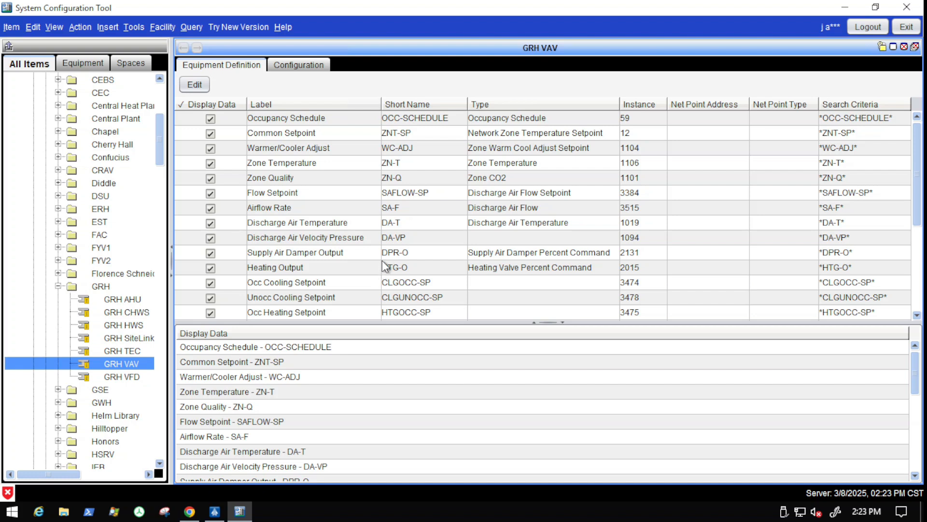
mouse_move(352, 283)
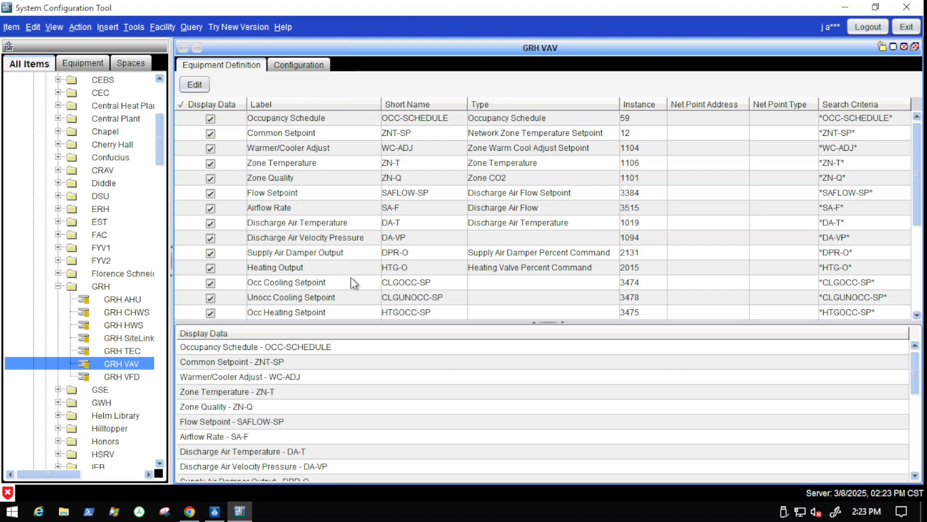
mouse_move(333, 179)
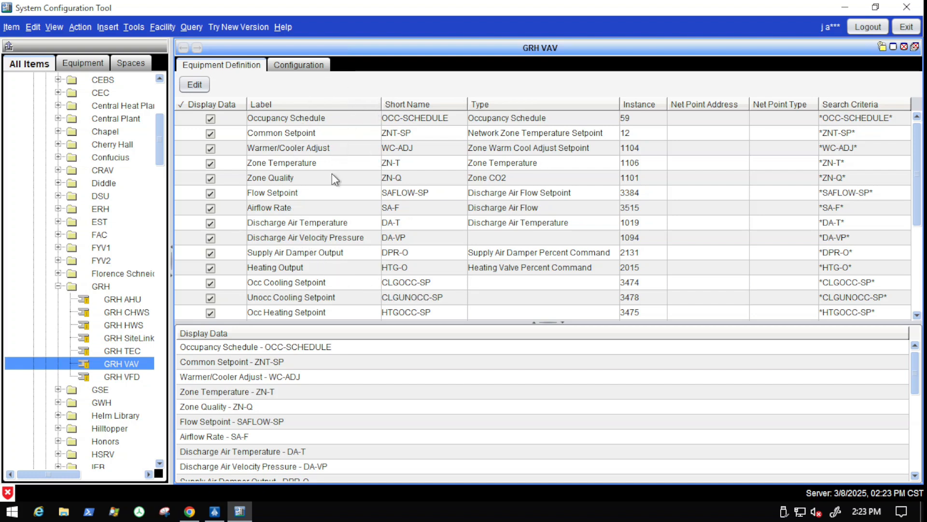
mouse_move(539, 99)
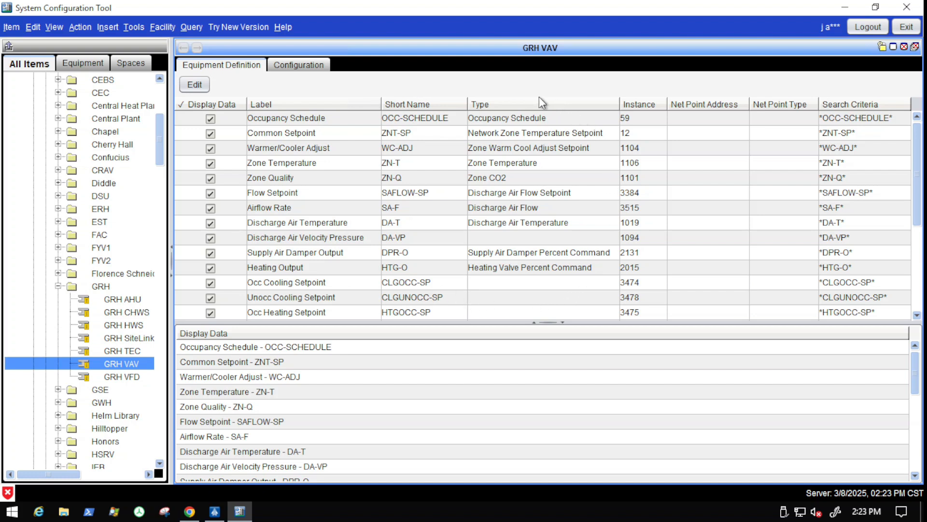
mouse_move(558, 185)
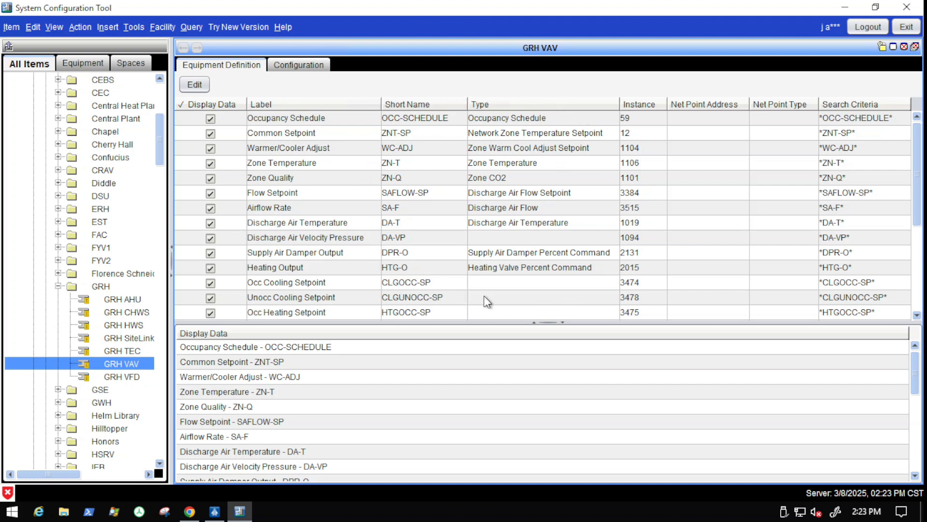
mouse_move(525, 99)
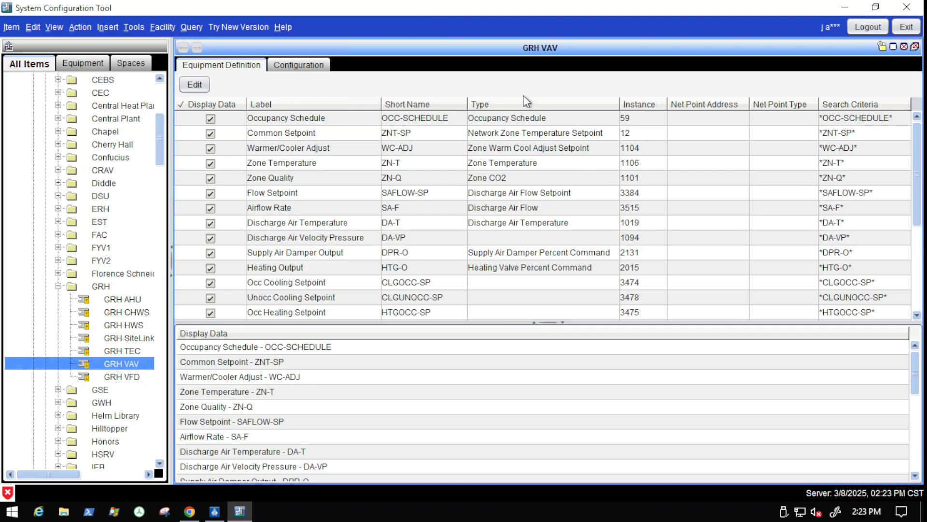
mouse_move(613, 240)
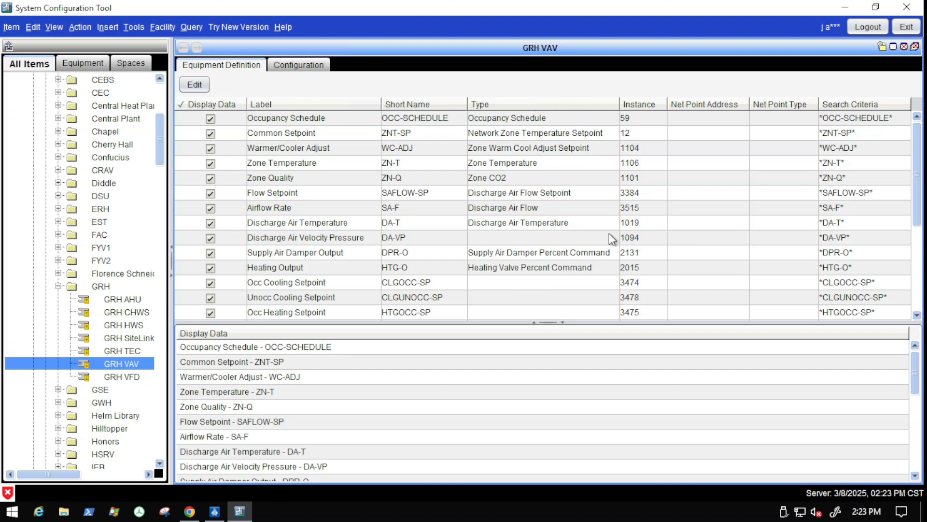
mouse_move(582, 299)
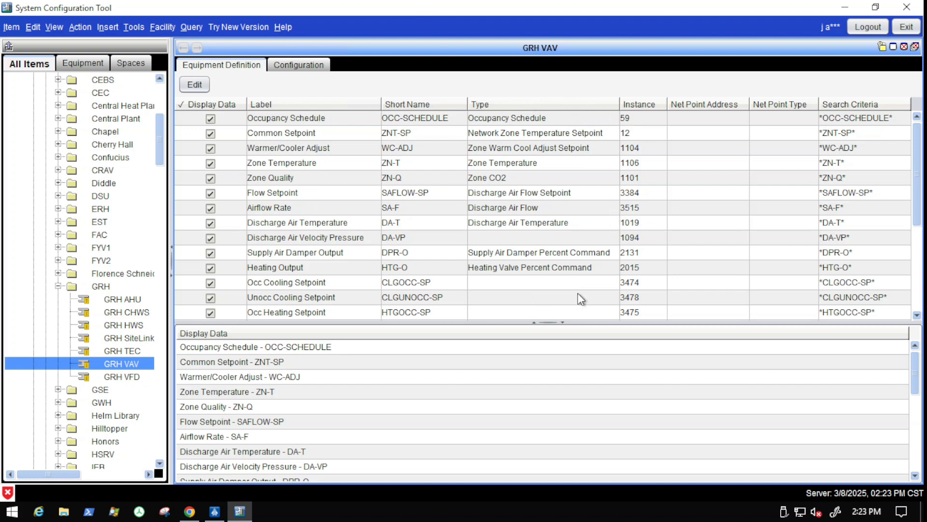
mouse_move(634, 320)
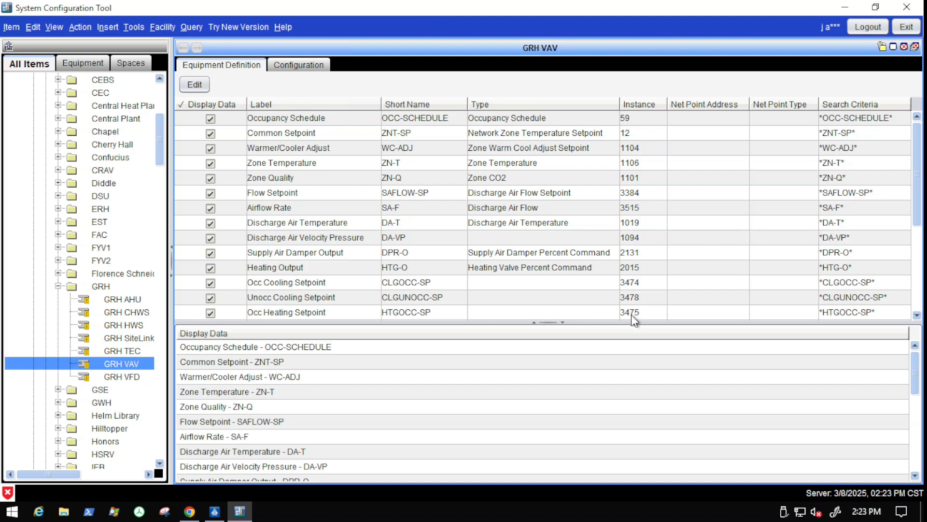
mouse_move(553, 169)
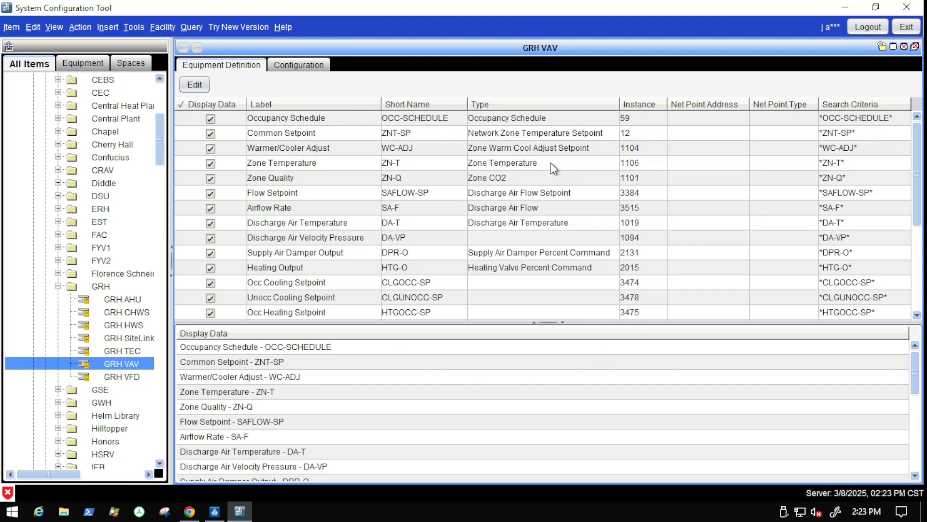
mouse_move(505, 159)
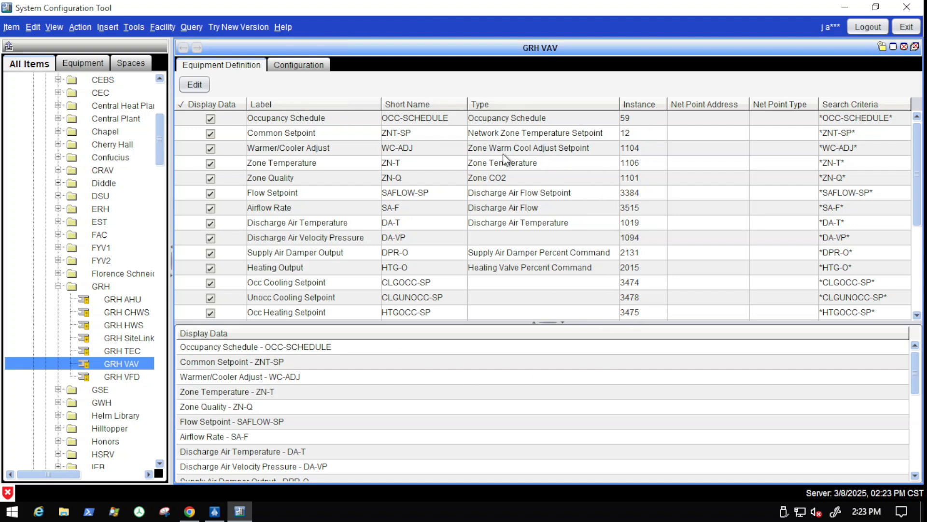
mouse_move(532, 152)
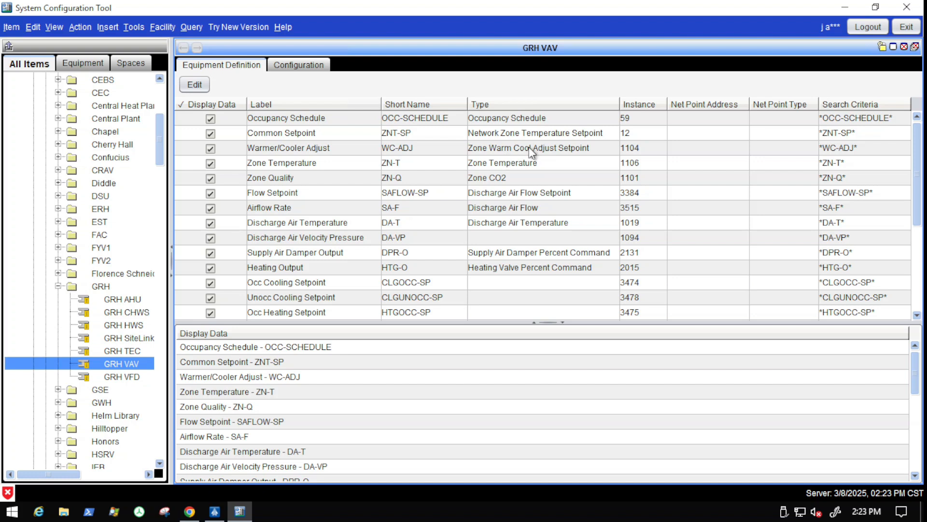
mouse_move(615, 114)
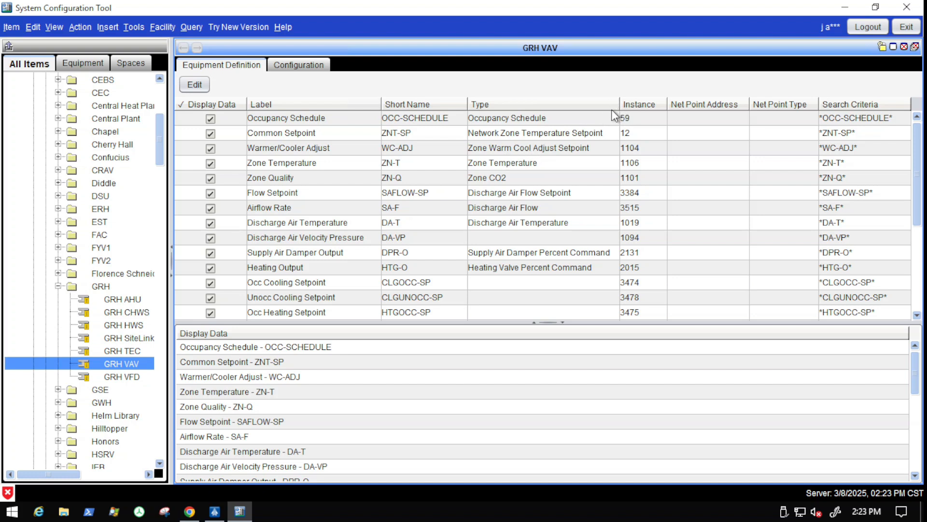
mouse_move(609, 215)
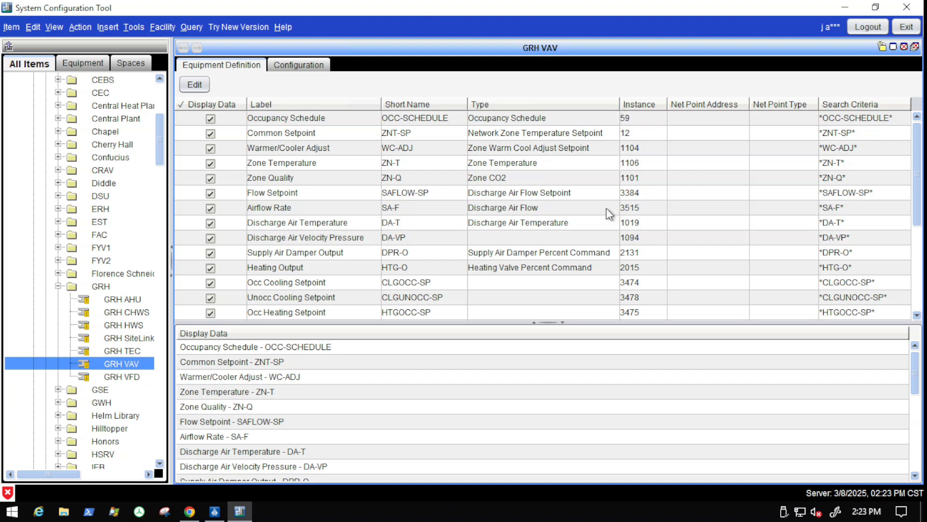
mouse_move(678, 161)
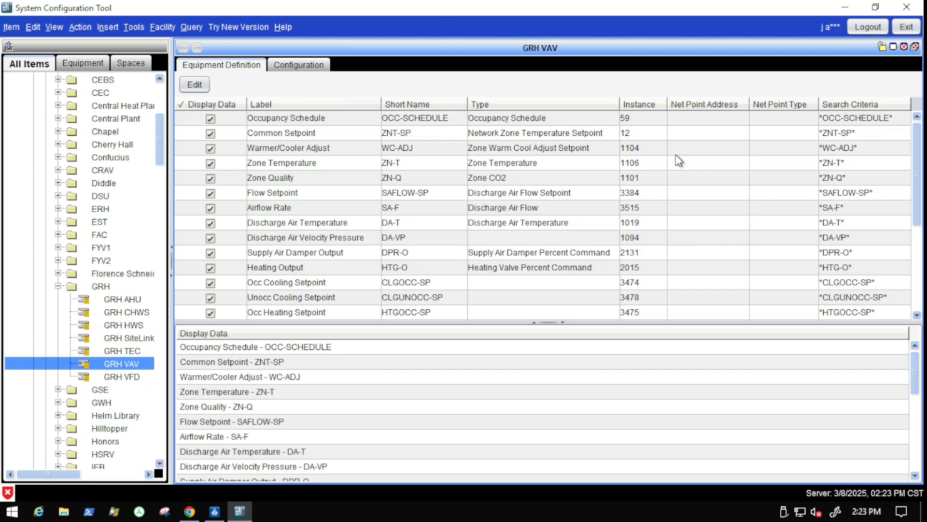
mouse_move(632, 114)
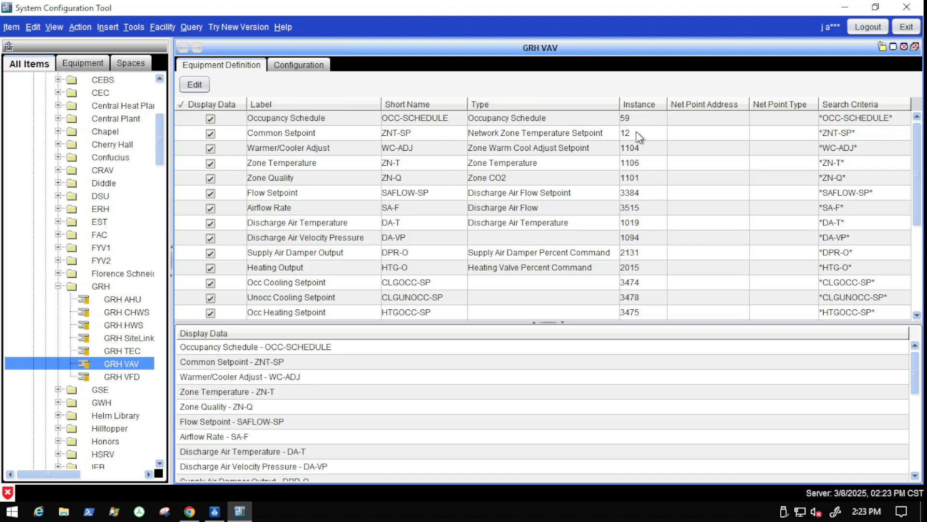
mouse_move(637, 310)
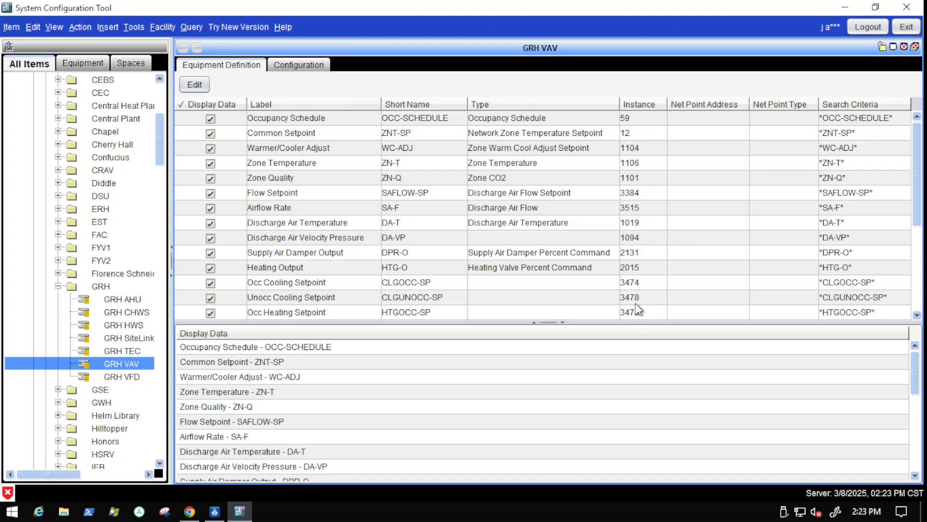
mouse_move(633, 220)
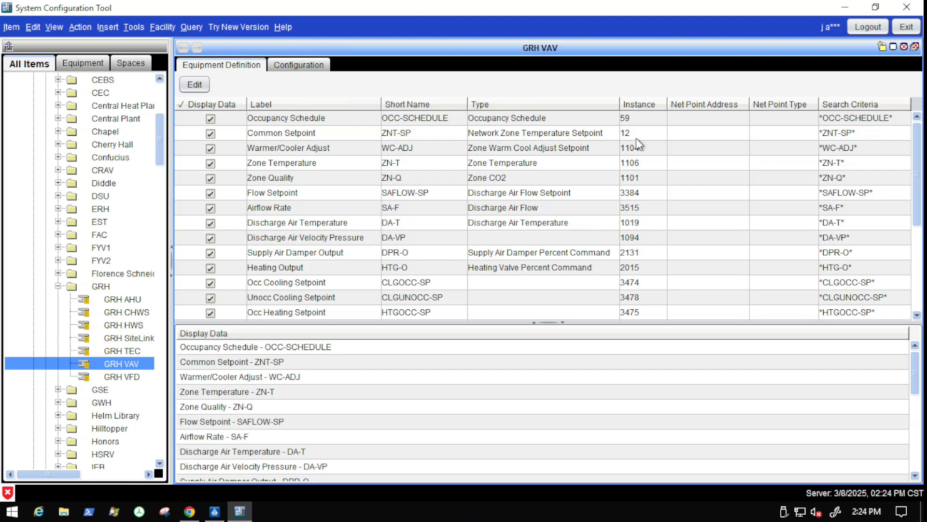
mouse_move(636, 149)
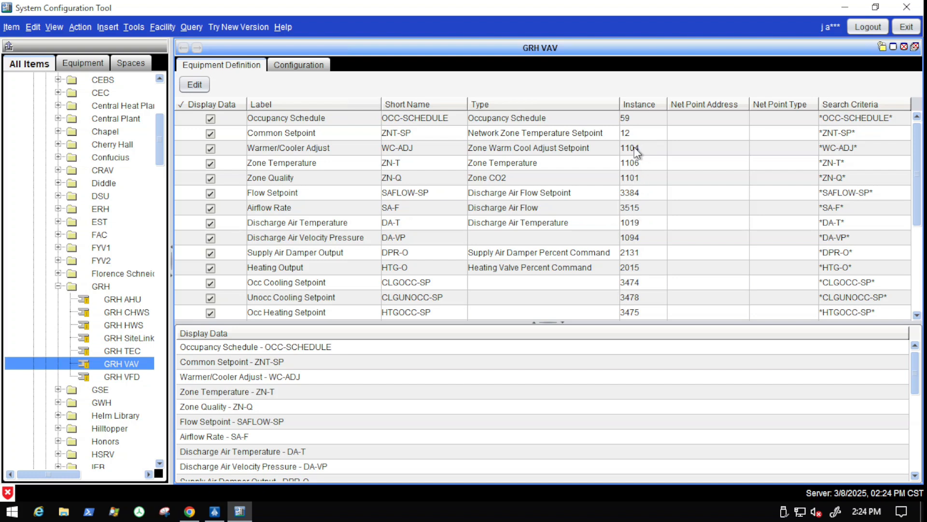
mouse_move(636, 188)
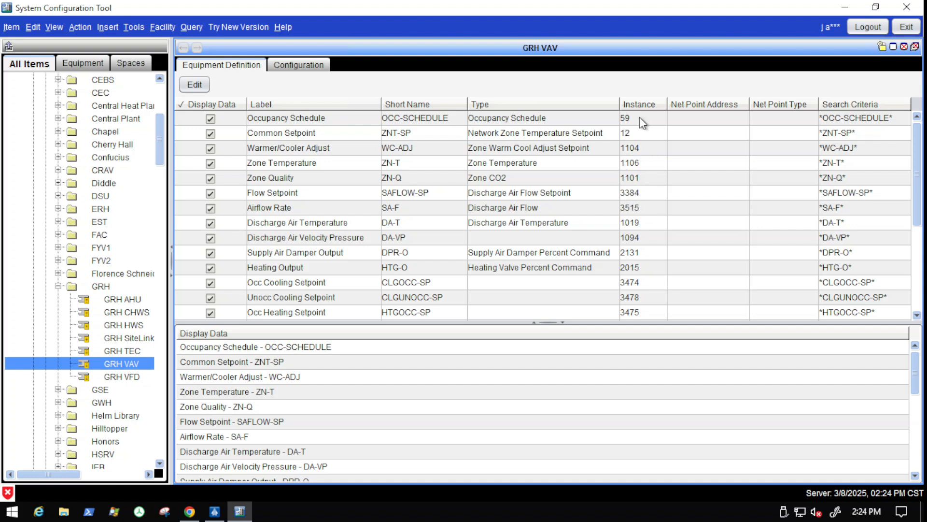
mouse_move(650, 144)
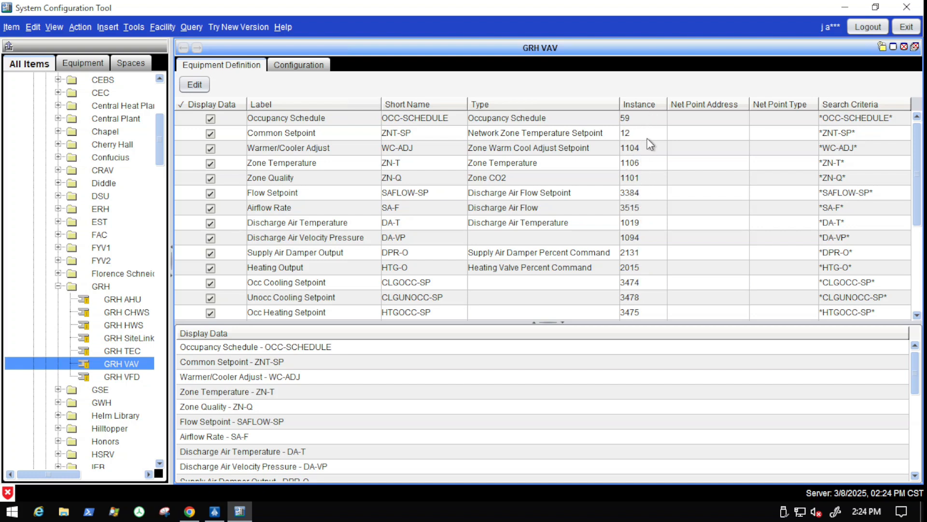
mouse_move(638, 212)
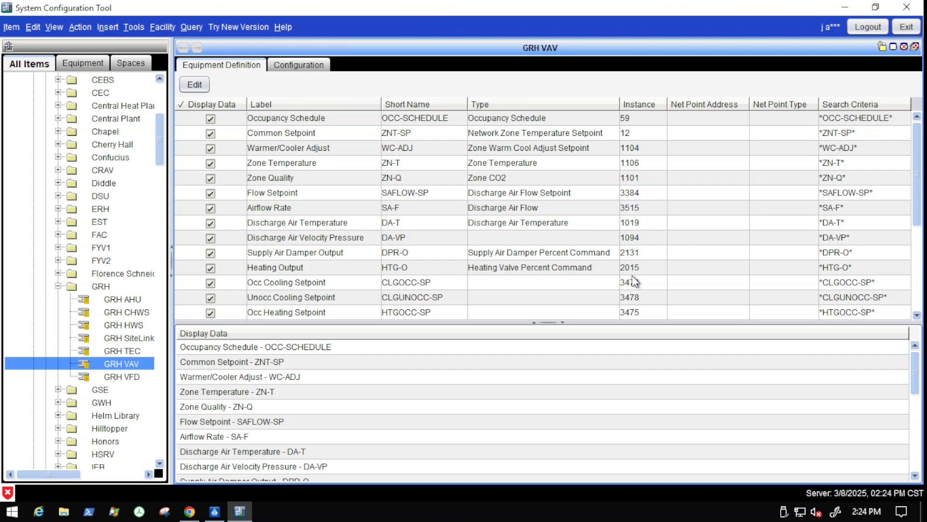
mouse_move(634, 282)
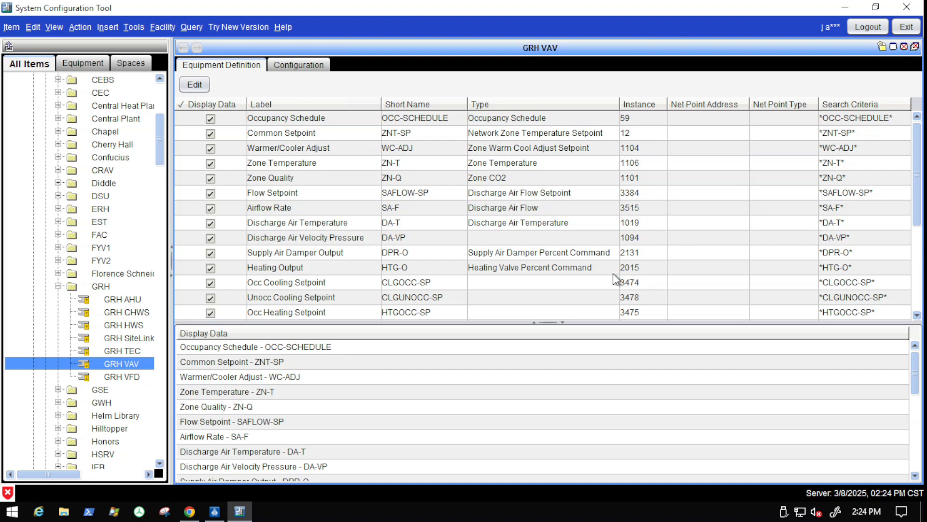
mouse_move(309, 362)
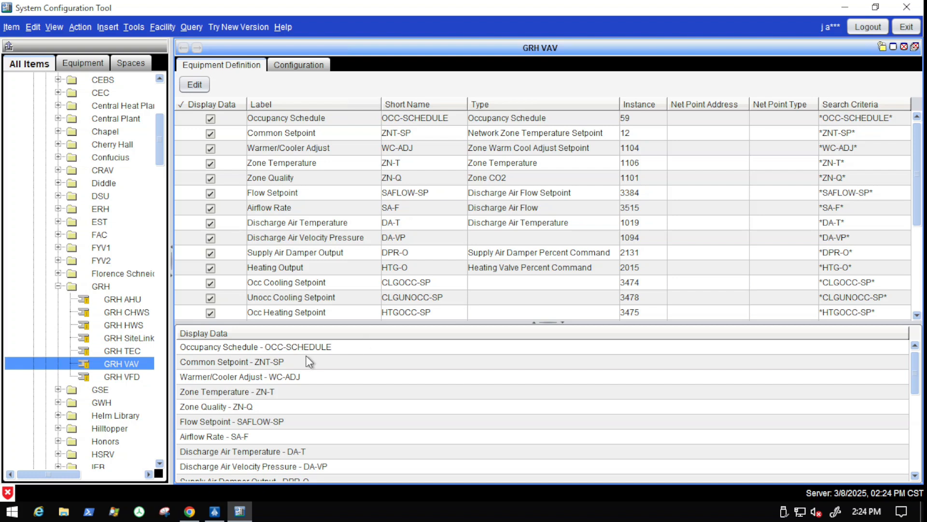
mouse_move(125, 374)
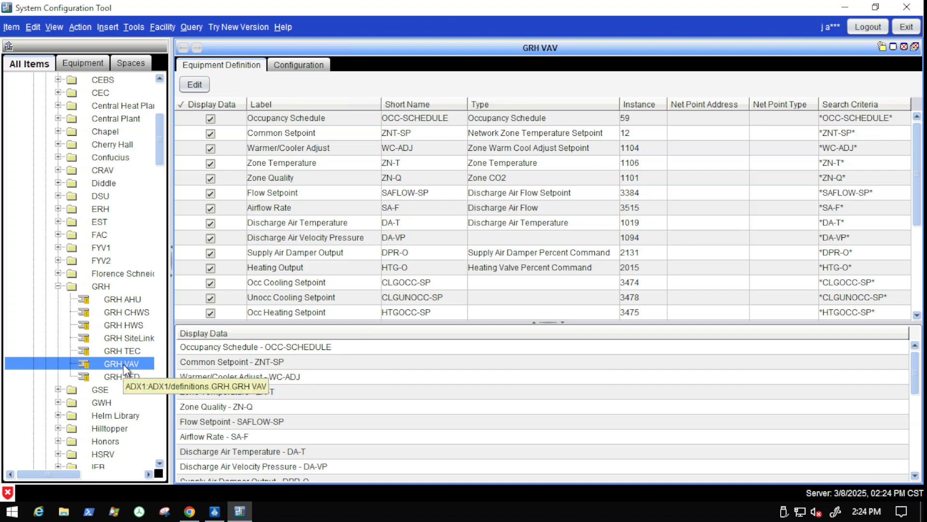
mouse_move(518, 356)
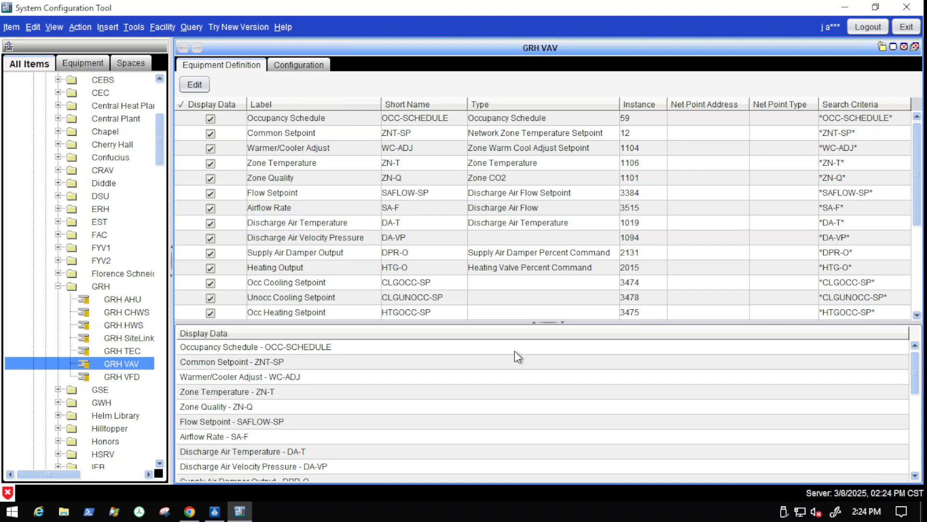
mouse_move(125, 370)
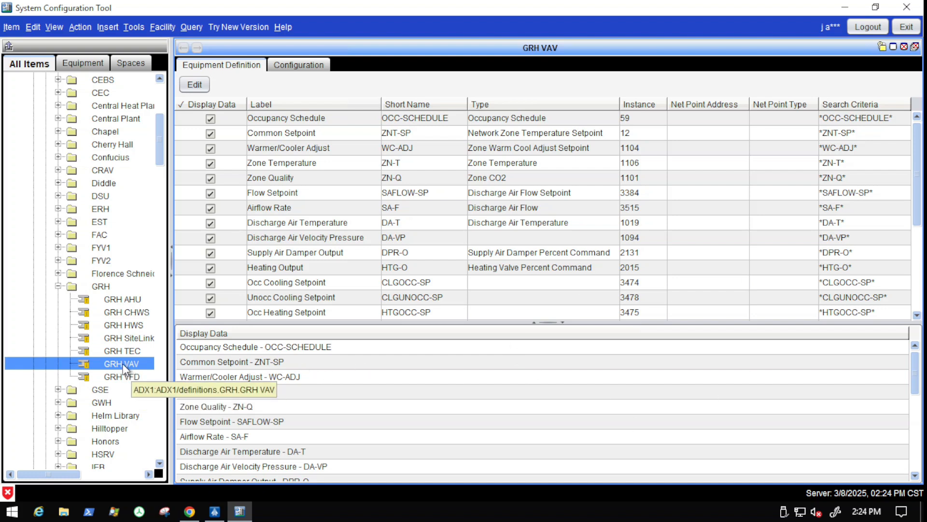
mouse_move(123, 367)
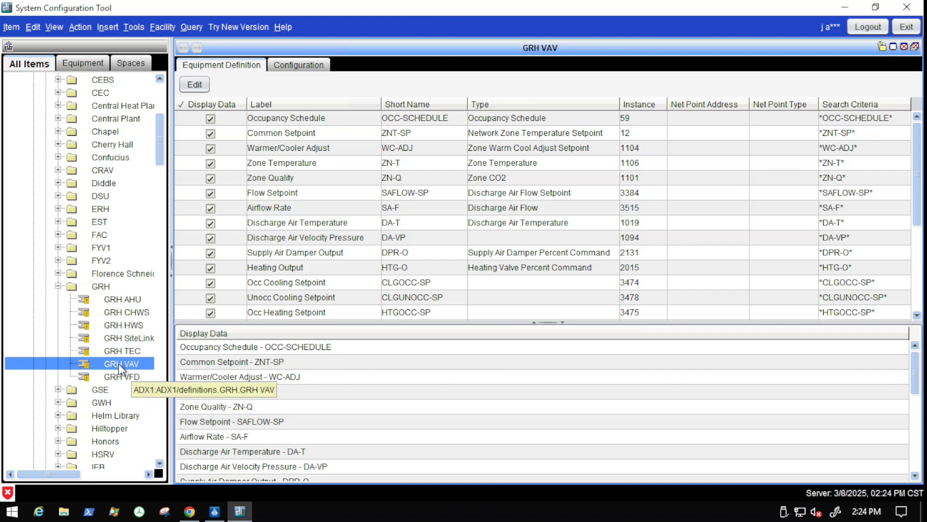
- Open the GRH VAV definition in Equipment Discovery from its context menu
right_click(120, 364)
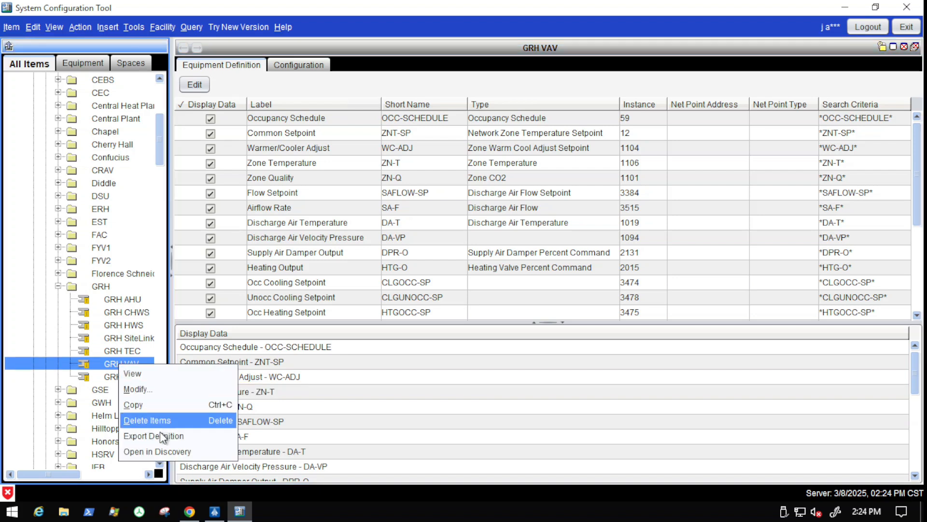
mouse_move(157, 451)
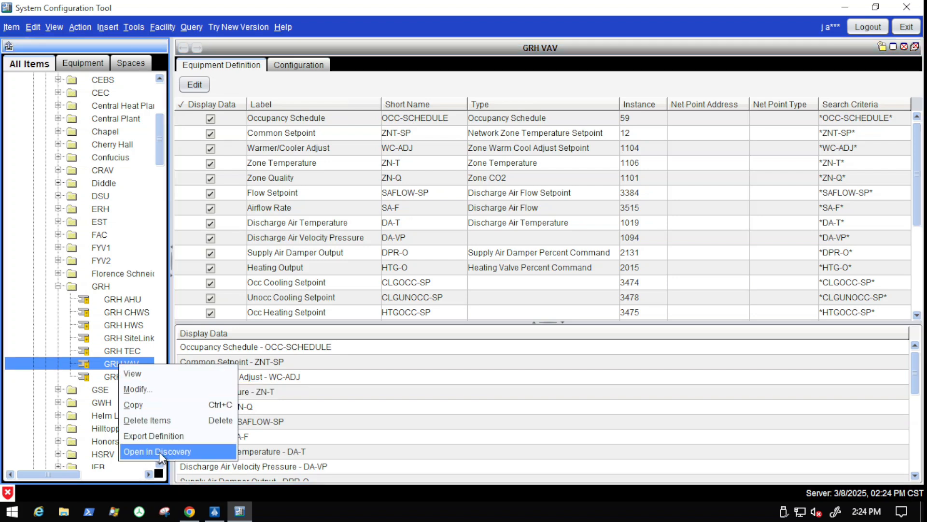
mouse_move(172, 455)
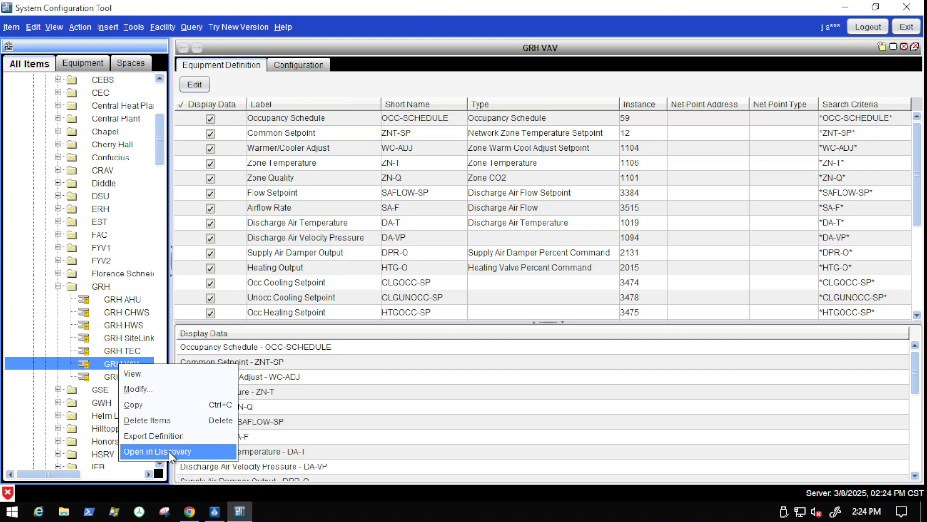
mouse_move(290, 449)
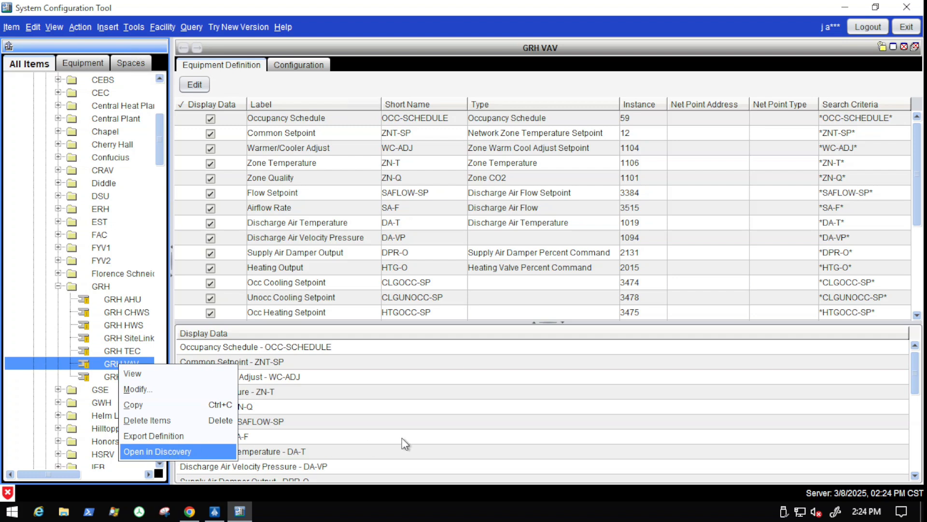
click(157, 451)
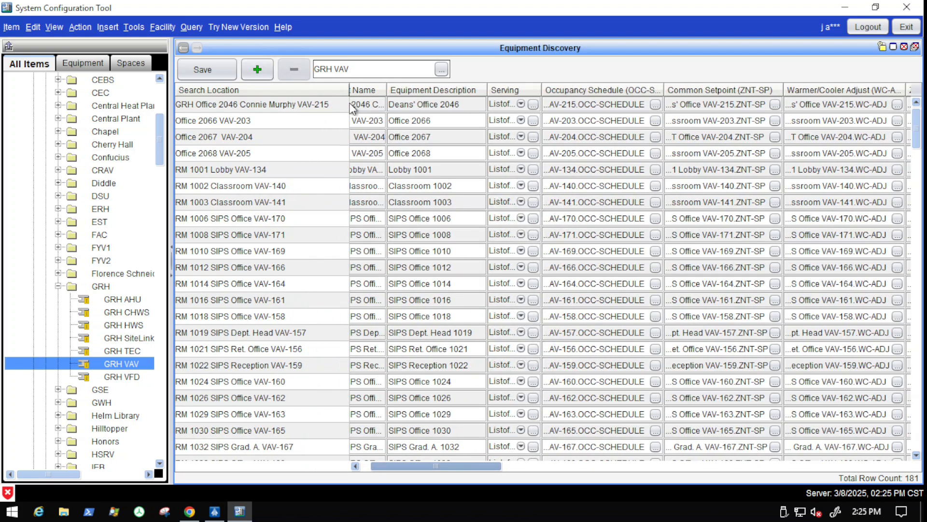
mouse_move(316, 441)
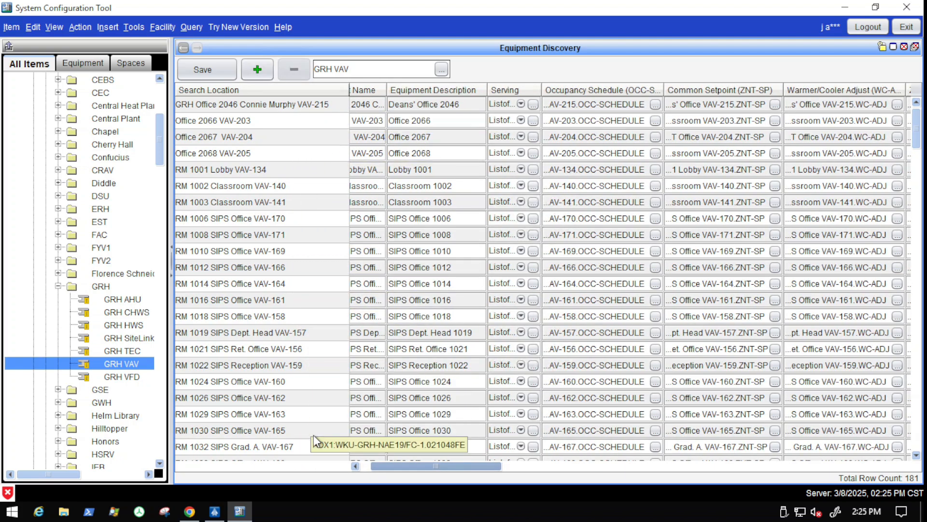
mouse_move(367, 291)
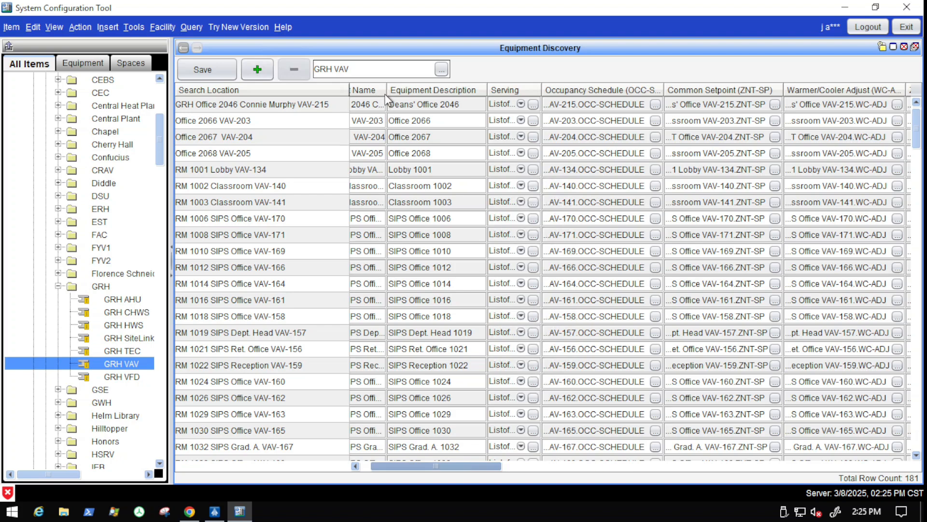
mouse_move(391, 95)
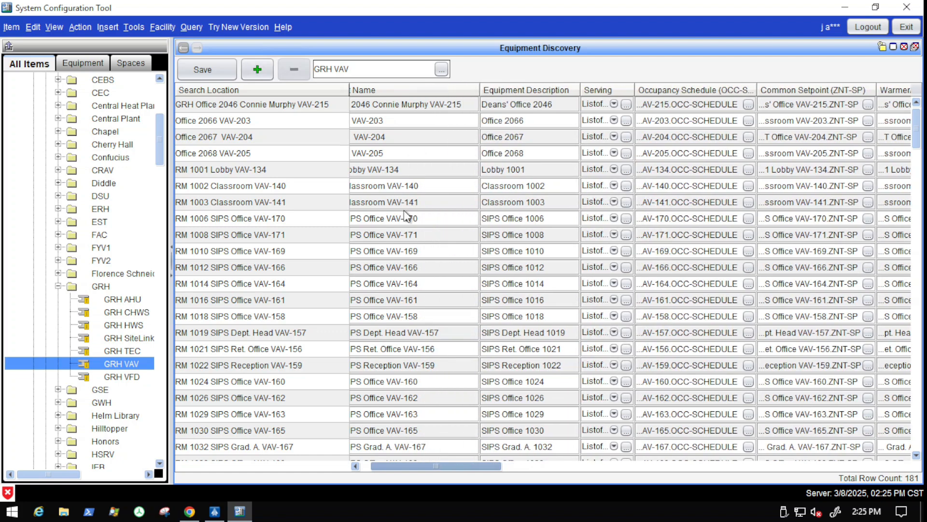
mouse_move(404, 291)
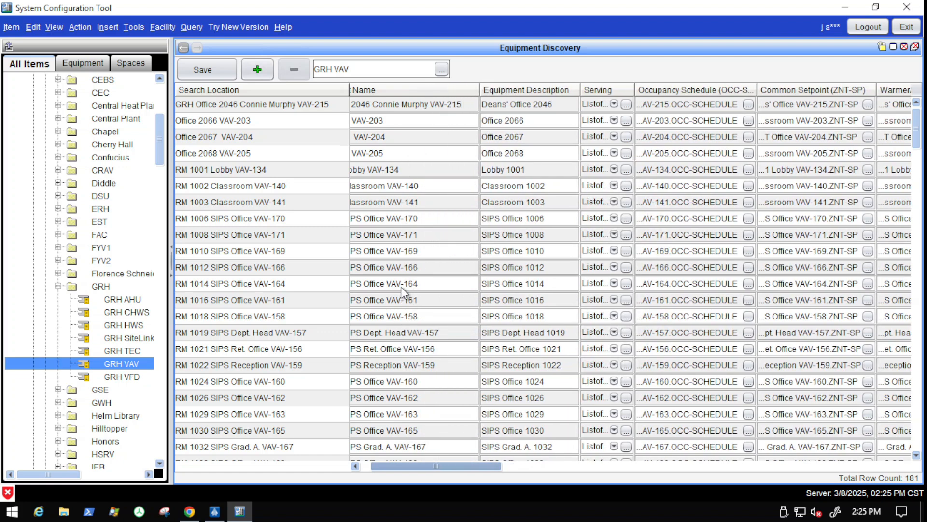
mouse_move(414, 284)
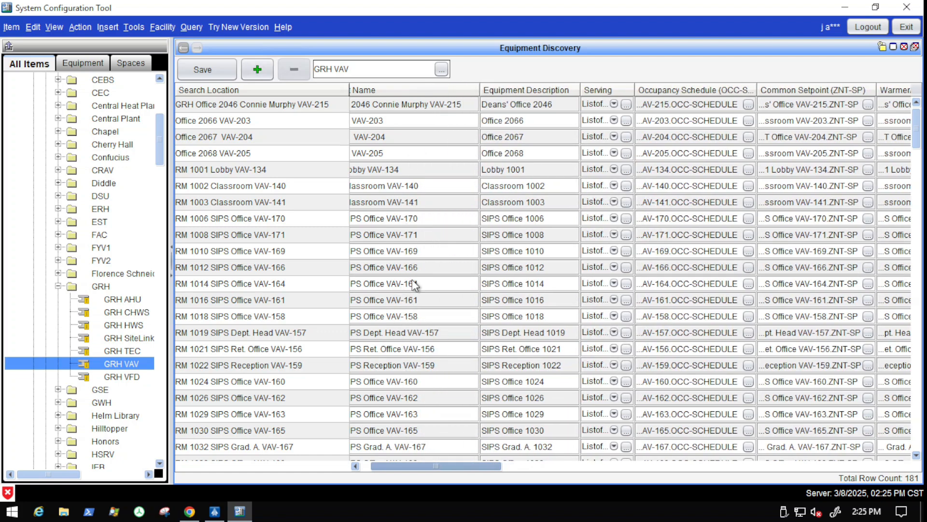
mouse_move(408, 239)
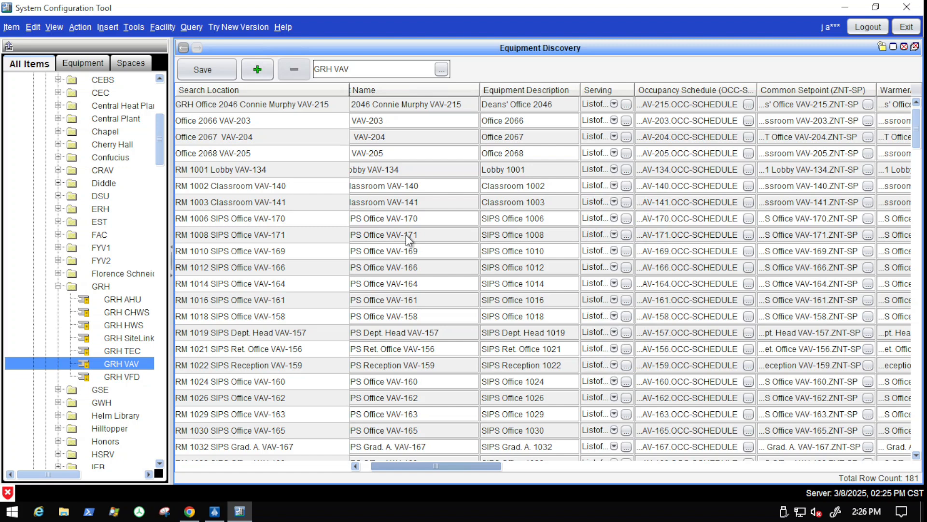
mouse_move(545, 446)
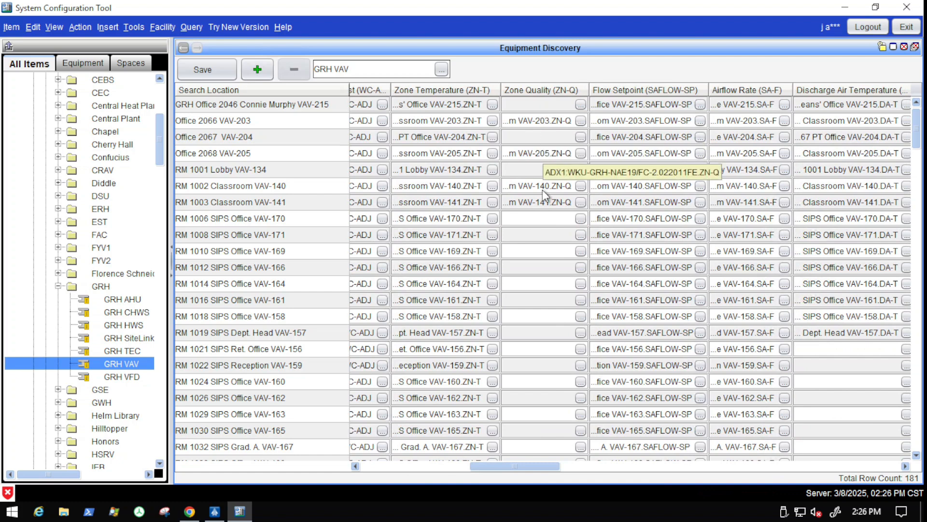
mouse_move(544, 254)
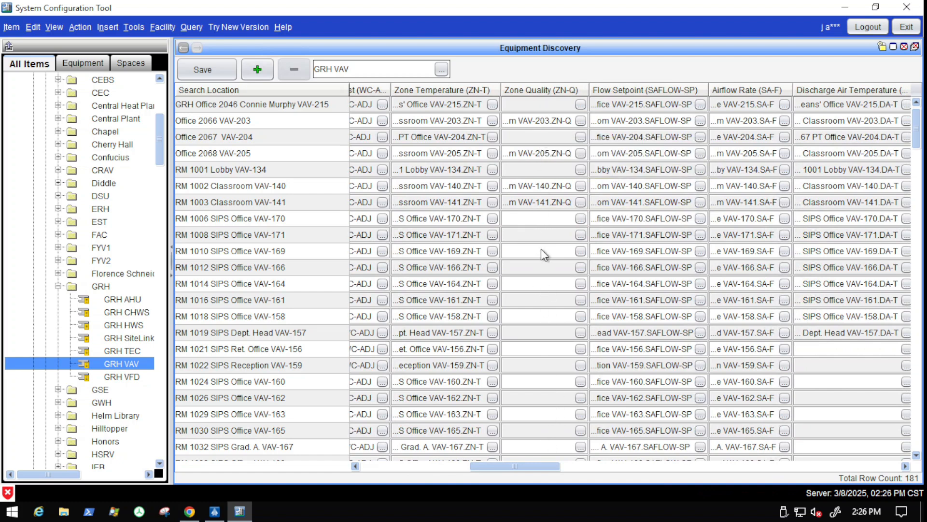
mouse_move(541, 121)
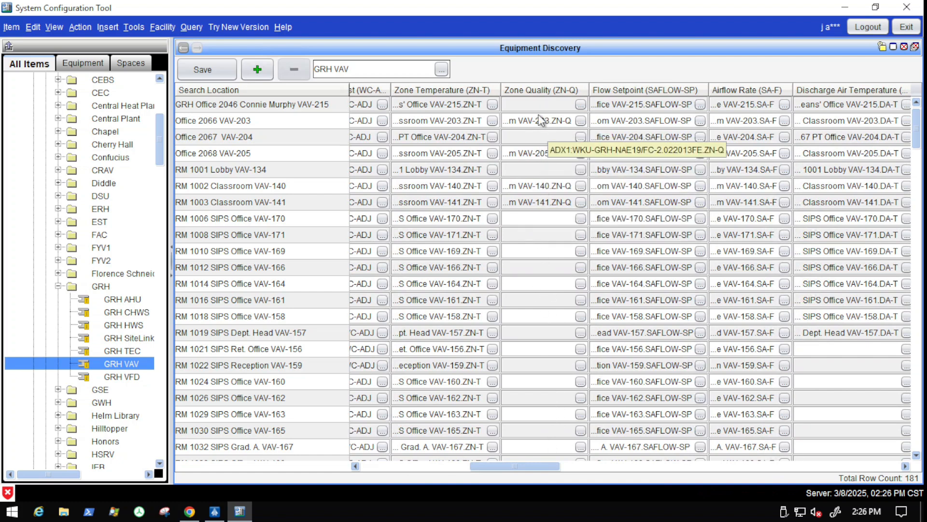
- Scroll the GRH VAV discovery grid through its rows and point columns, checking RM 2007 Office VAV-233
scroll(down, 3)
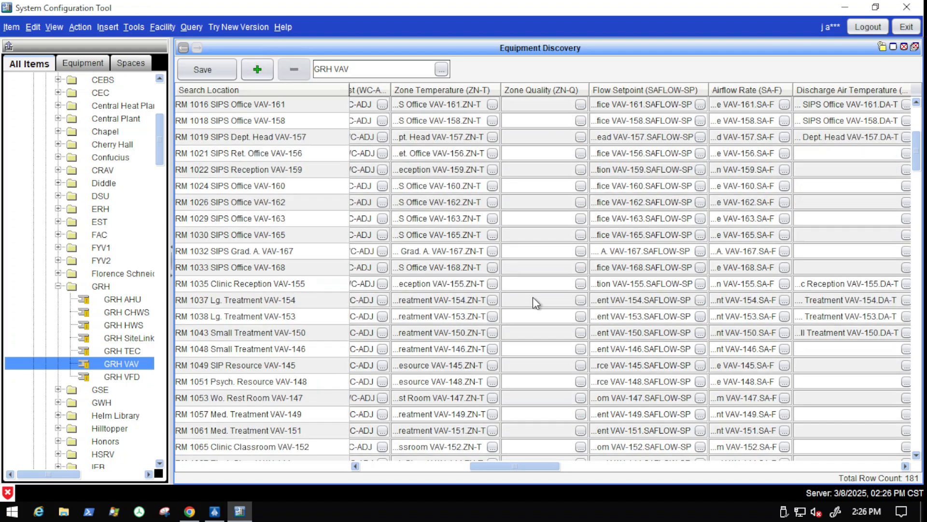
scroll(down, 3)
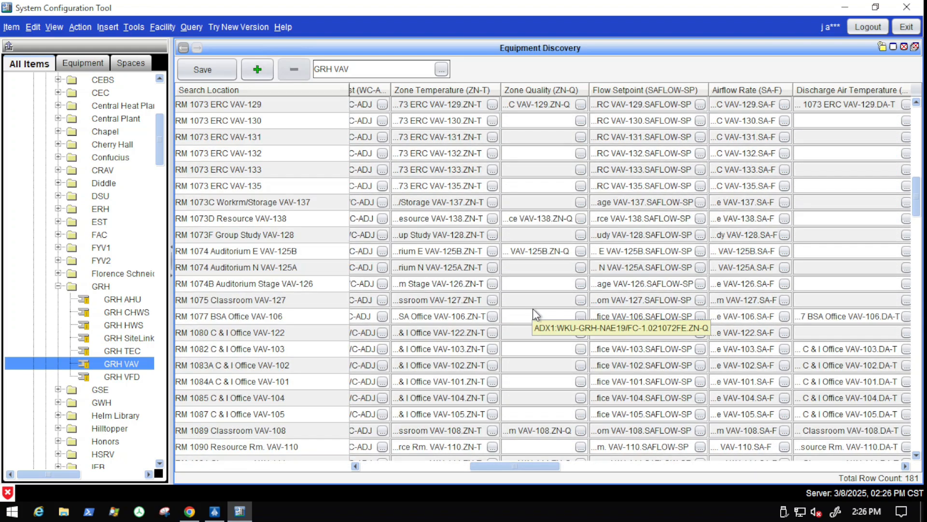
scroll(down, 3)
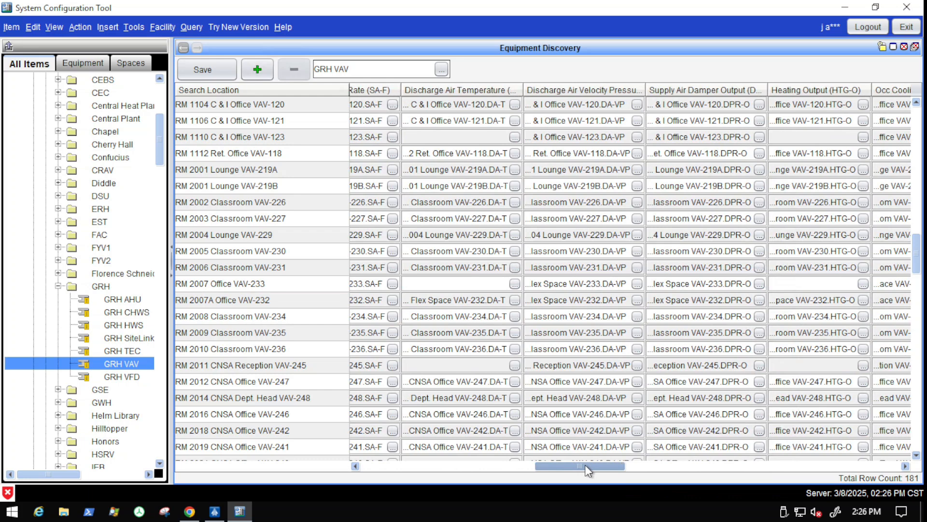
scroll(up, 3)
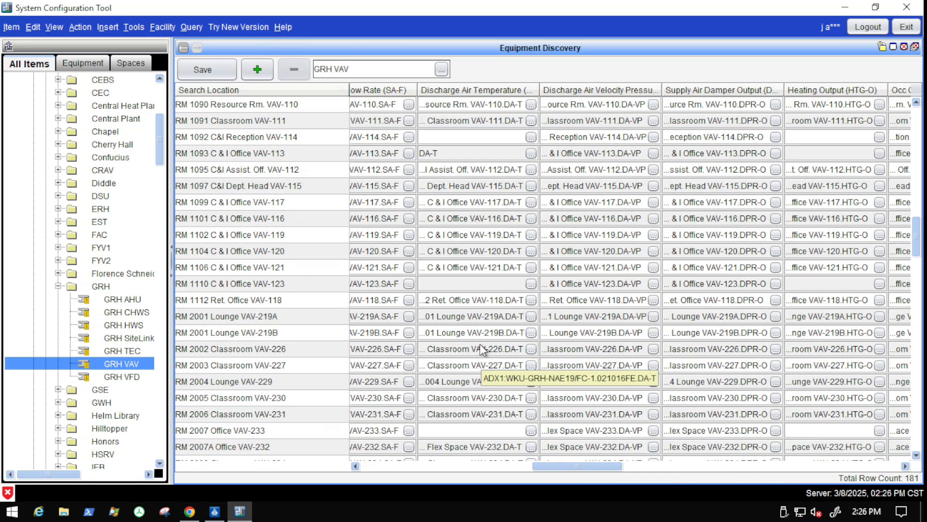
scroll(up, 3)
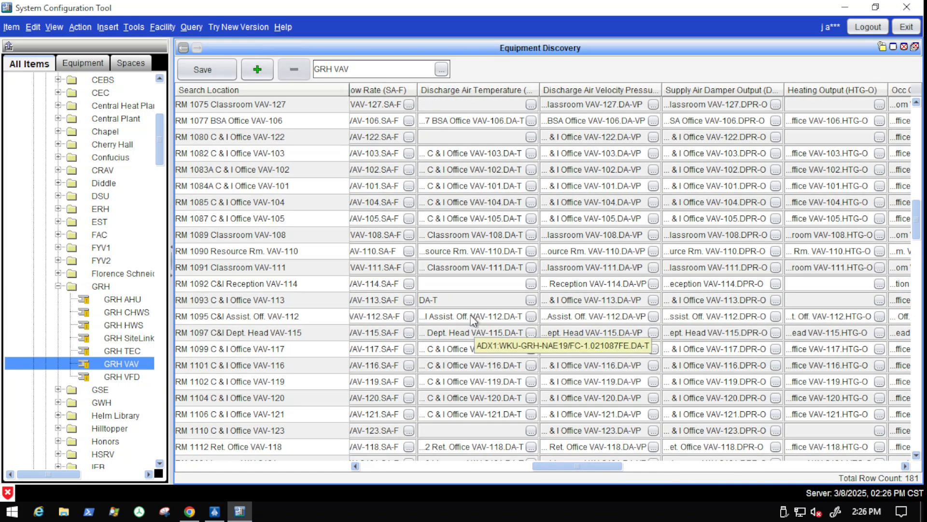
mouse_move(481, 299)
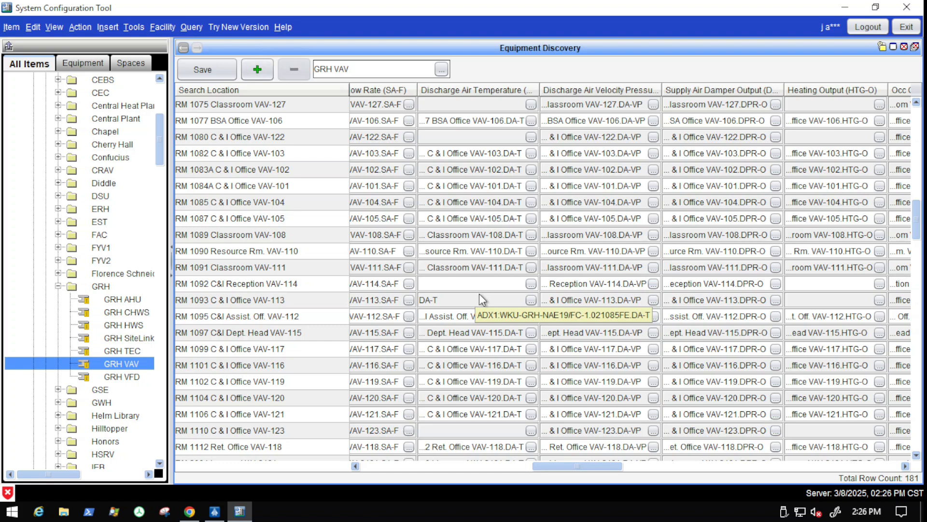
mouse_move(570, 443)
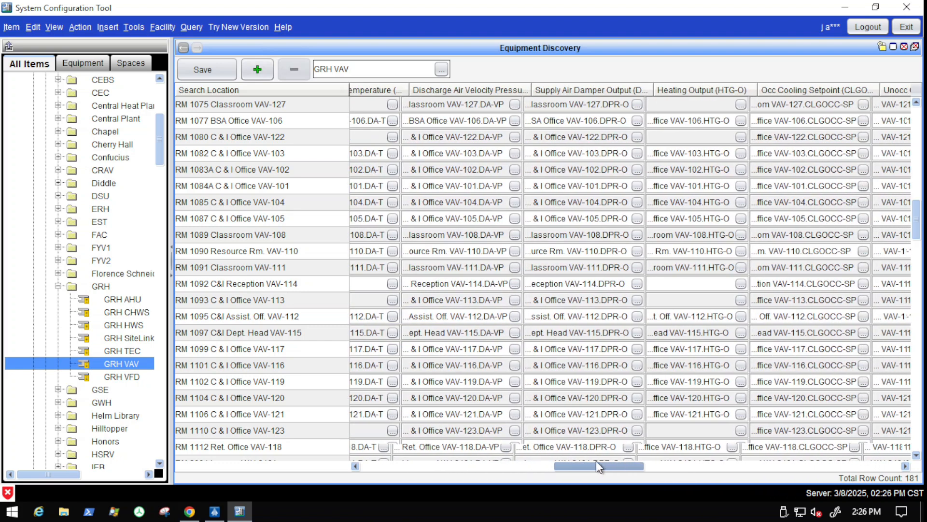
scroll(right, 3)
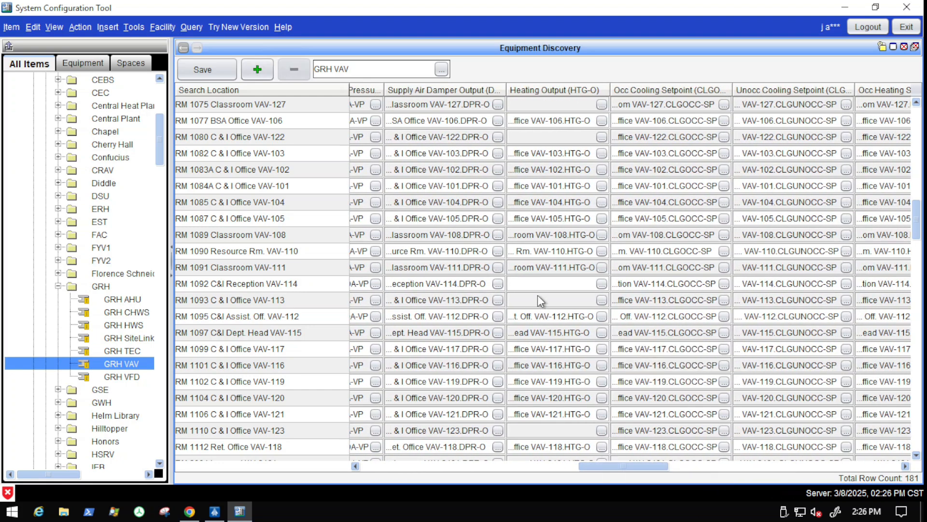
mouse_move(567, 331)
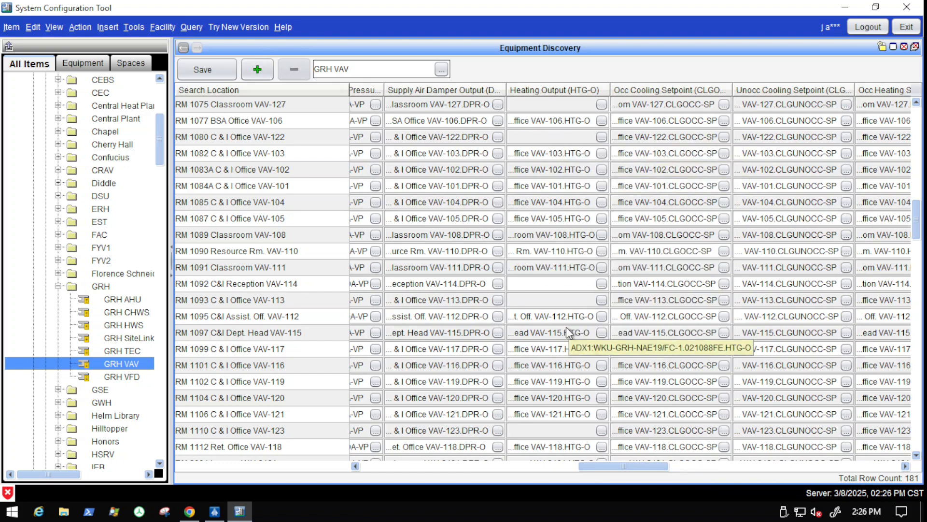
scroll(down, 3)
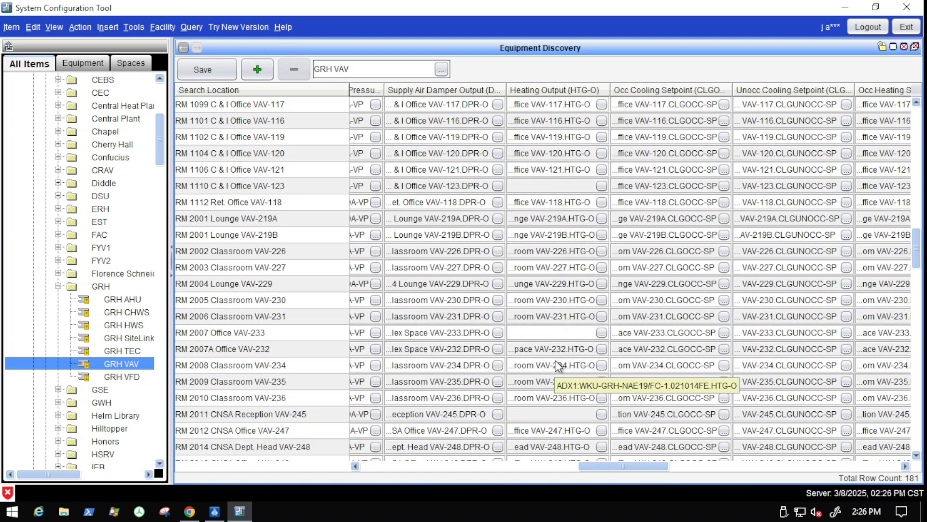
mouse_move(552, 360)
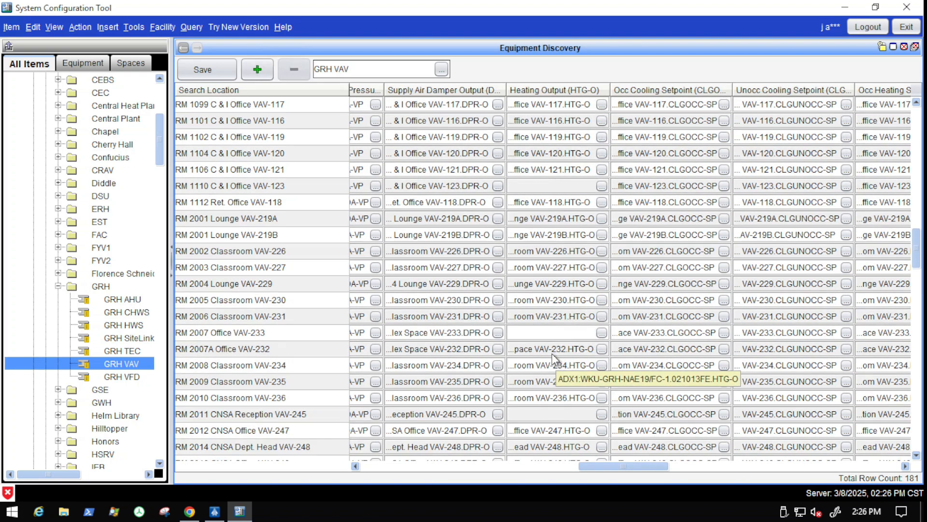
mouse_move(532, 278)
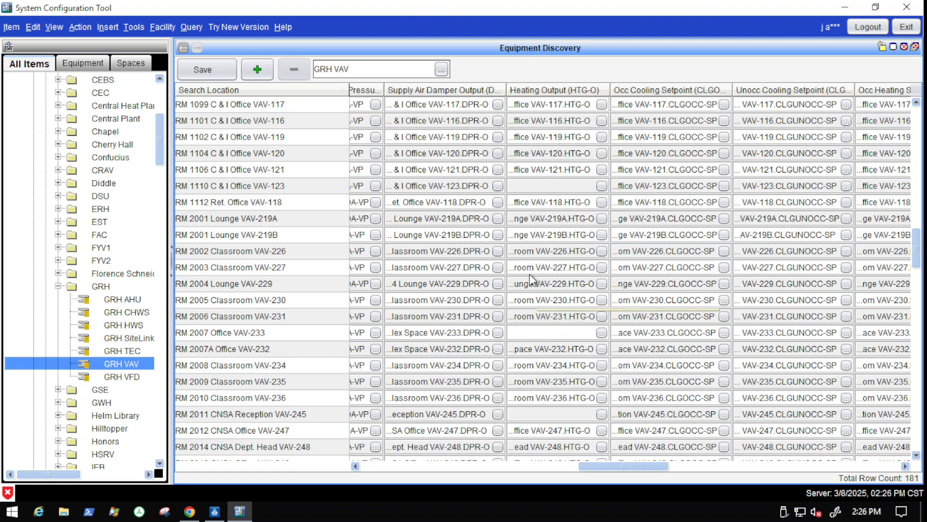
mouse_move(236, 339)
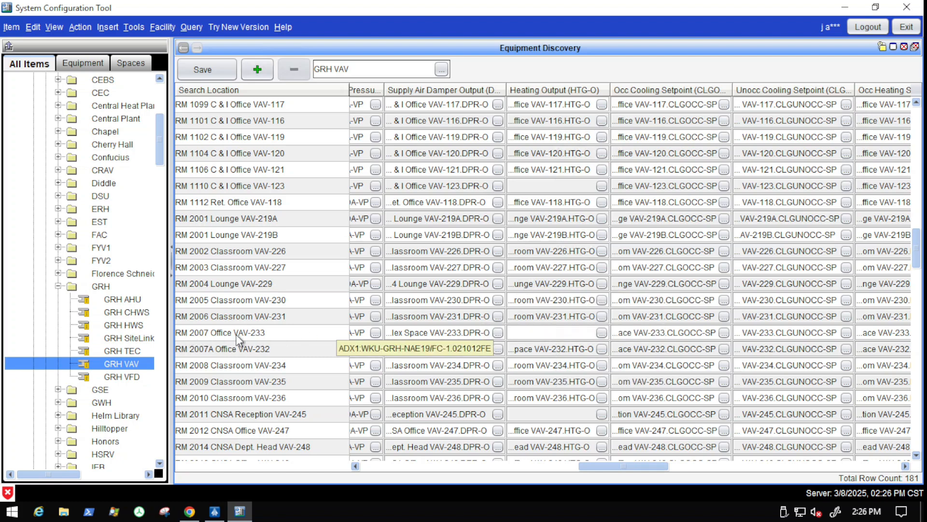
mouse_move(284, 343)
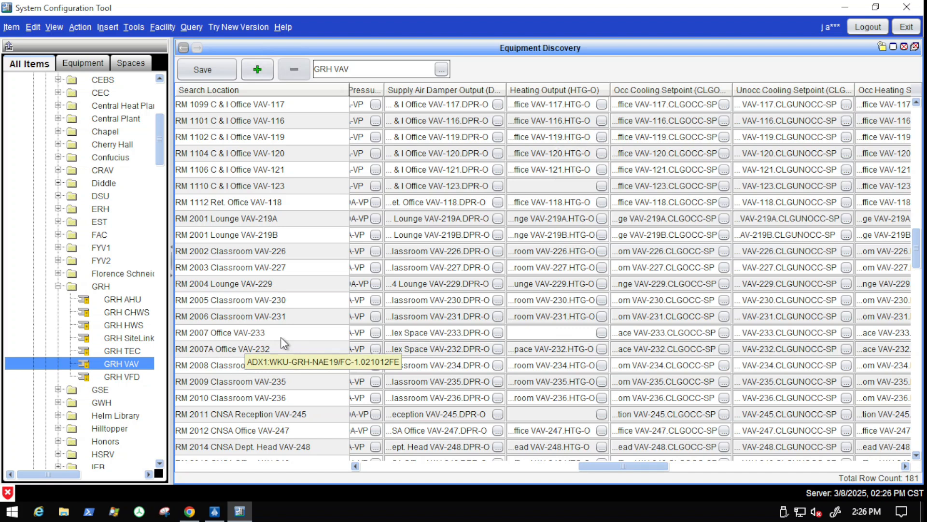
mouse_move(251, 512)
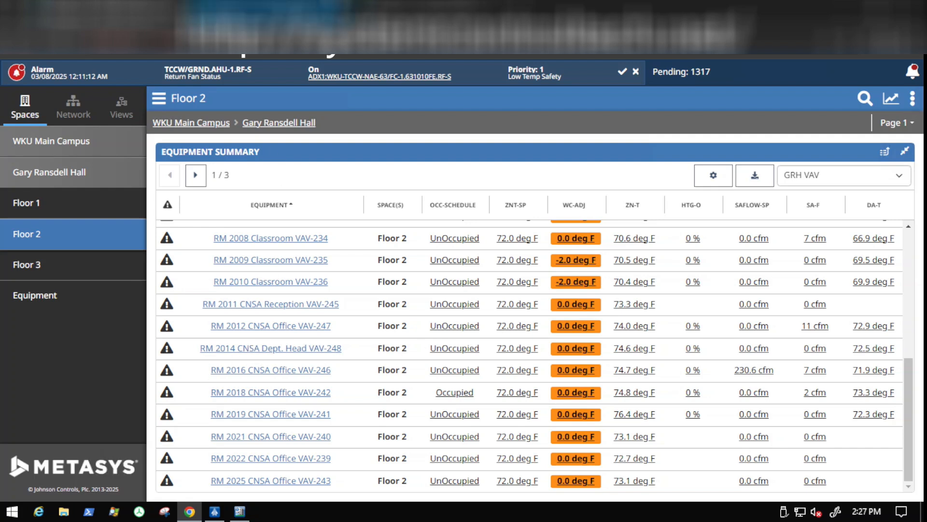
- View the RM 2011 CNSA Reception VAV-245 graphic, then launch Graphics Manager from Feature Management
click(271, 304)
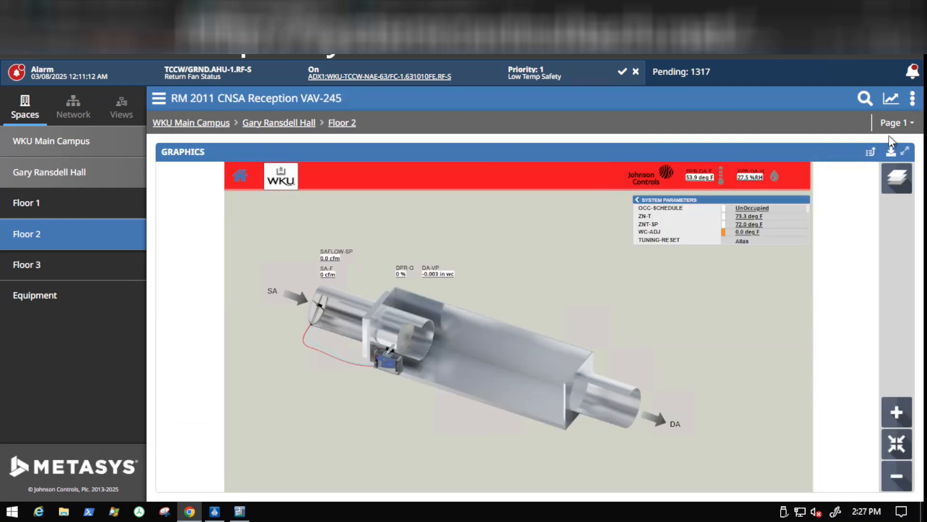
click(913, 99)
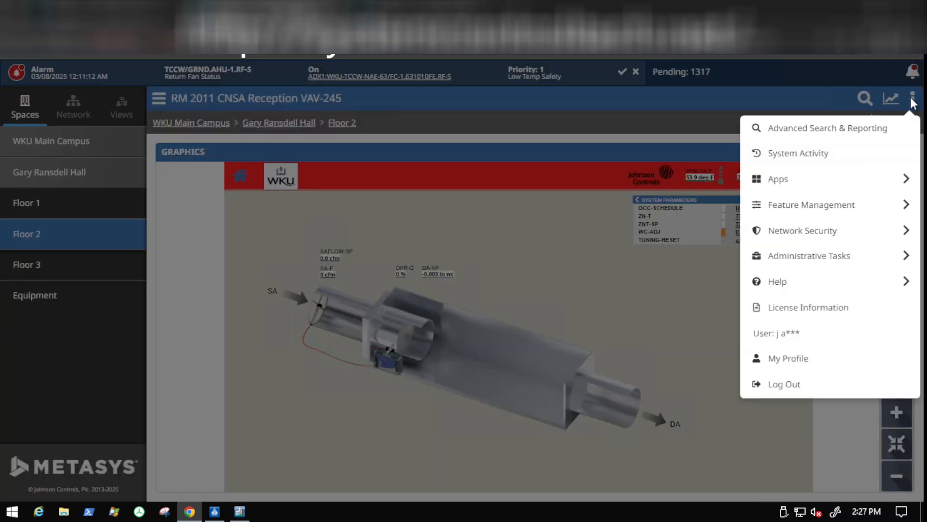
mouse_move(831, 205)
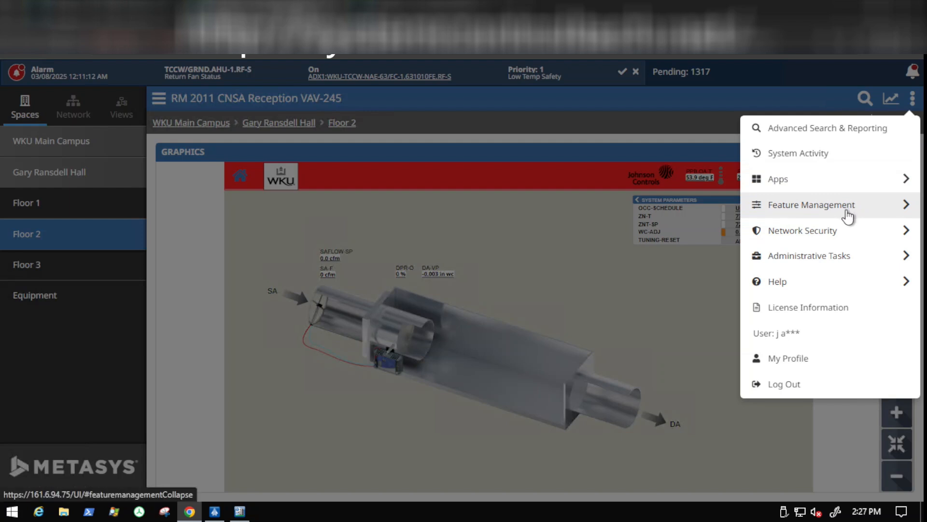
mouse_move(819, 212)
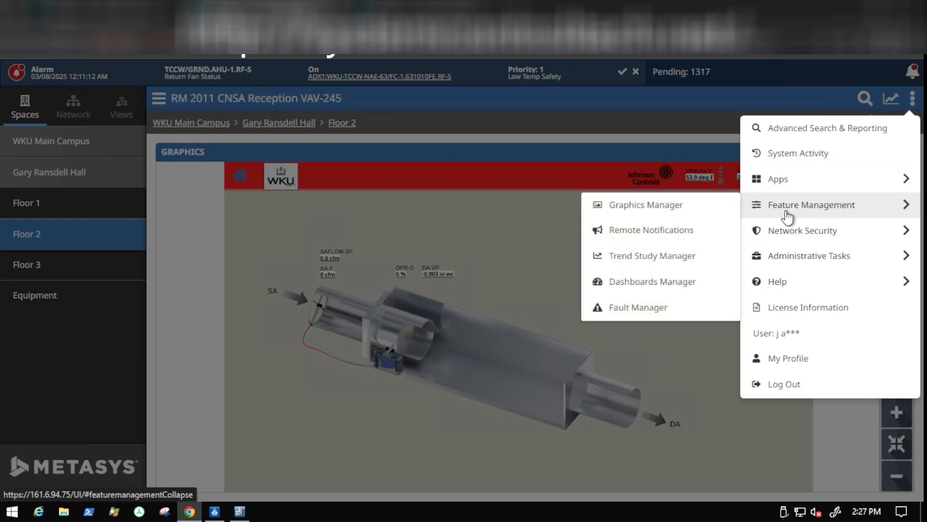
click(645, 204)
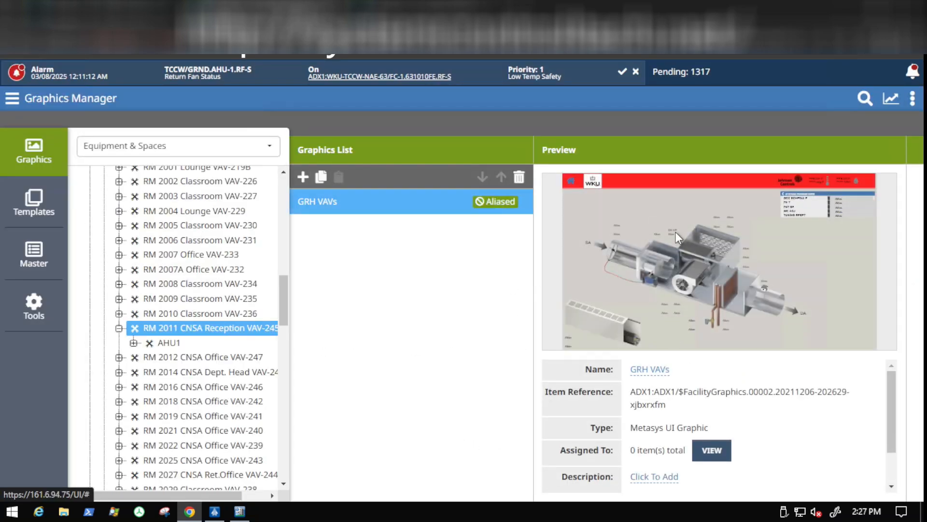
mouse_move(660, 231)
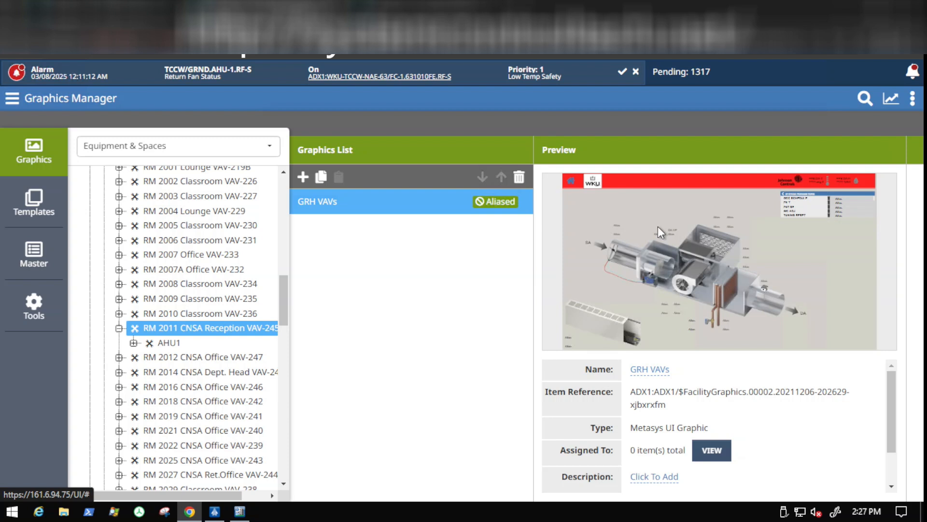
mouse_move(330, 220)
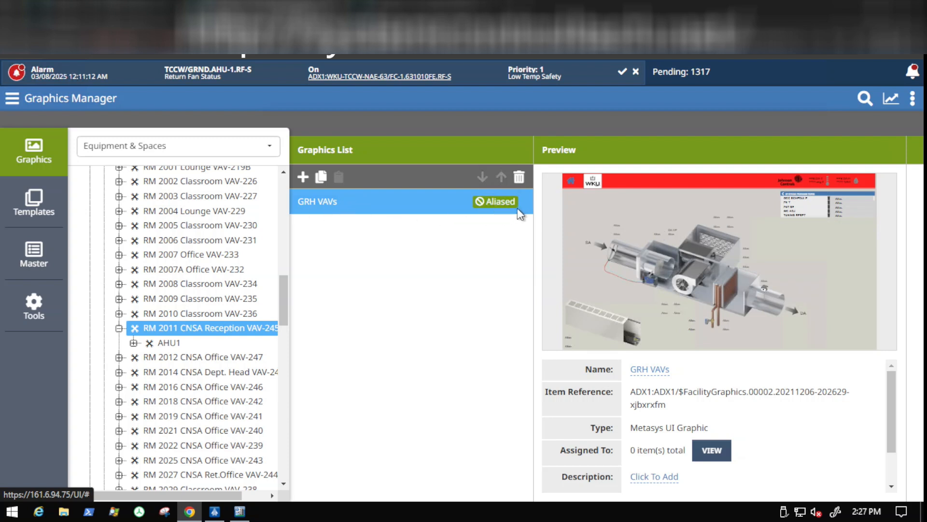
mouse_move(511, 216)
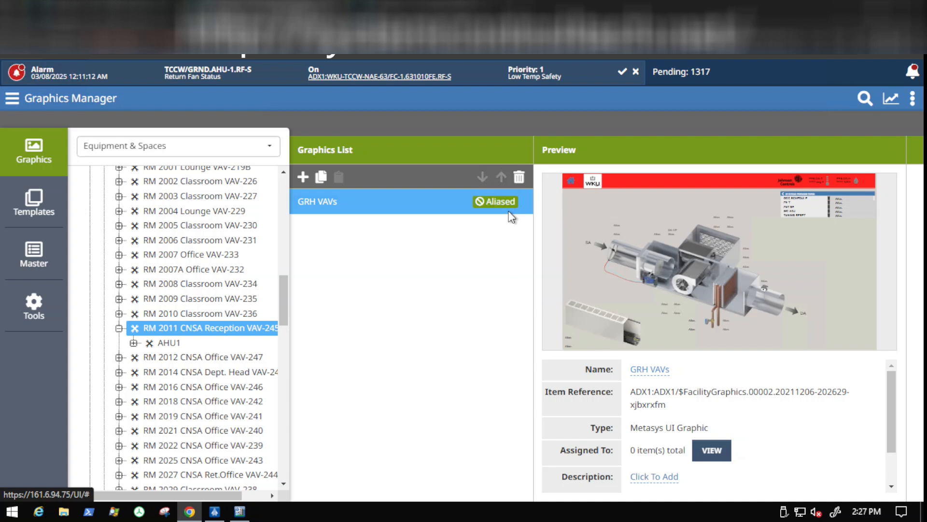
mouse_move(495, 219)
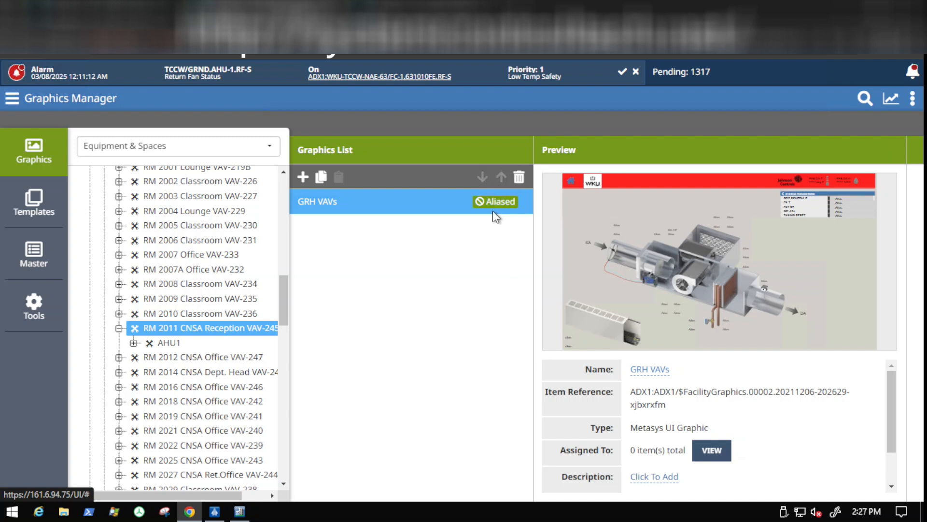
mouse_move(341, 327)
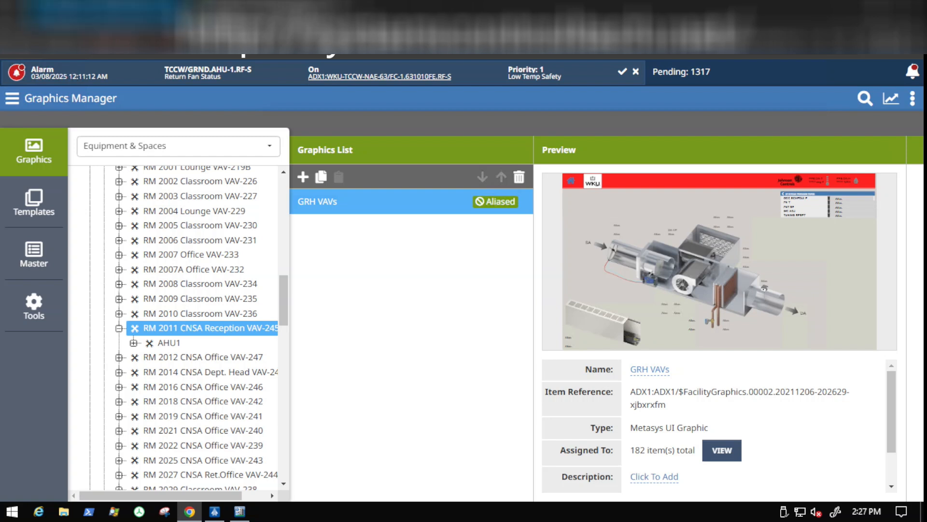
mouse_move(202, 251)
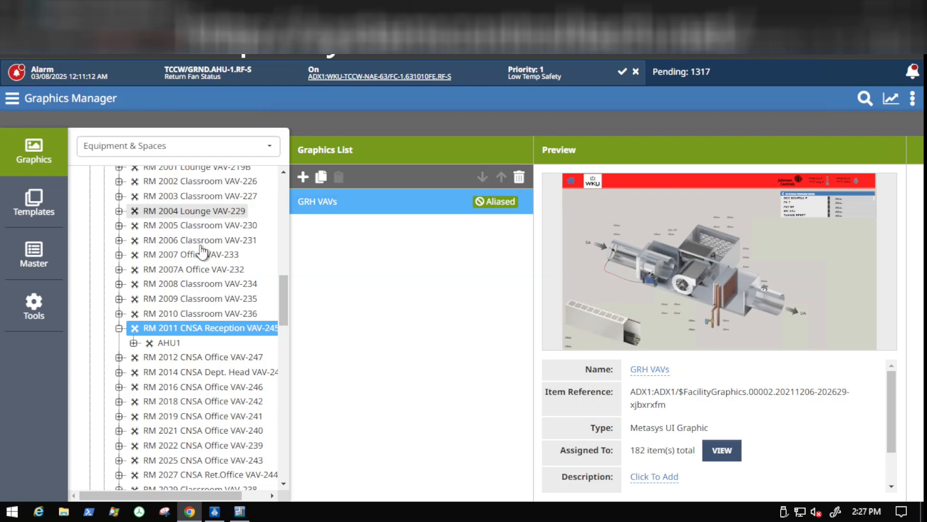
mouse_move(190, 352)
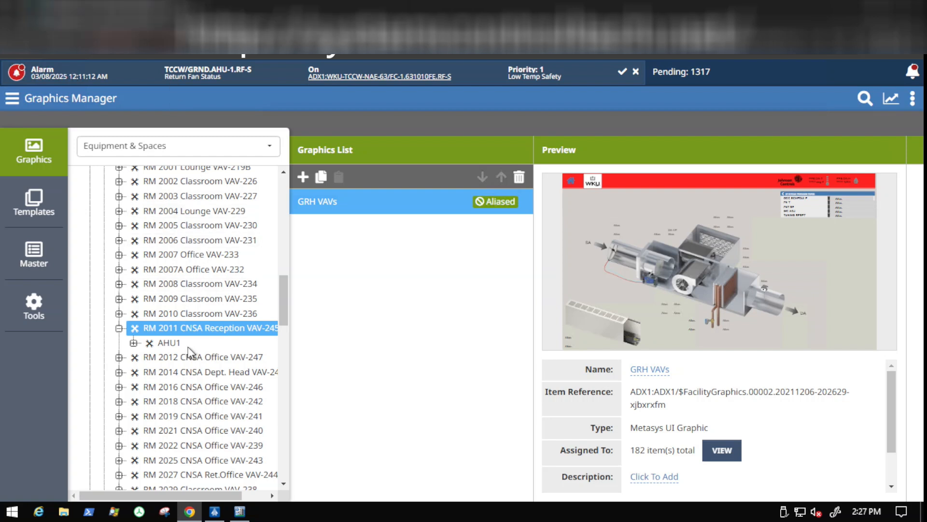
mouse_move(189, 368)
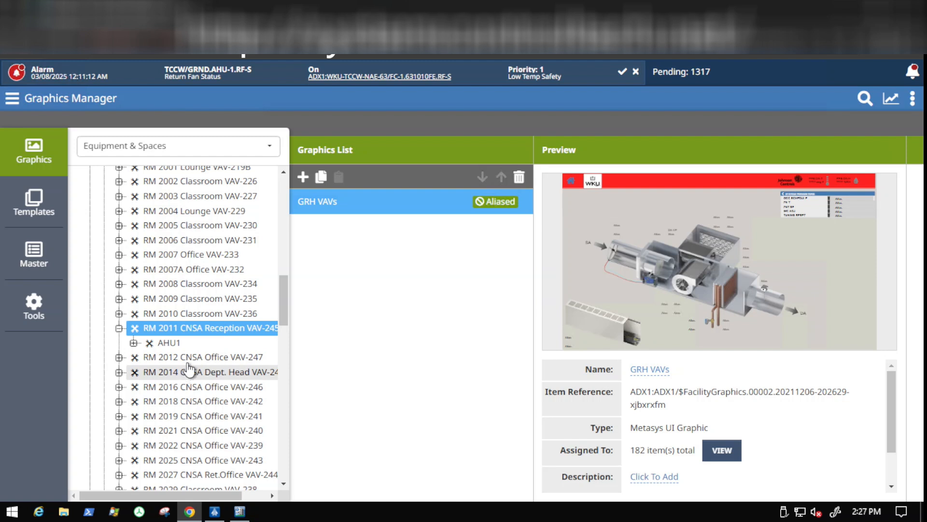
mouse_move(225, 259)
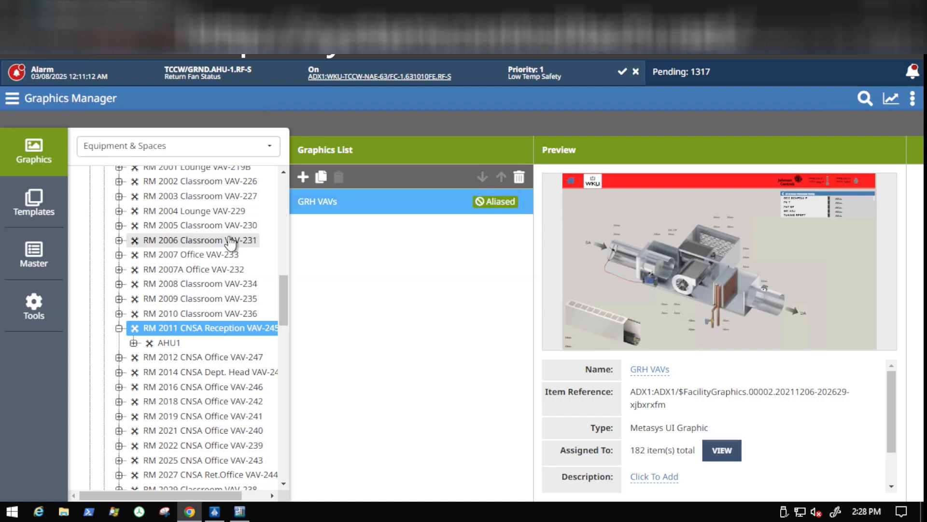
mouse_move(272, 152)
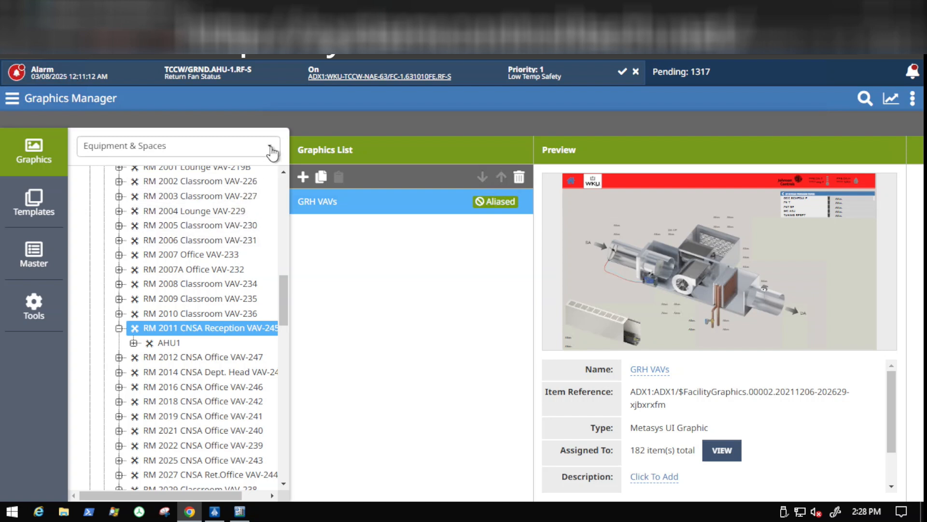
- Switch the Graphics Manager tree from Equipment & Spaces to Equipment Definitions
click(269, 146)
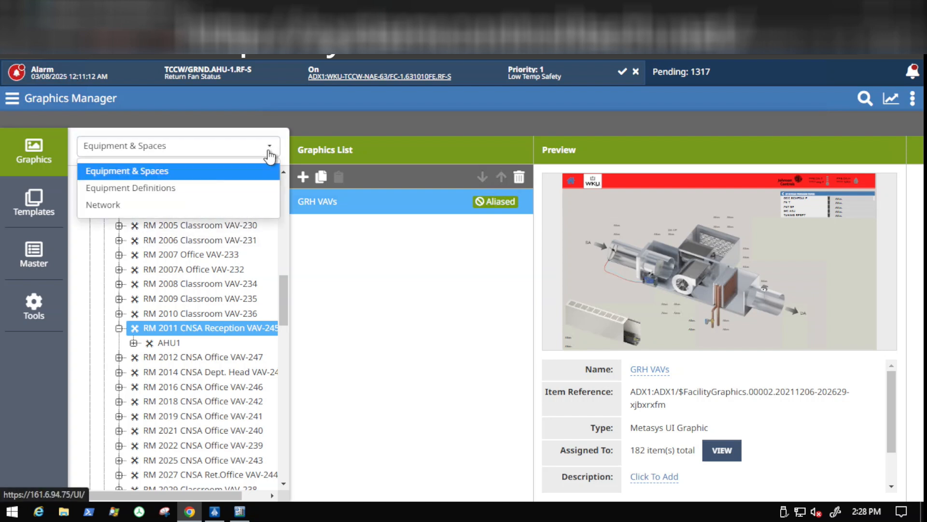
mouse_move(166, 192)
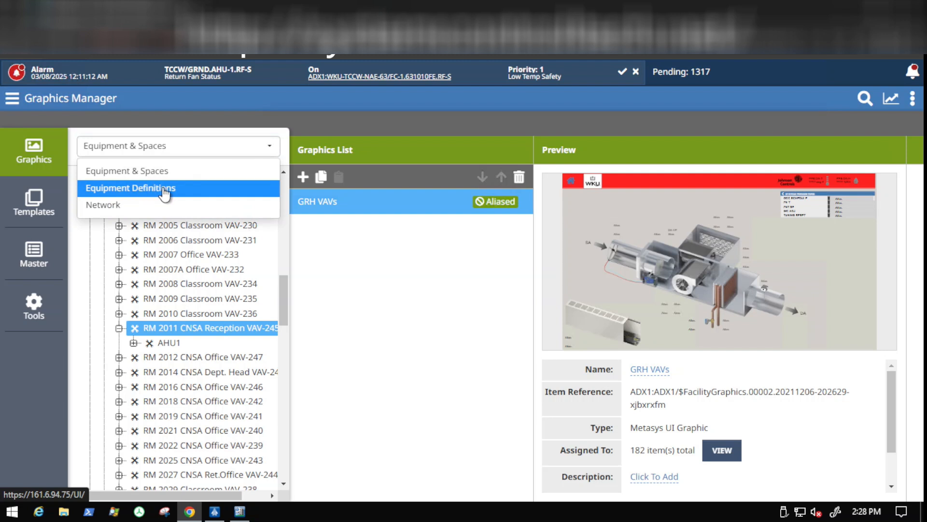
click(129, 187)
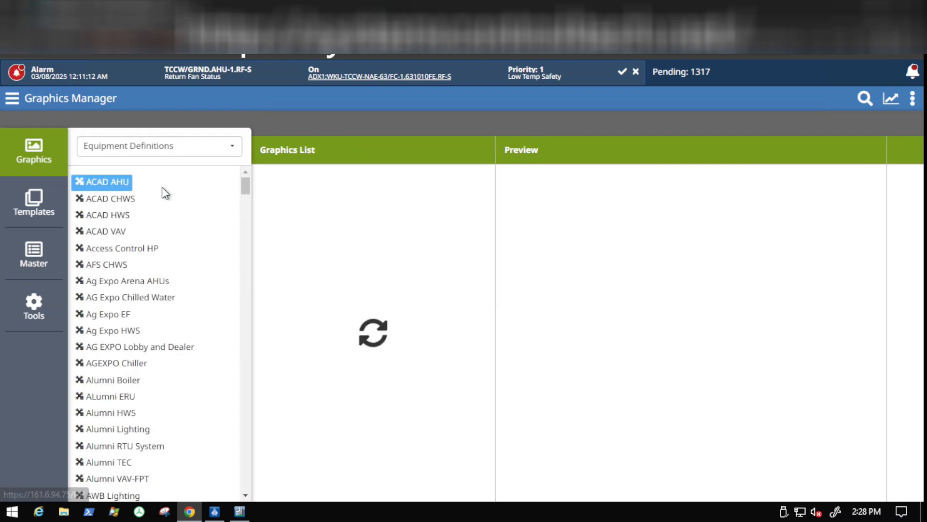
click(108, 183)
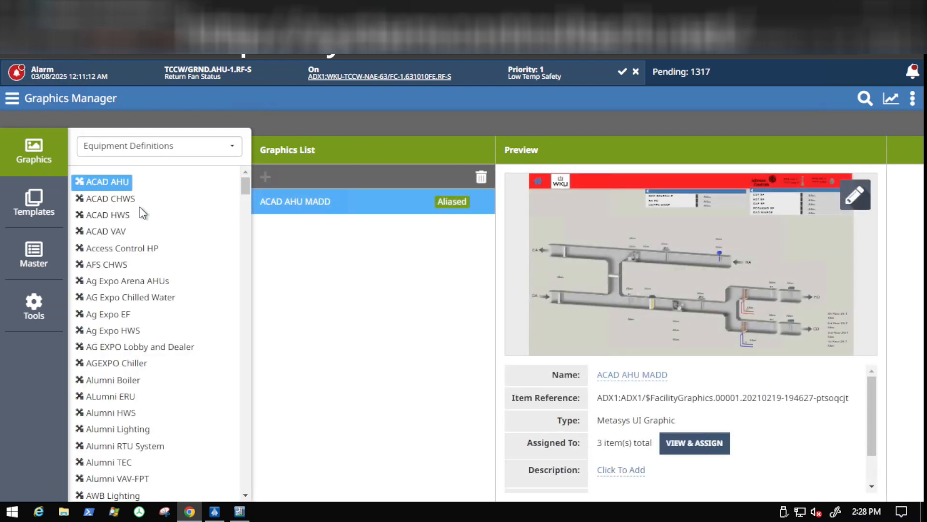
mouse_move(154, 399)
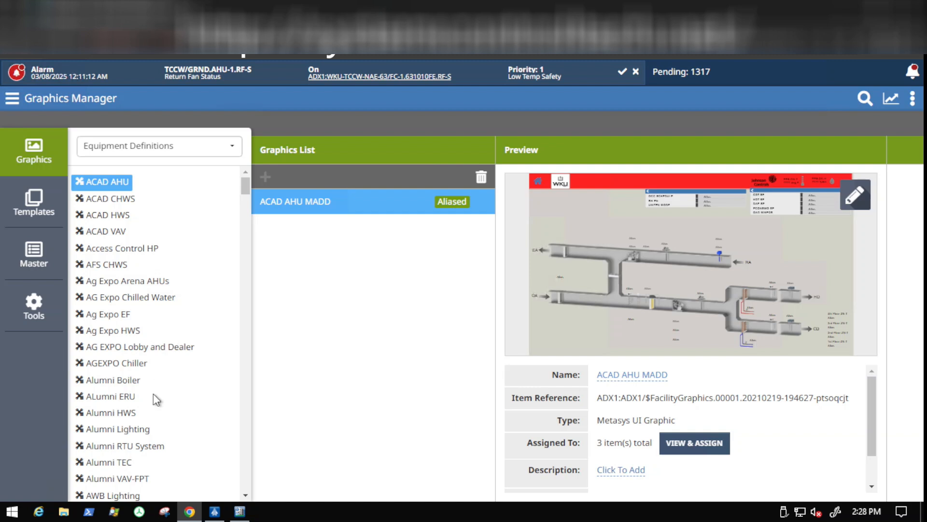
- Scroll down to the GRH entries and select the GRH VAV definition's graphics
scroll(down, 3)
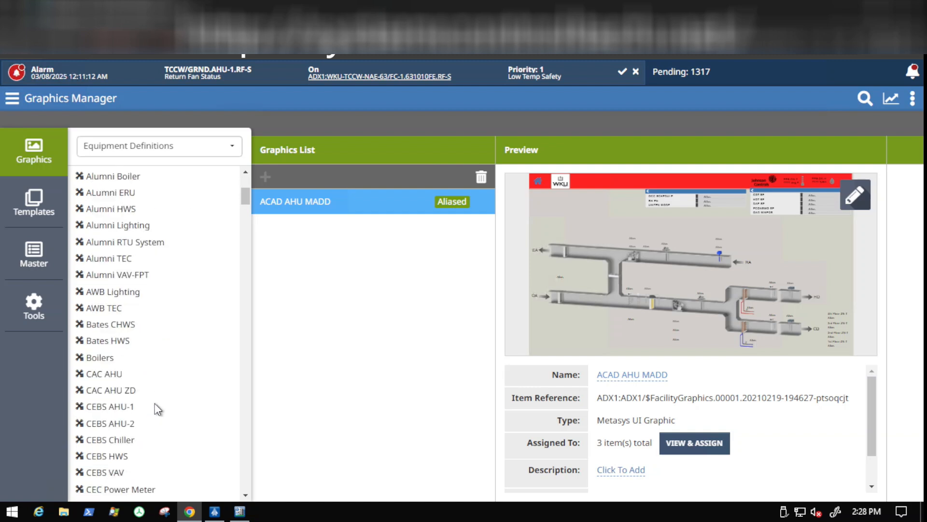
scroll(down, 3)
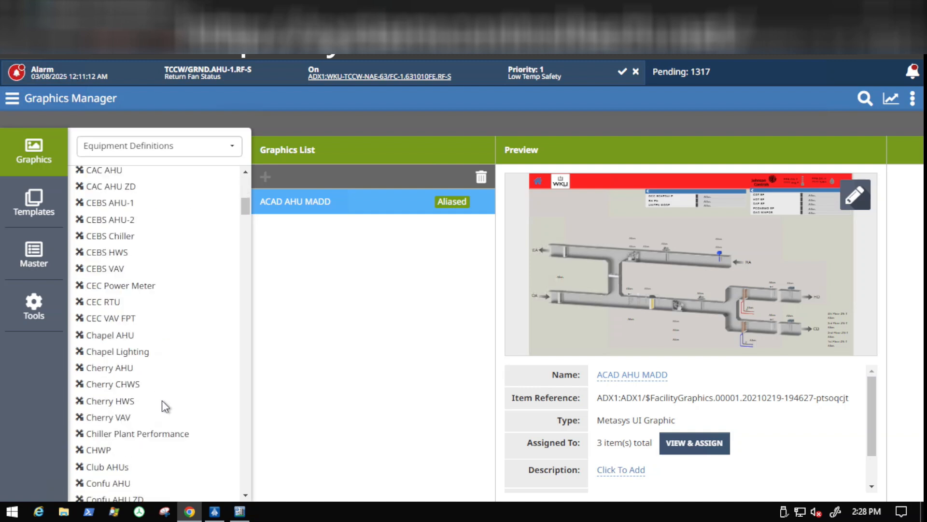
scroll(down, 3)
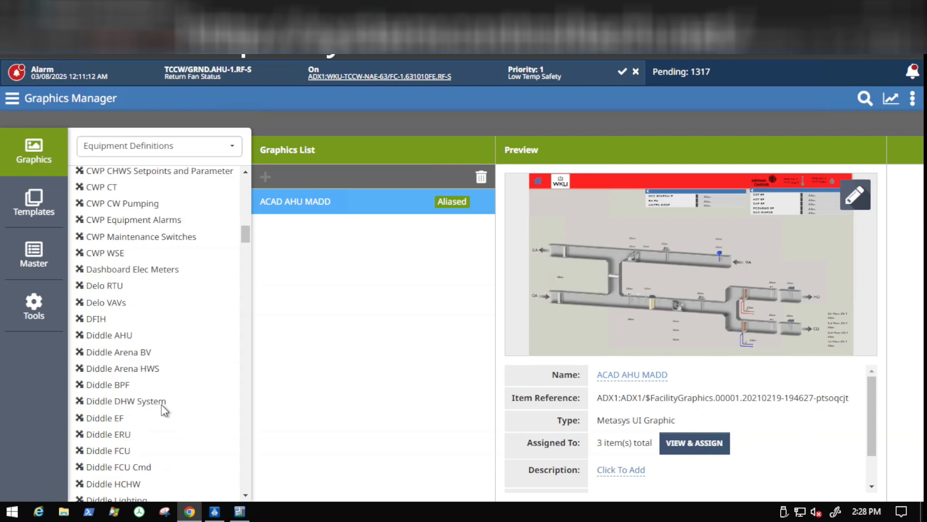
scroll(down, 3)
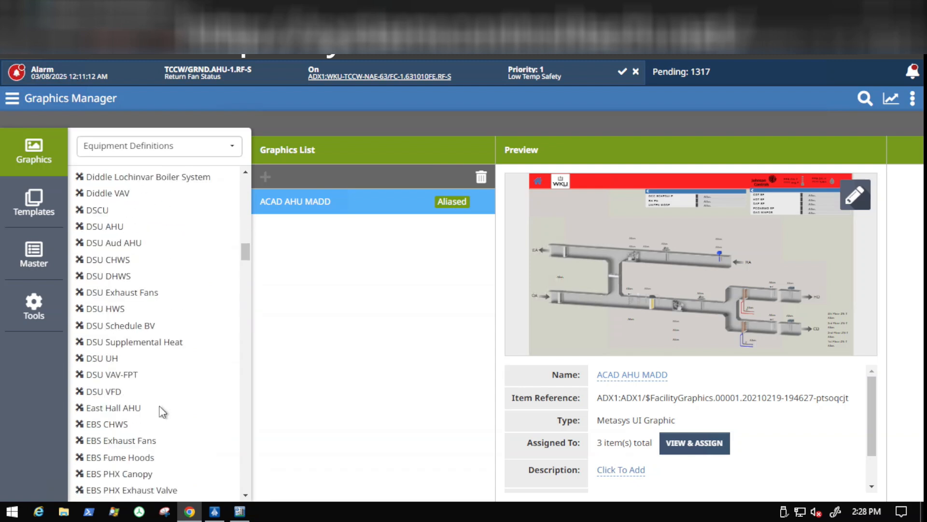
scroll(down, 3)
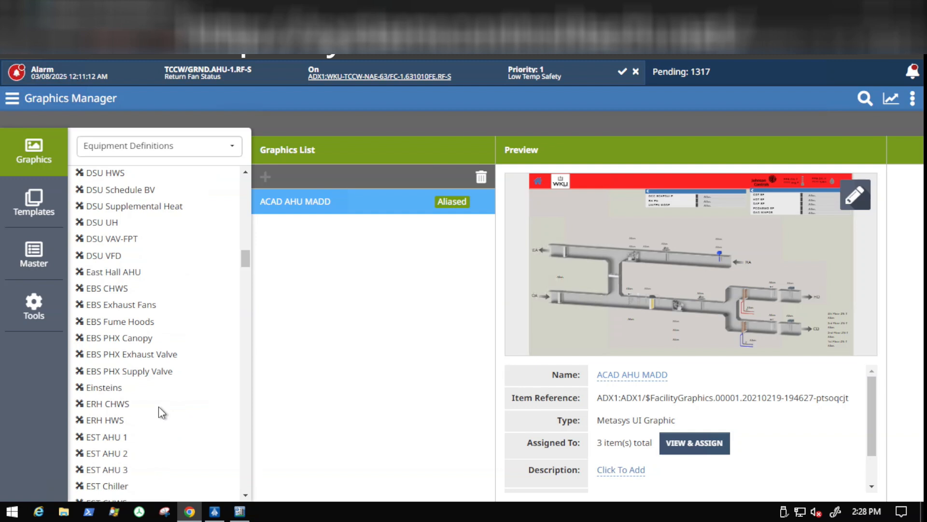
mouse_move(436, 217)
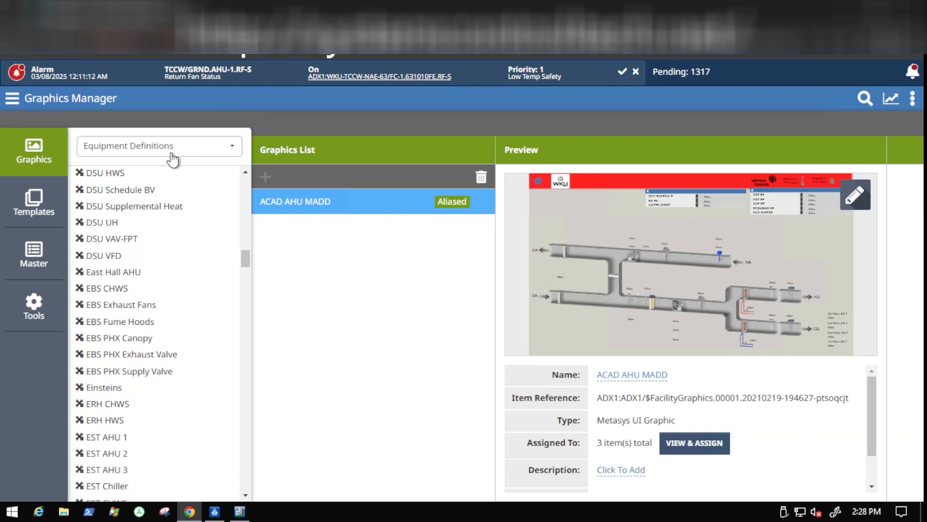
mouse_move(164, 400)
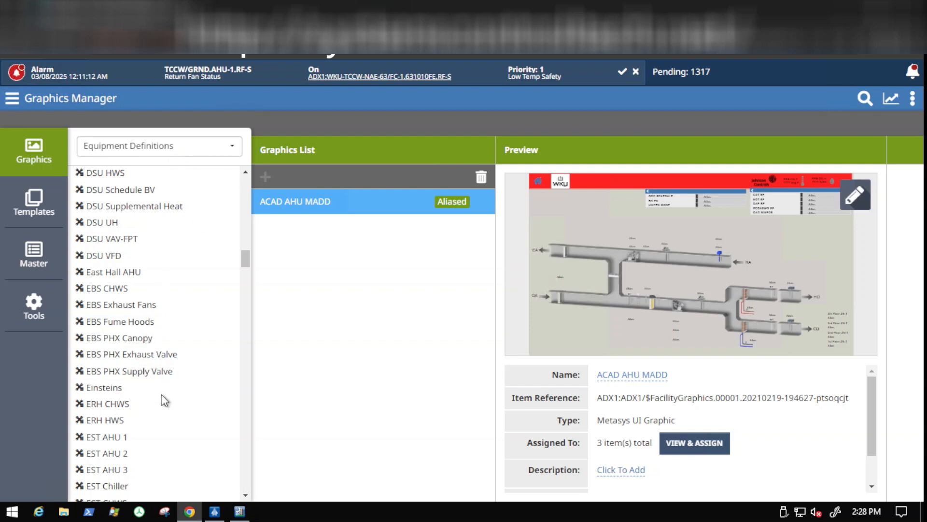
scroll(down, 3)
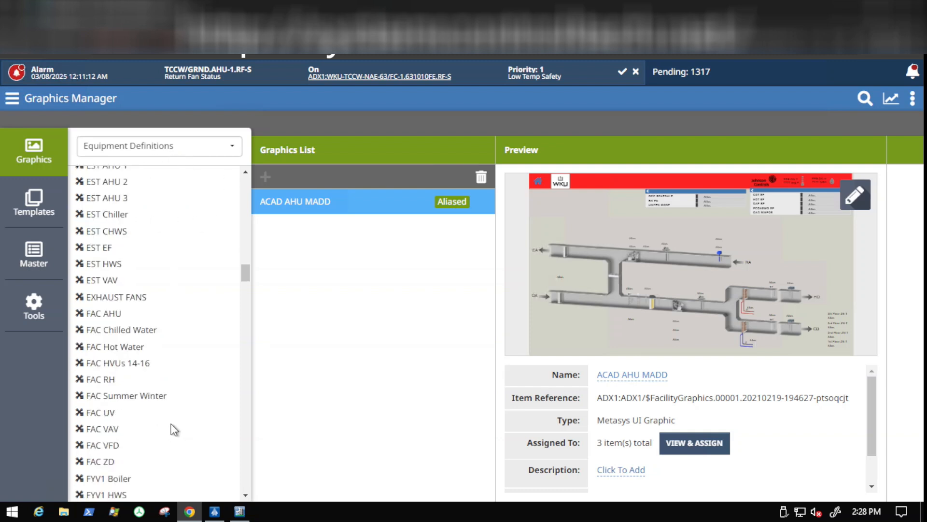
scroll(down, 3)
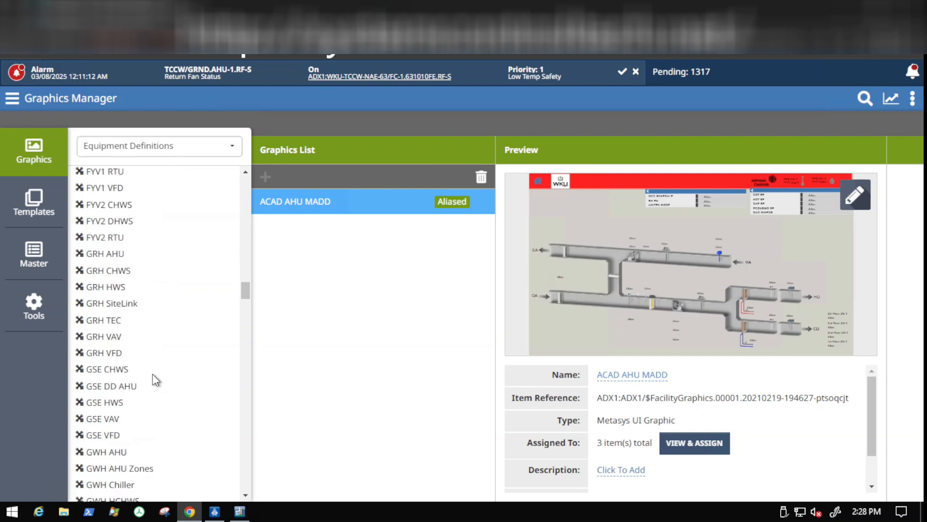
mouse_move(159, 265)
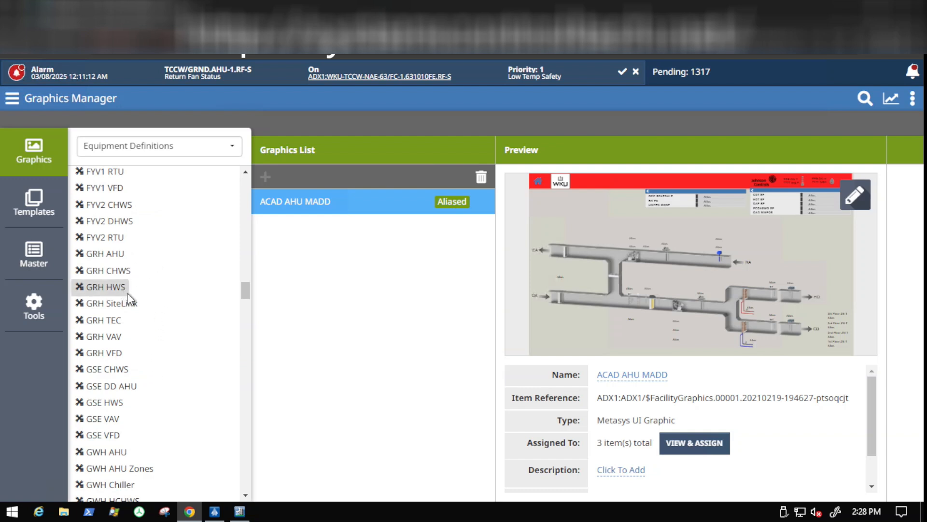
mouse_move(105, 336)
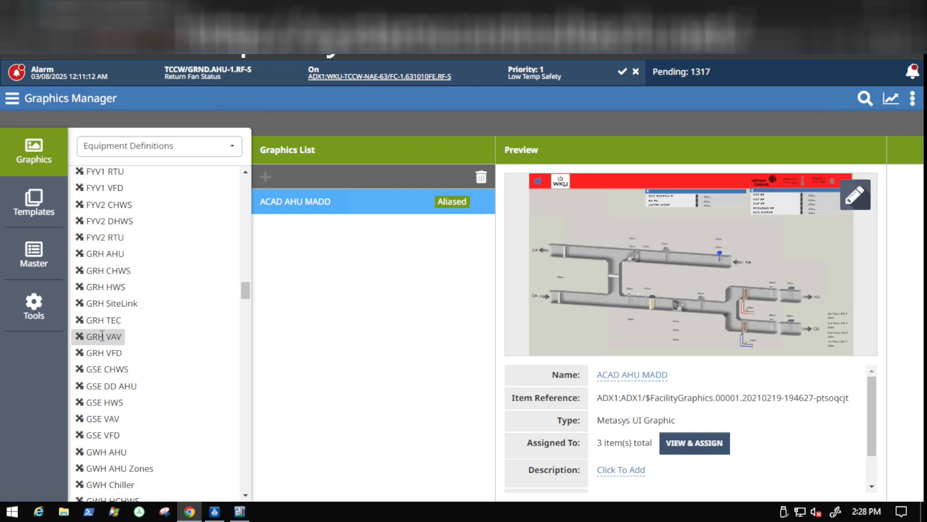
click(103, 337)
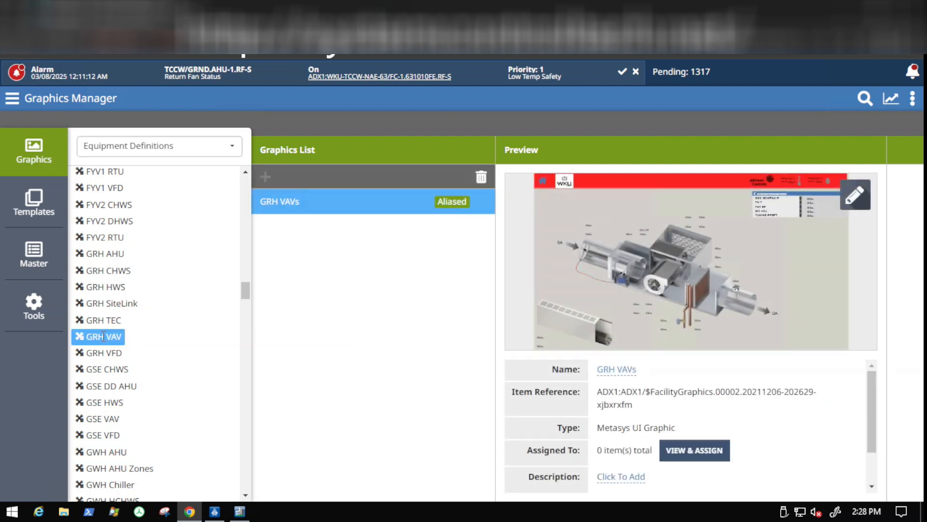
mouse_move(296, 342)
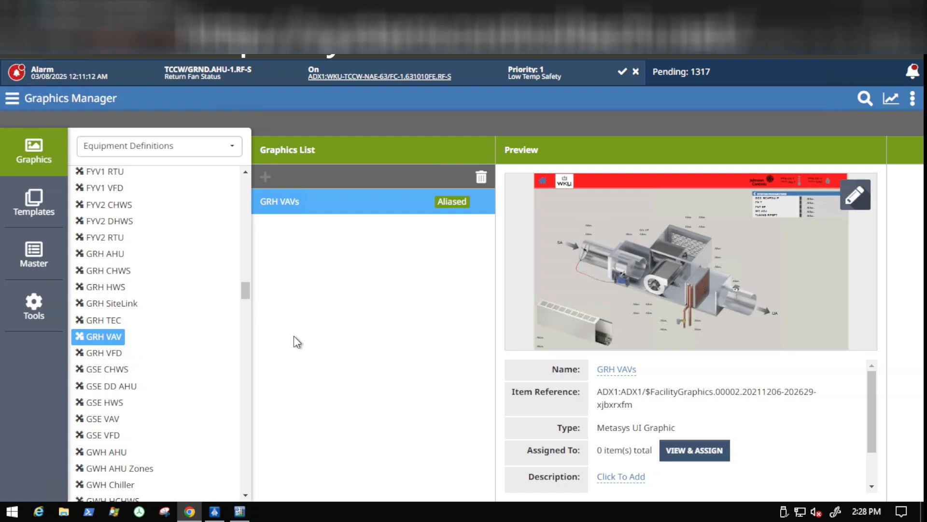
mouse_move(718, 262)
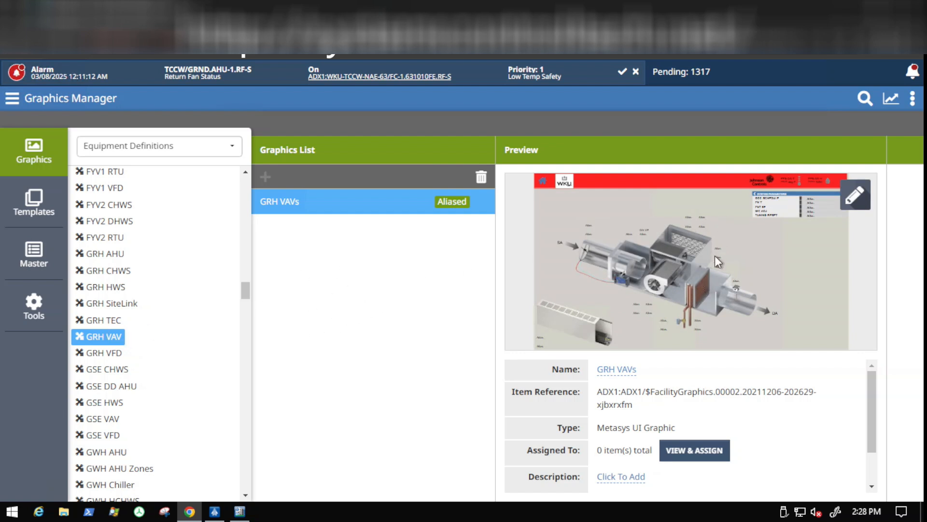
mouse_move(669, 208)
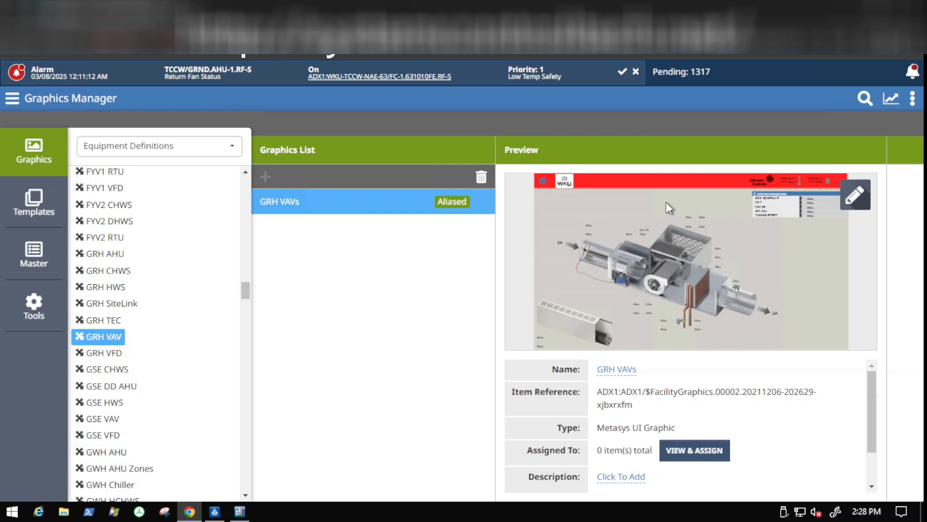
mouse_move(708, 201)
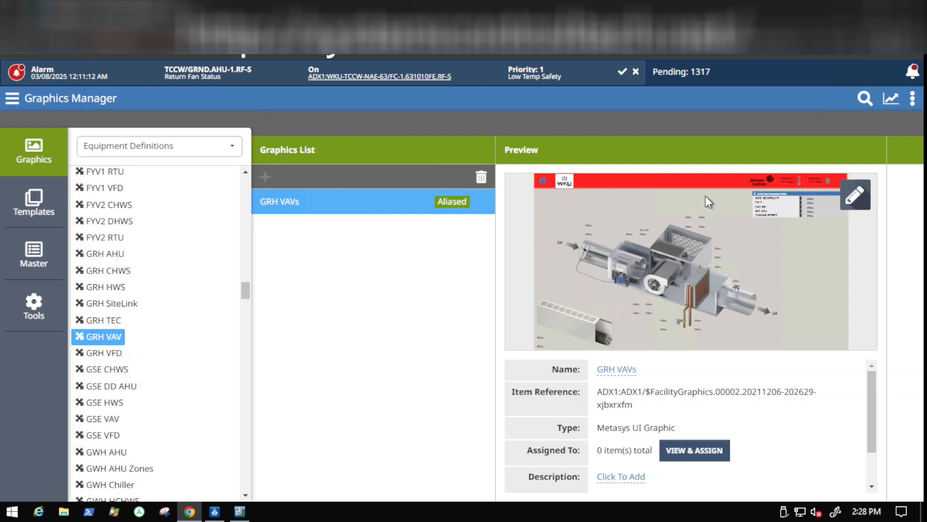
mouse_move(735, 252)
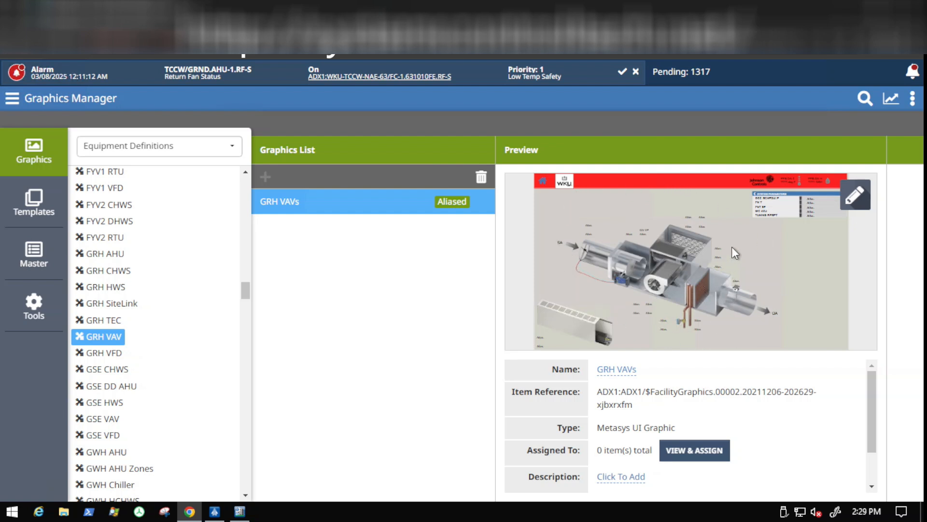
mouse_move(733, 238)
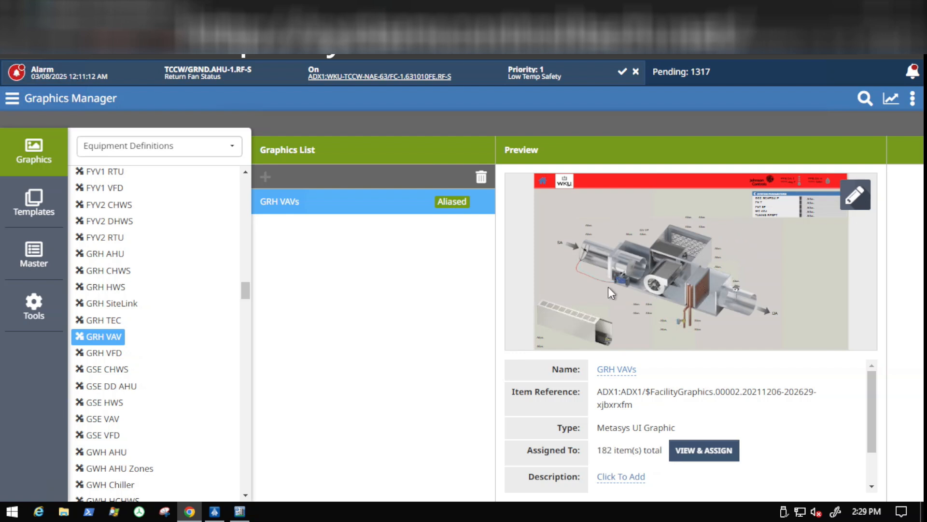
mouse_move(666, 306)
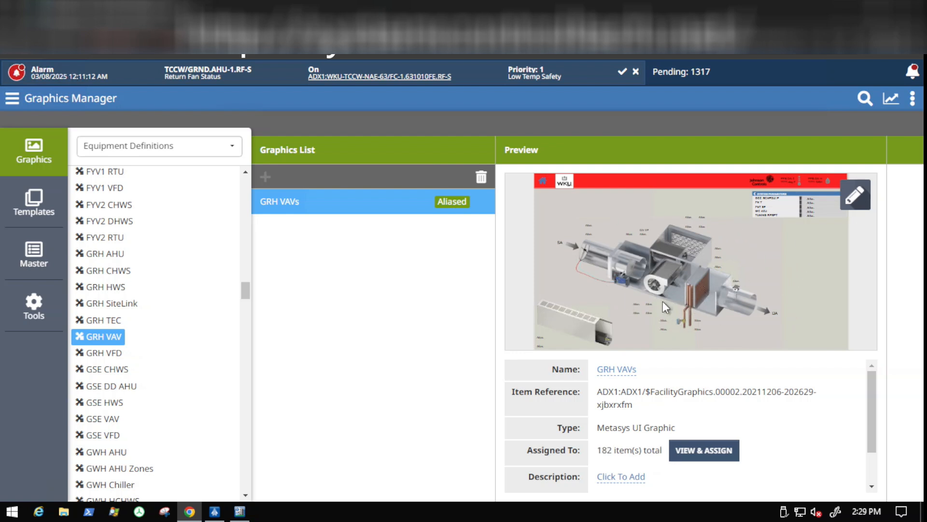
mouse_move(674, 260)
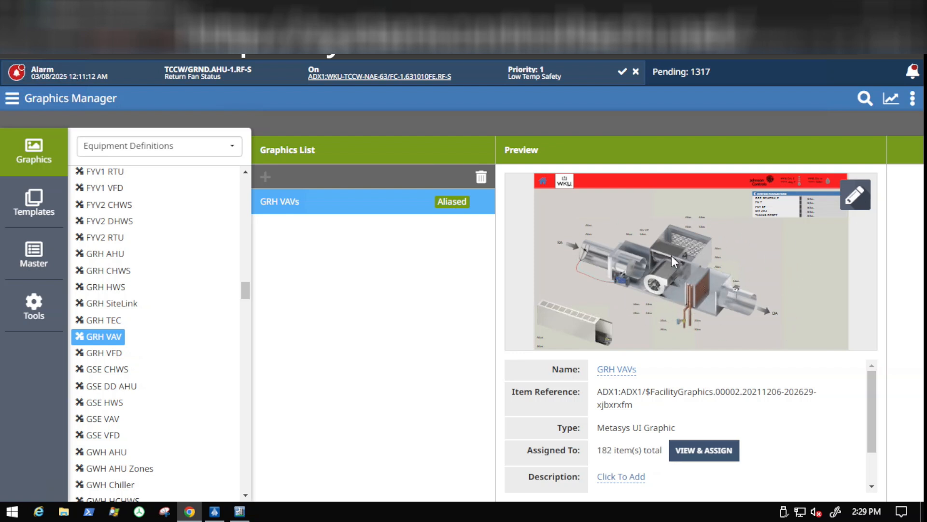
mouse_move(710, 306)
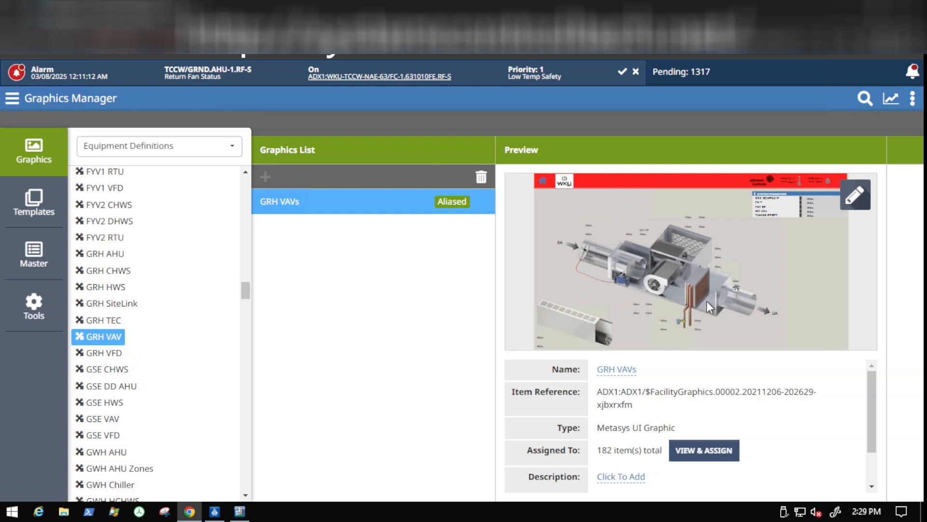
mouse_move(708, 312)
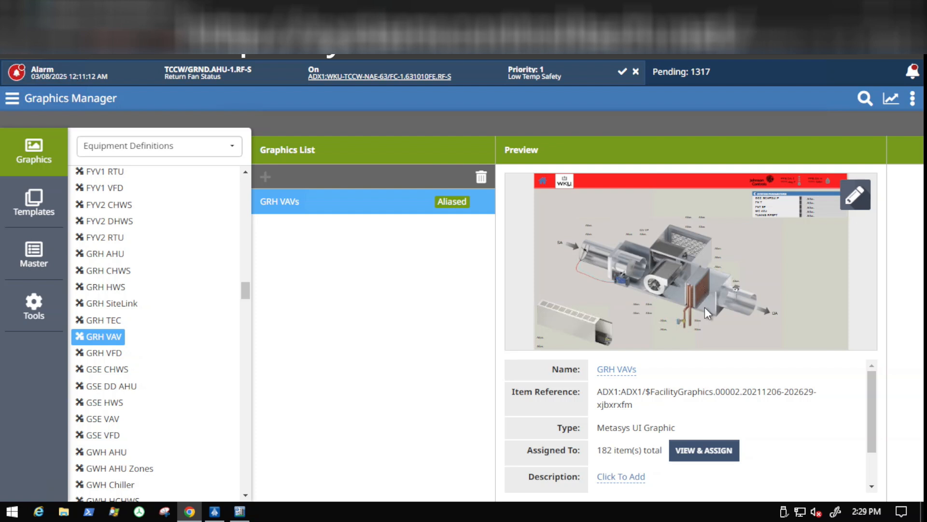
mouse_move(739, 360)
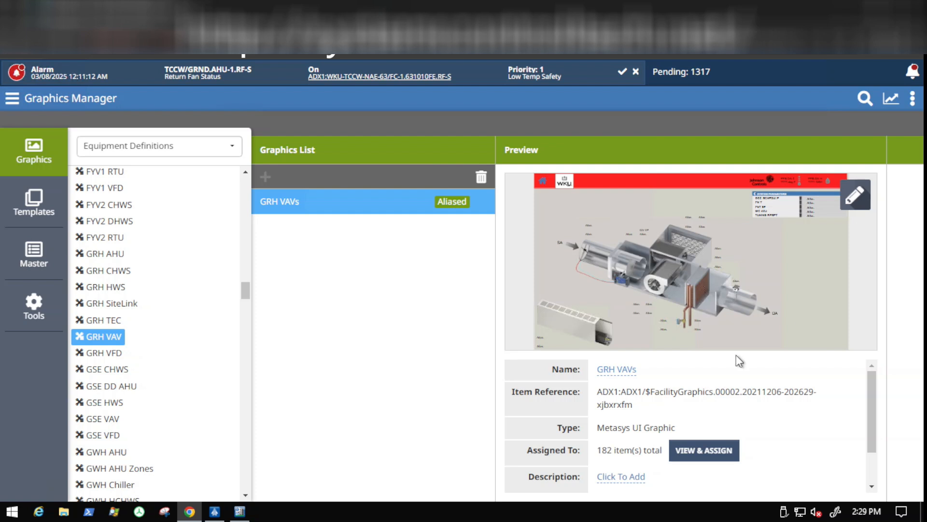
mouse_move(855, 194)
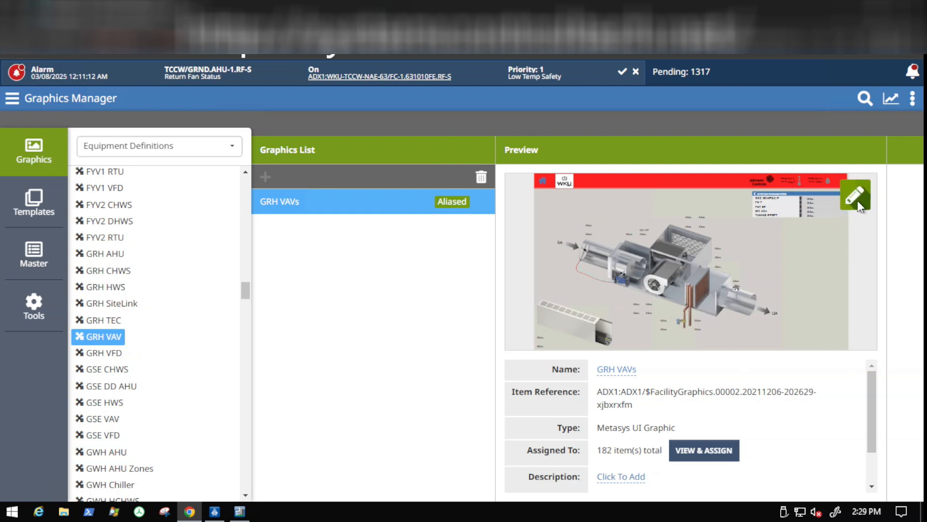
- Open the aliased GRH VAVs graphic in the editor
click(855, 194)
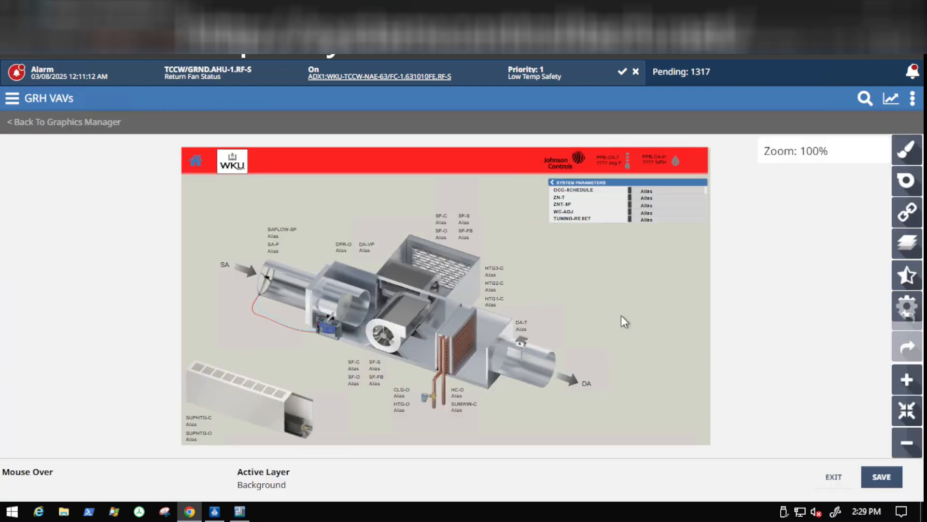
- Zoom in on the VAV diagram's components, then exit the editor without saving
click(906, 378)
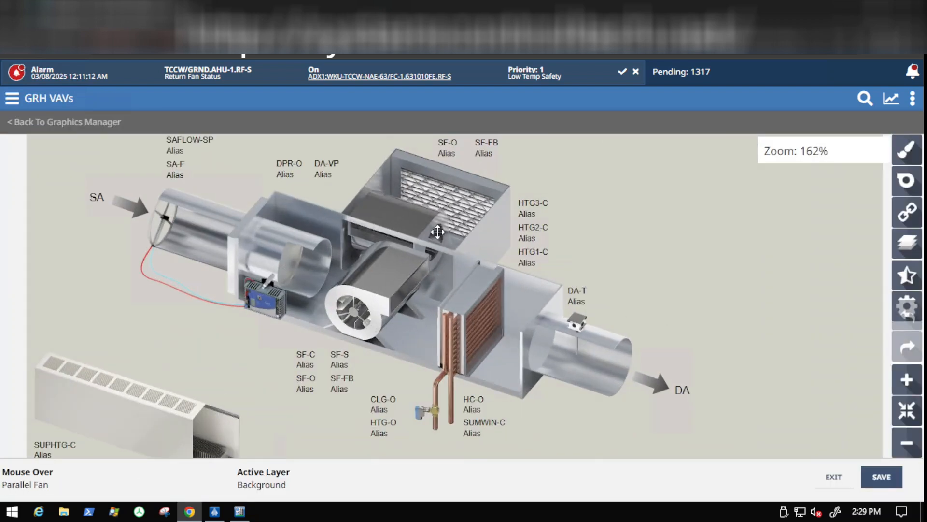
click(906, 379)
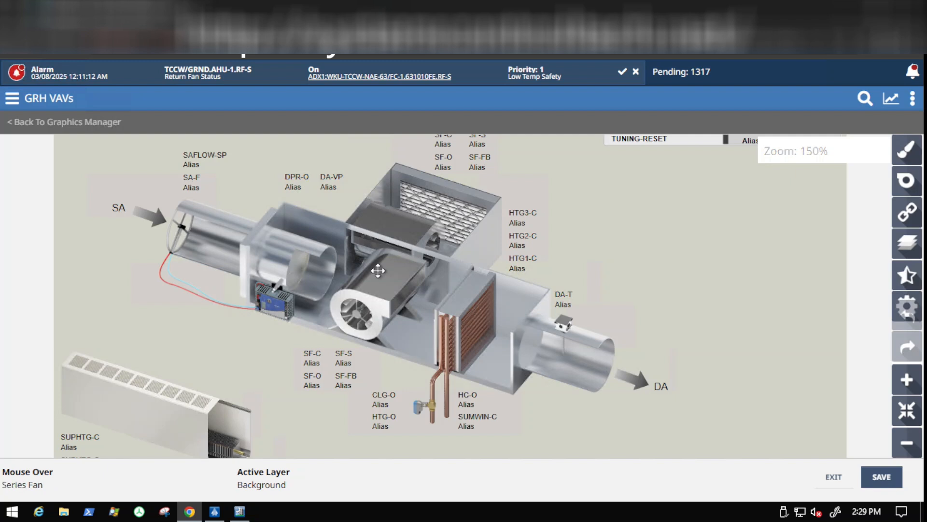
mouse_move(391, 225)
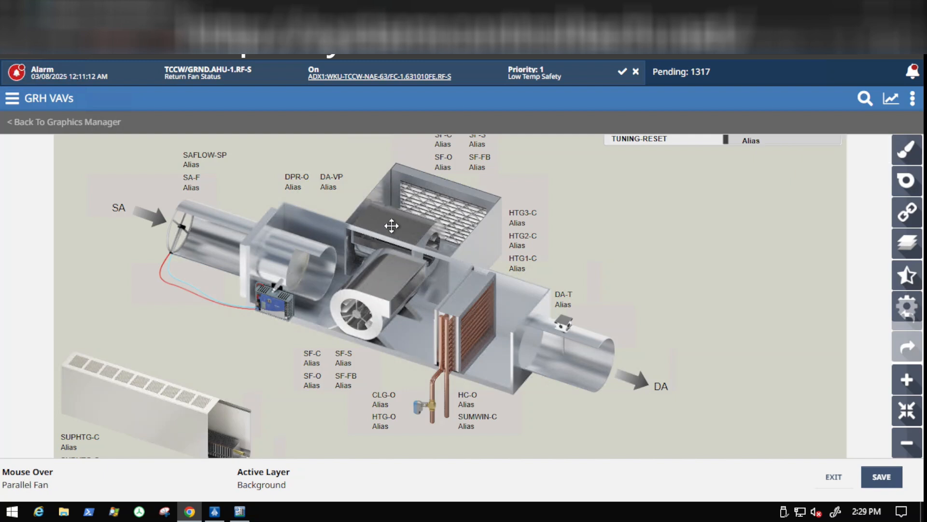
mouse_move(364, 303)
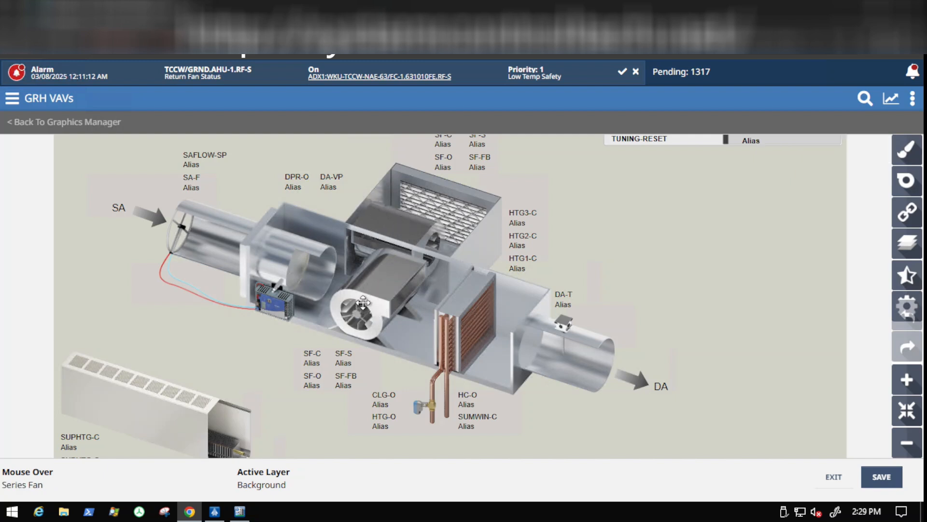
mouse_move(495, 236)
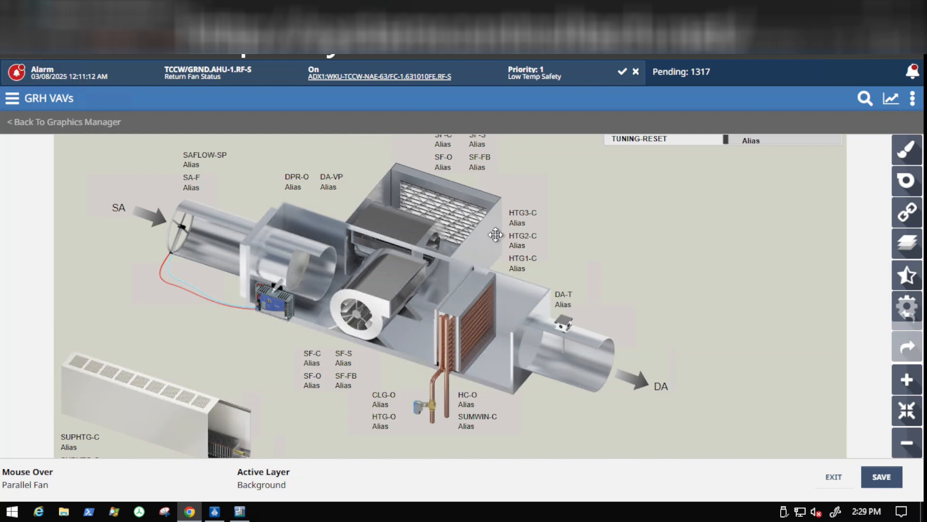
mouse_move(393, 217)
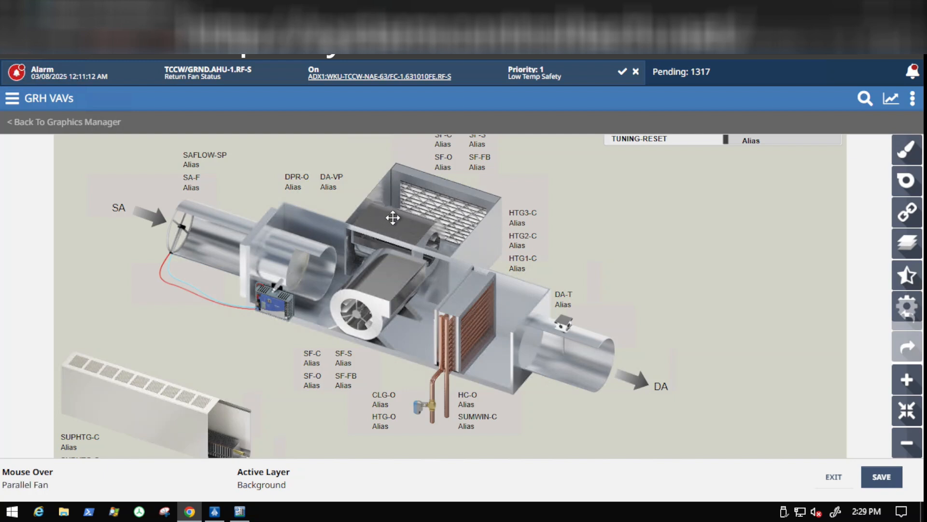
mouse_move(412, 238)
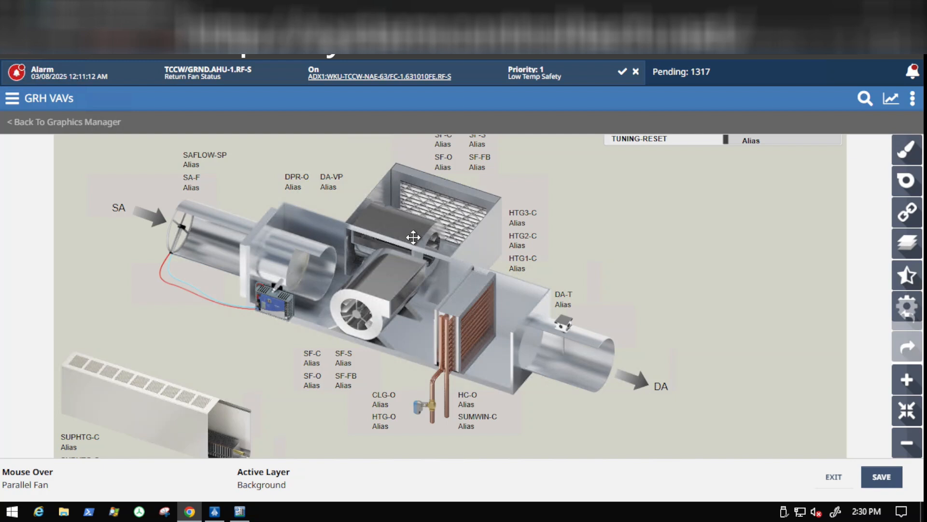
mouse_move(560, 254)
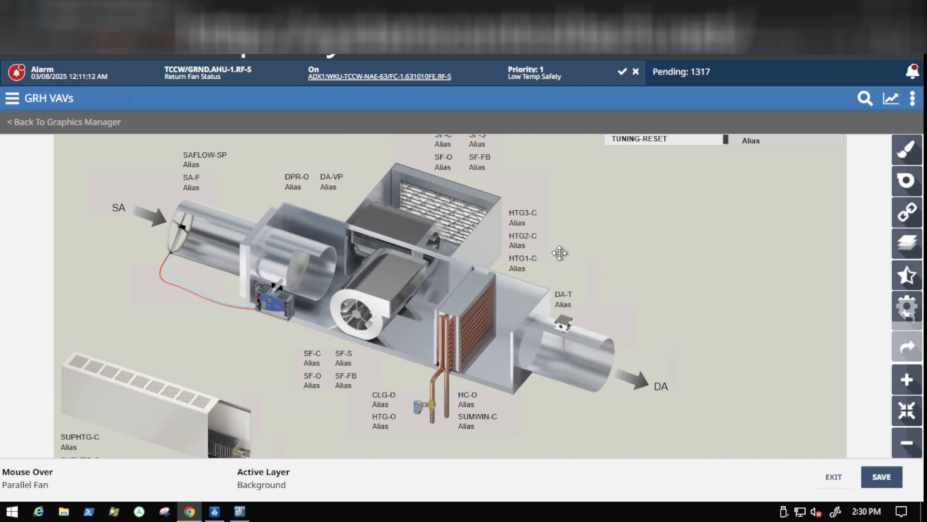
mouse_move(612, 296)
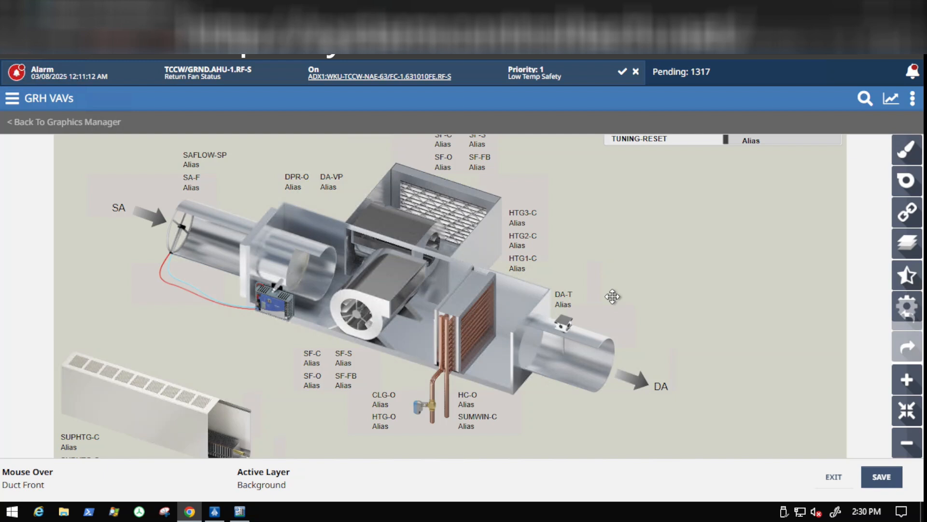
mouse_move(475, 302)
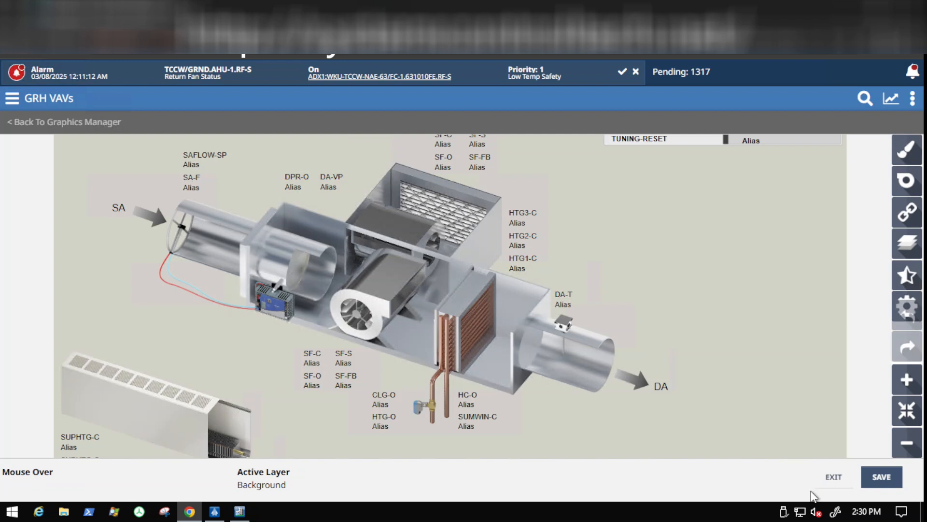
mouse_move(834, 477)
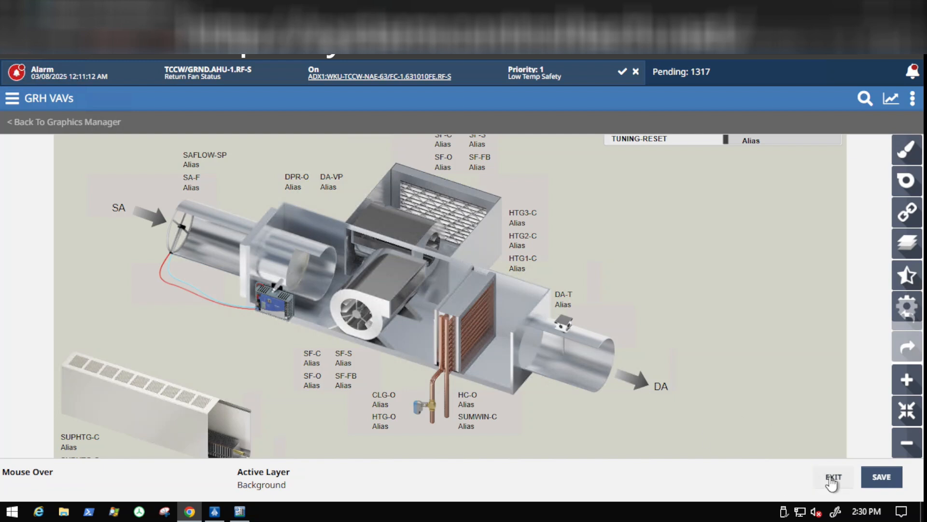
click(834, 477)
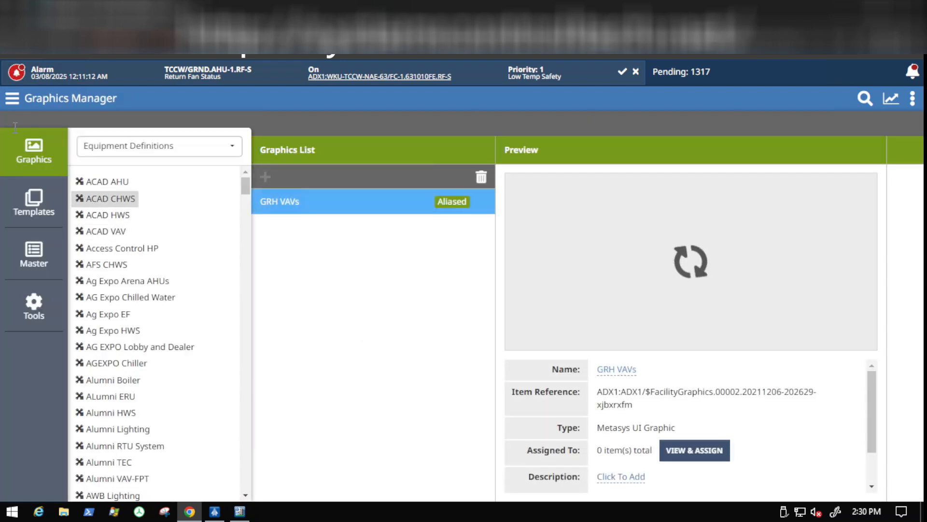
- Navigate back toward the Gary Randsell Hall Floor 2 space page
click(11, 98)
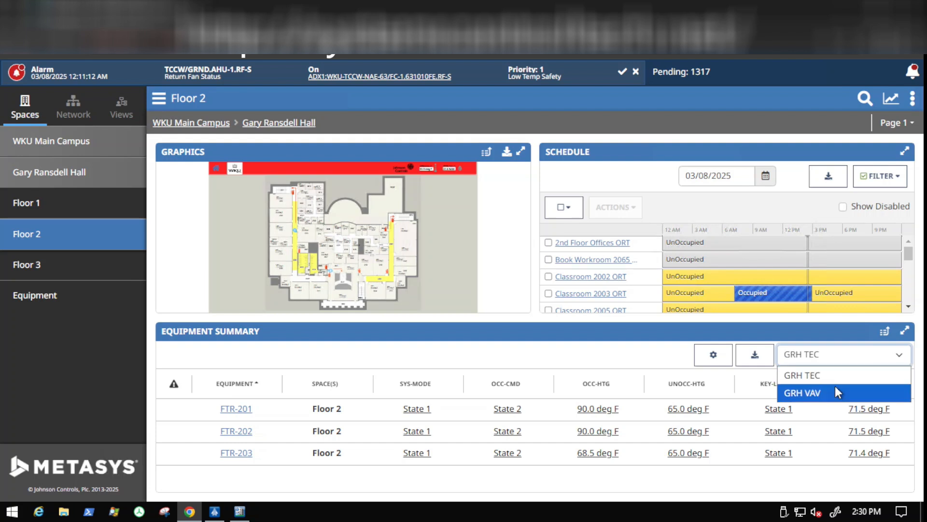
mouse_move(452, 231)
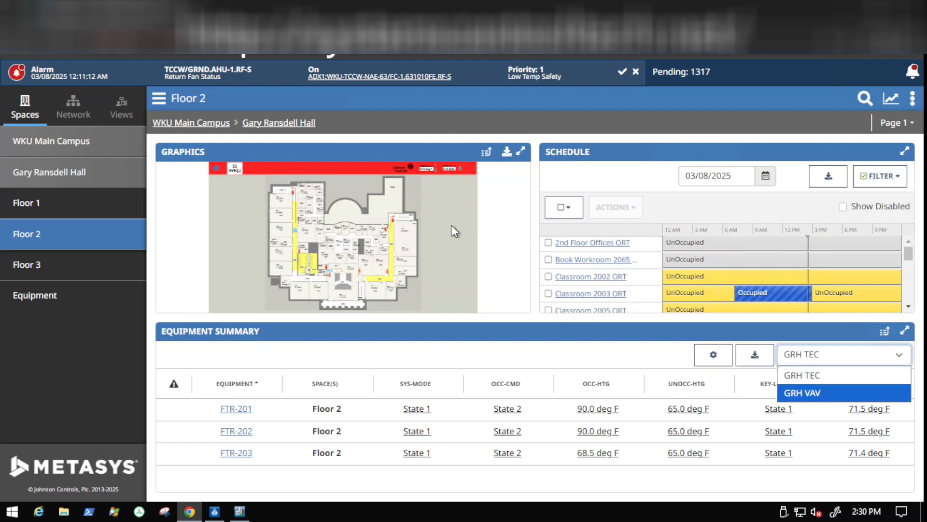
mouse_move(881, 401)
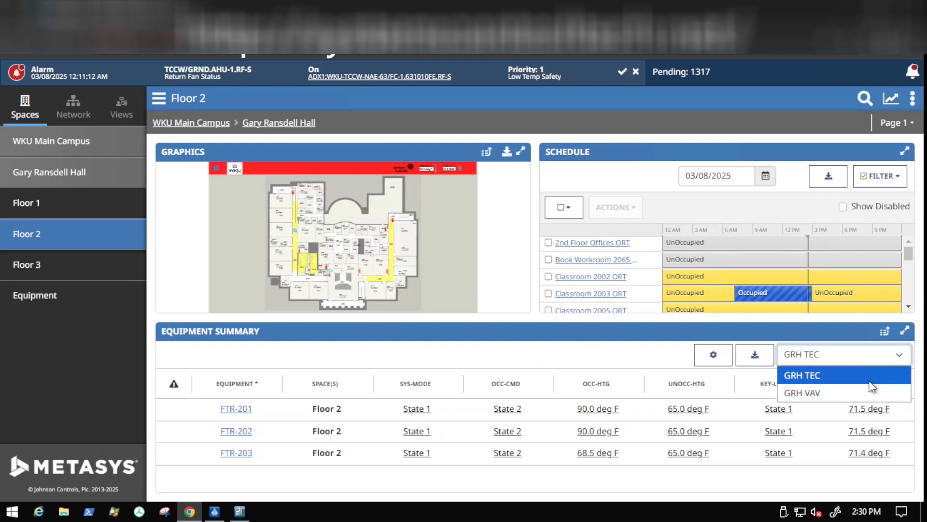
mouse_move(860, 386)
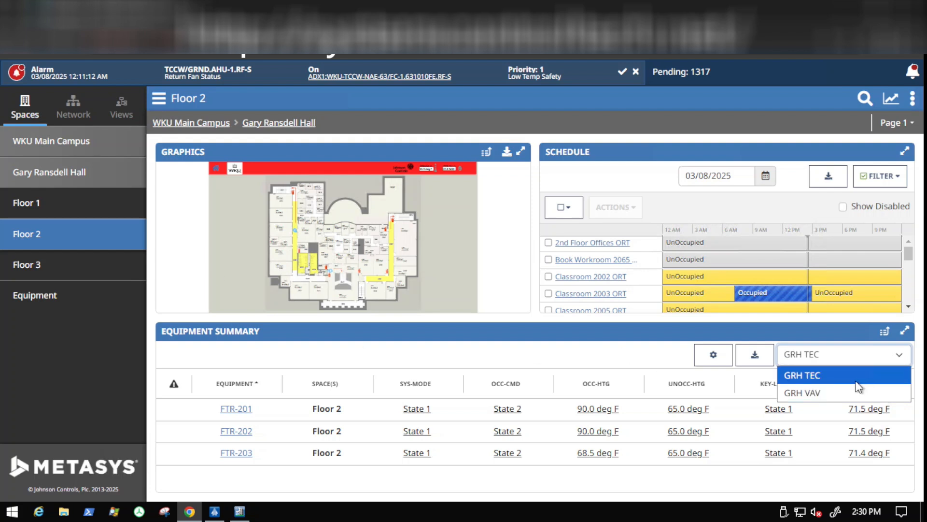
mouse_move(822, 392)
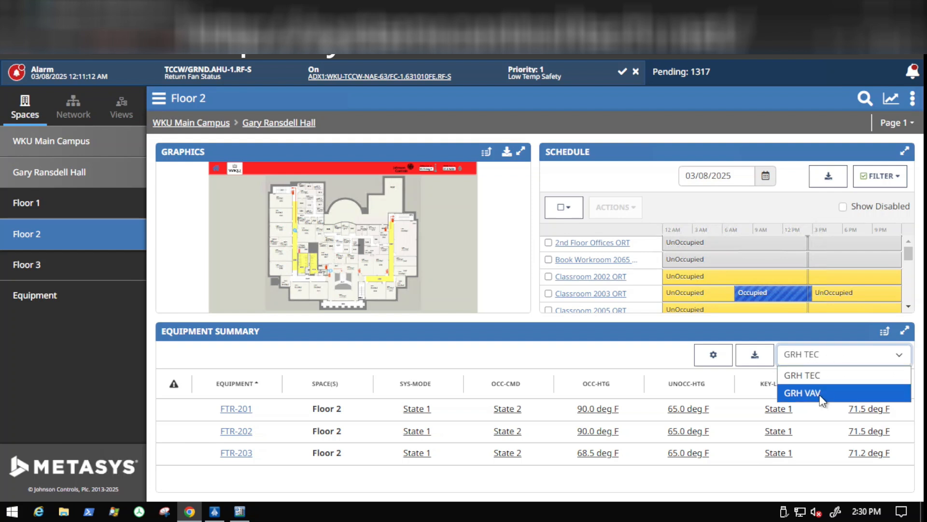
- Show GRH VAV units in the enlarged Floor 2 summary and go to RM 2007 Office VAV-233's graphic
click(801, 393)
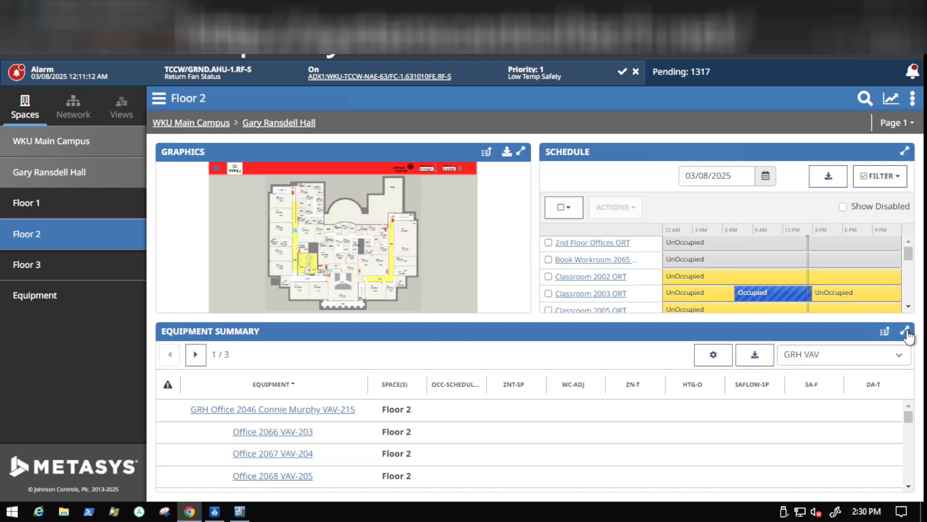
click(906, 331)
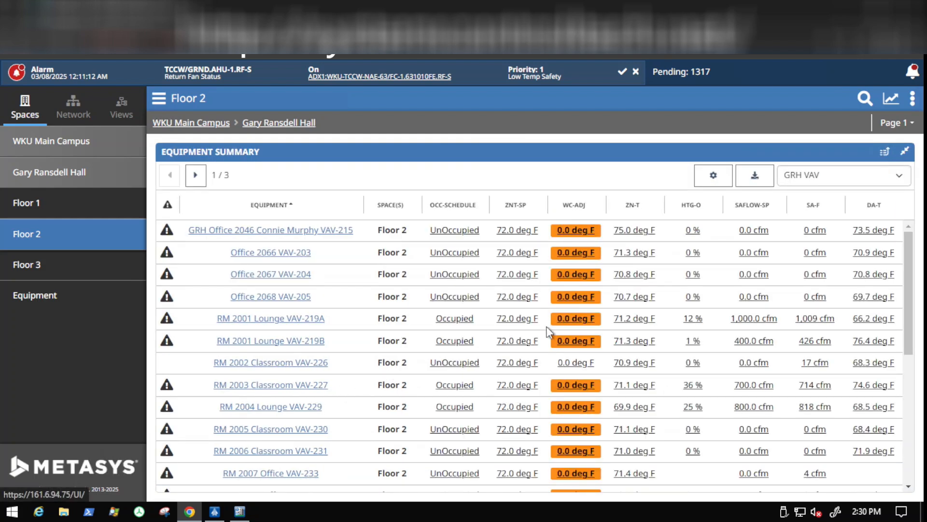
scroll(down, 3)
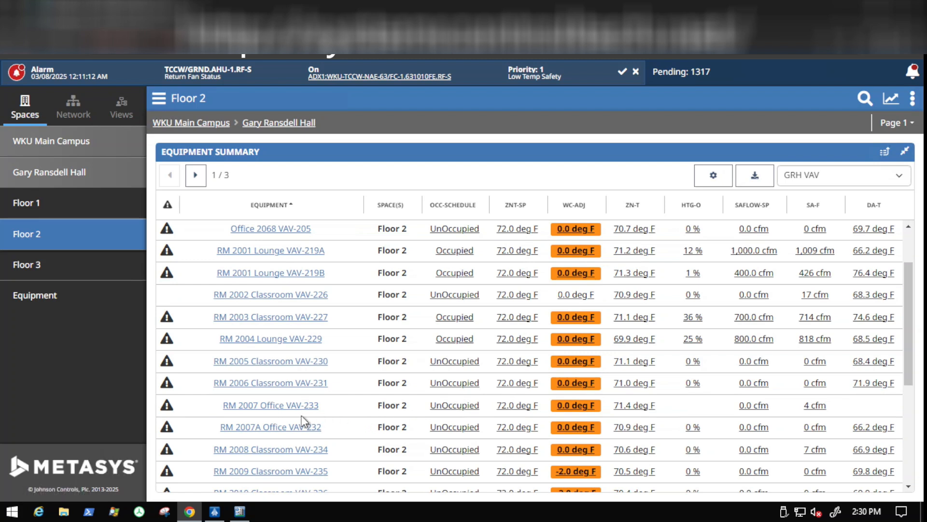
click(270, 405)
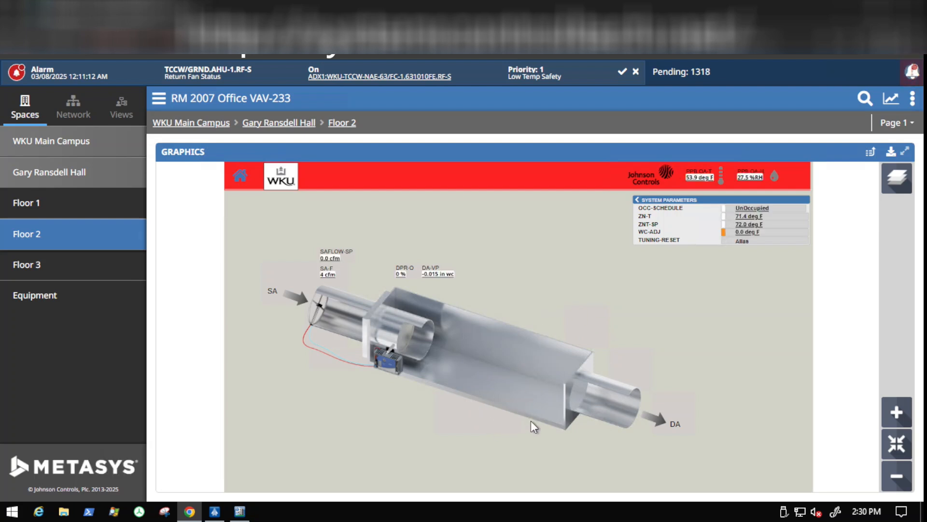
mouse_move(559, 371)
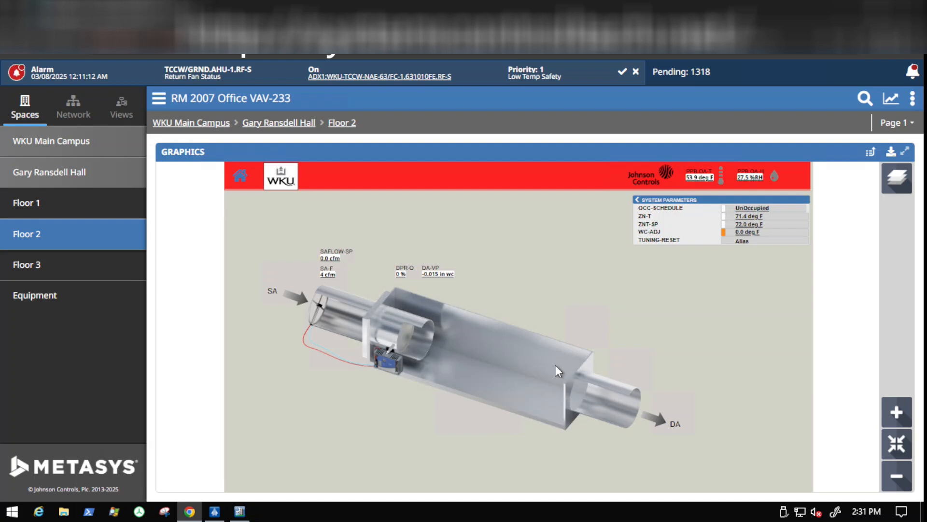
mouse_move(565, 372)
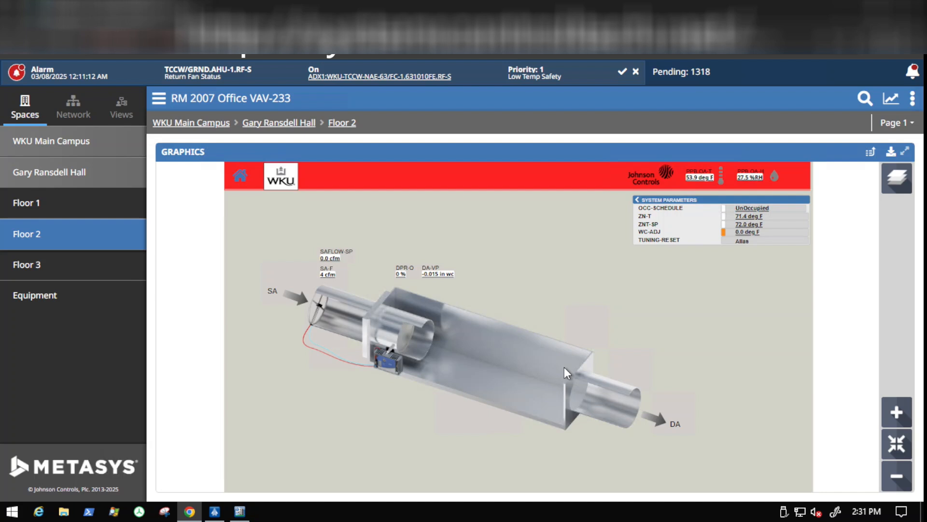